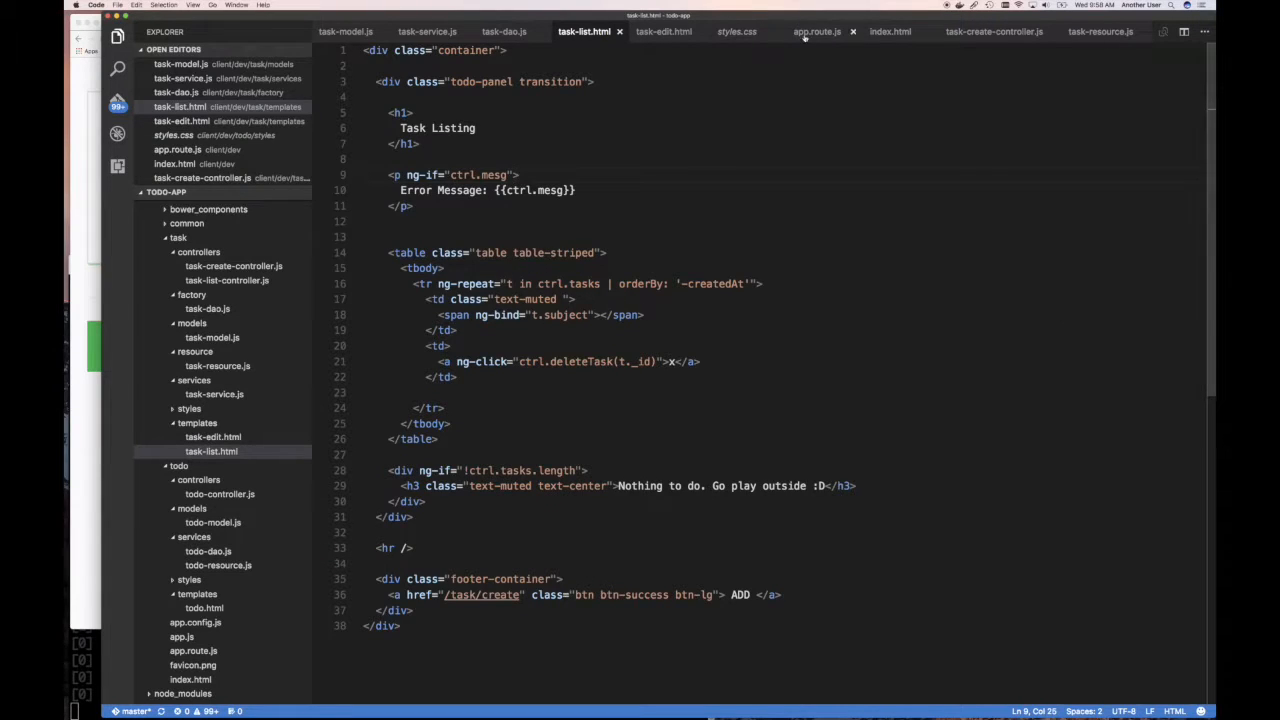
# Duplicate the create route in app.route.js as '/task/edit/:id' with TaskEditController
pyautogui.click(822, 31)
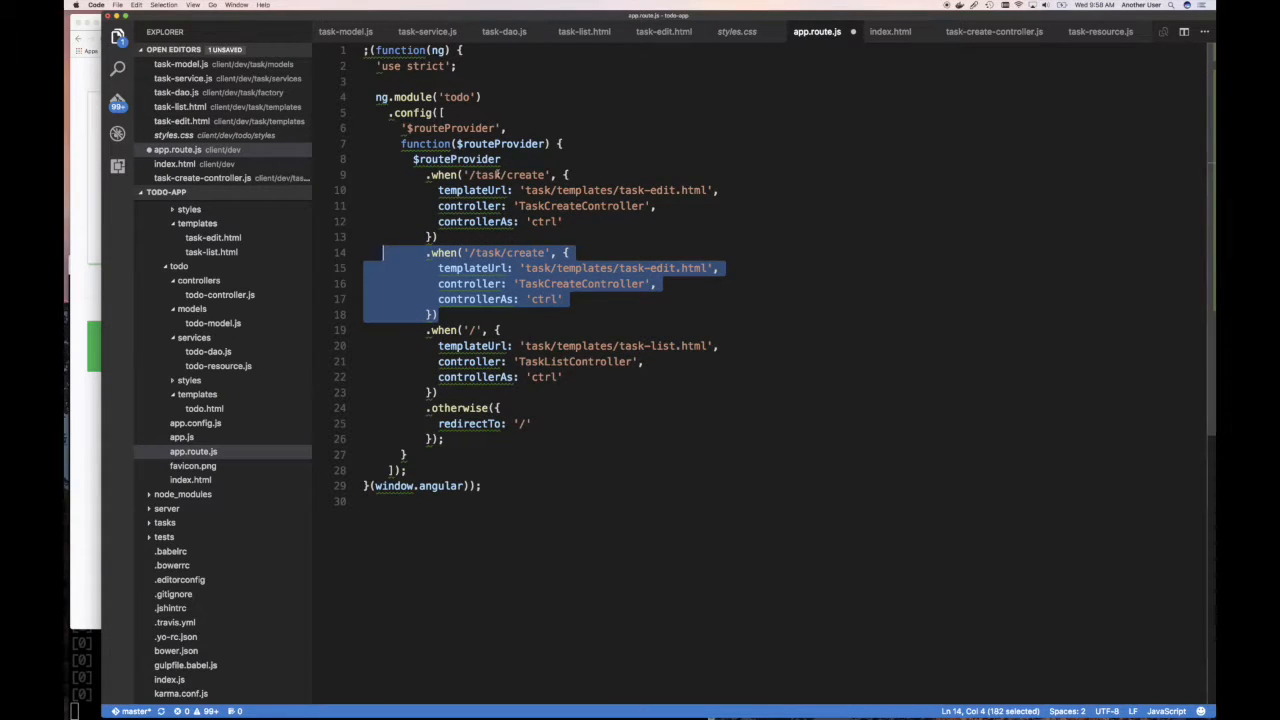
pyautogui.click(513, 174)
pyautogui.write('dit/')
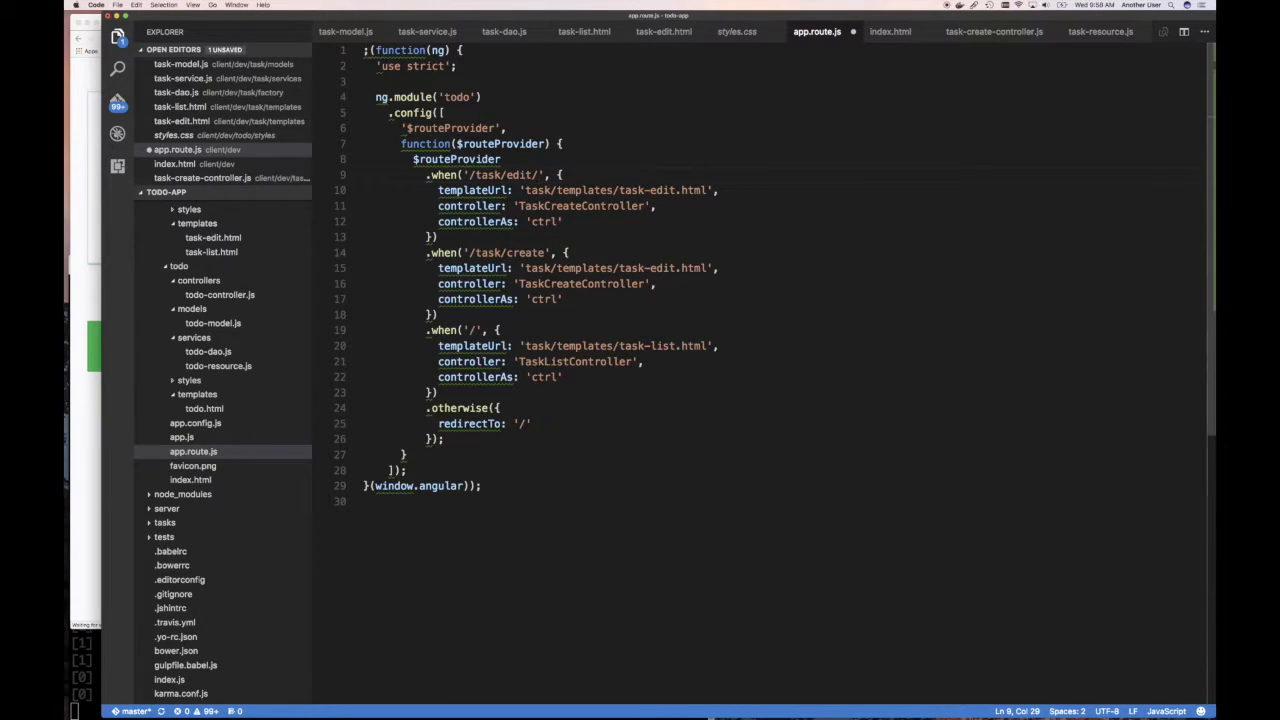
pyautogui.write(':id')
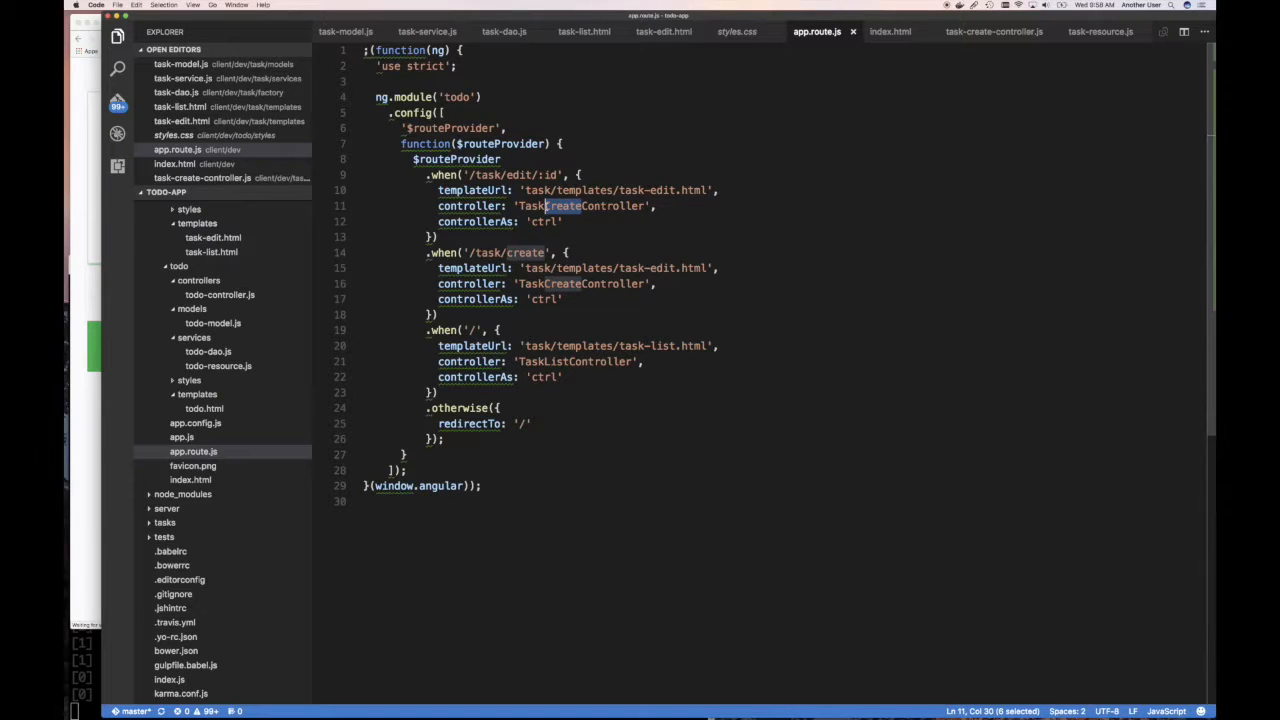
pyautogui.write('Edit')
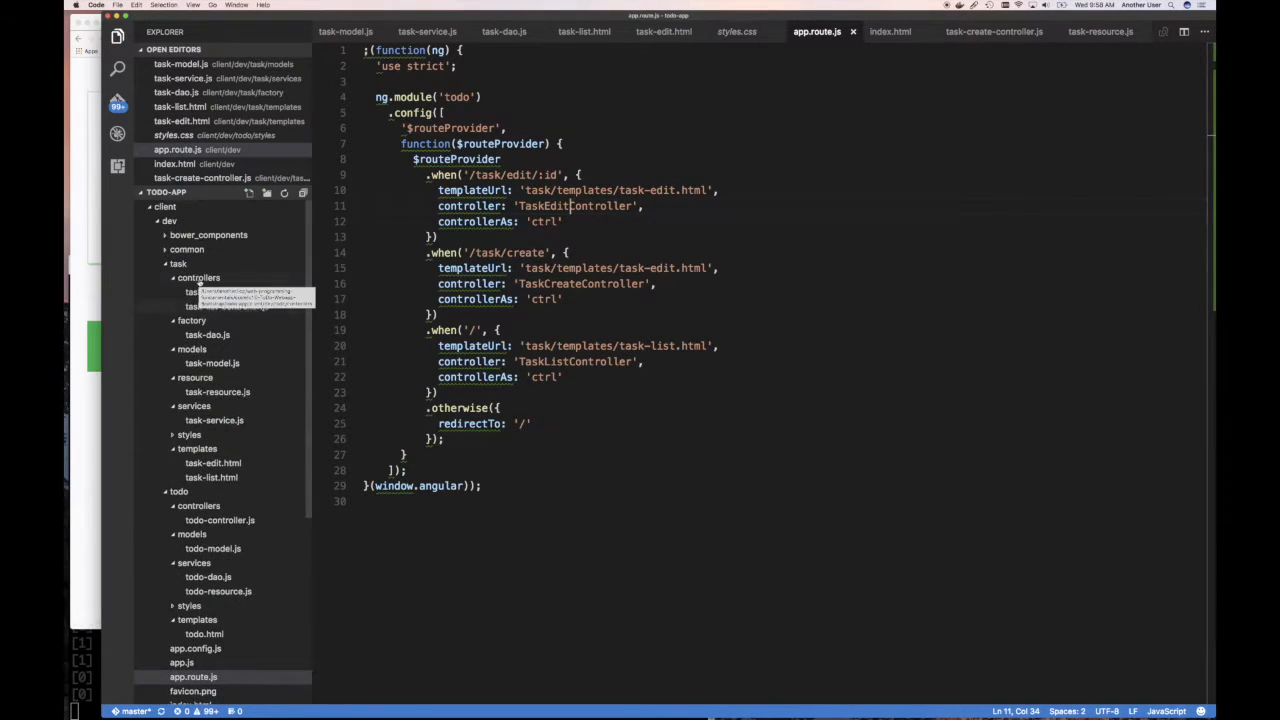
# Open task-create-controller.js to copy its controller code
pyautogui.click(225, 292)
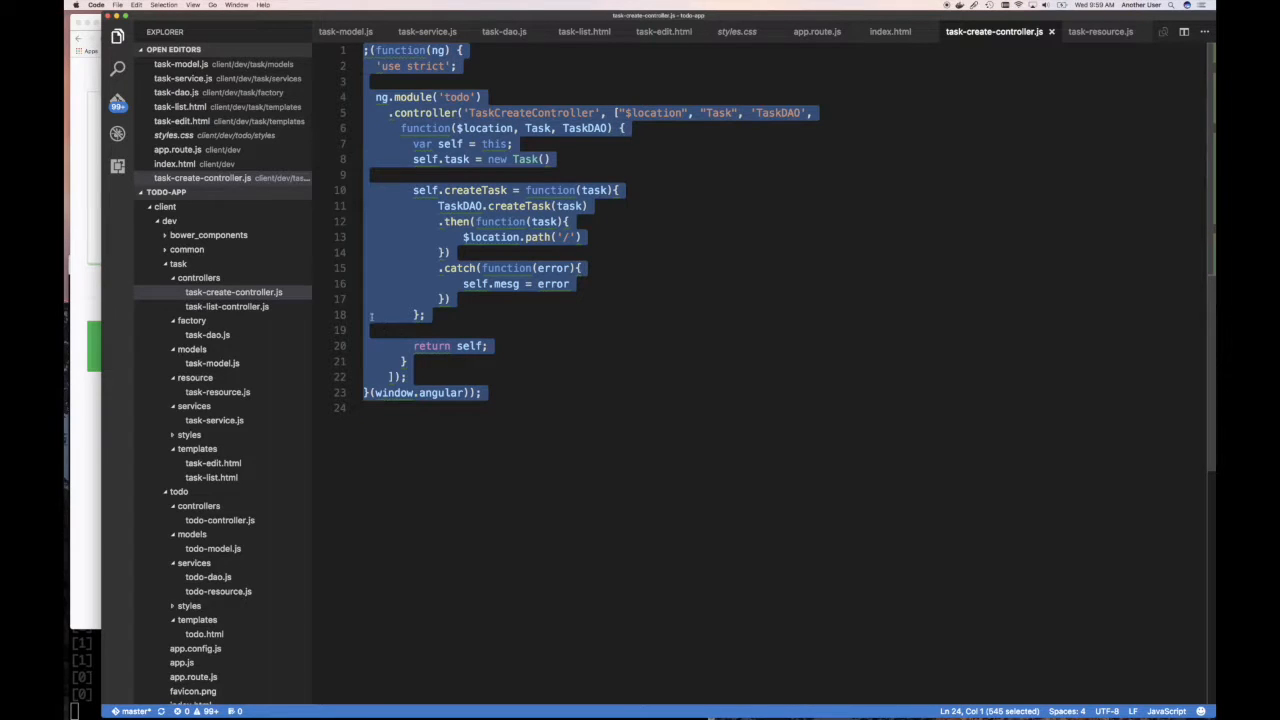
pyautogui.moveTo(230, 191)
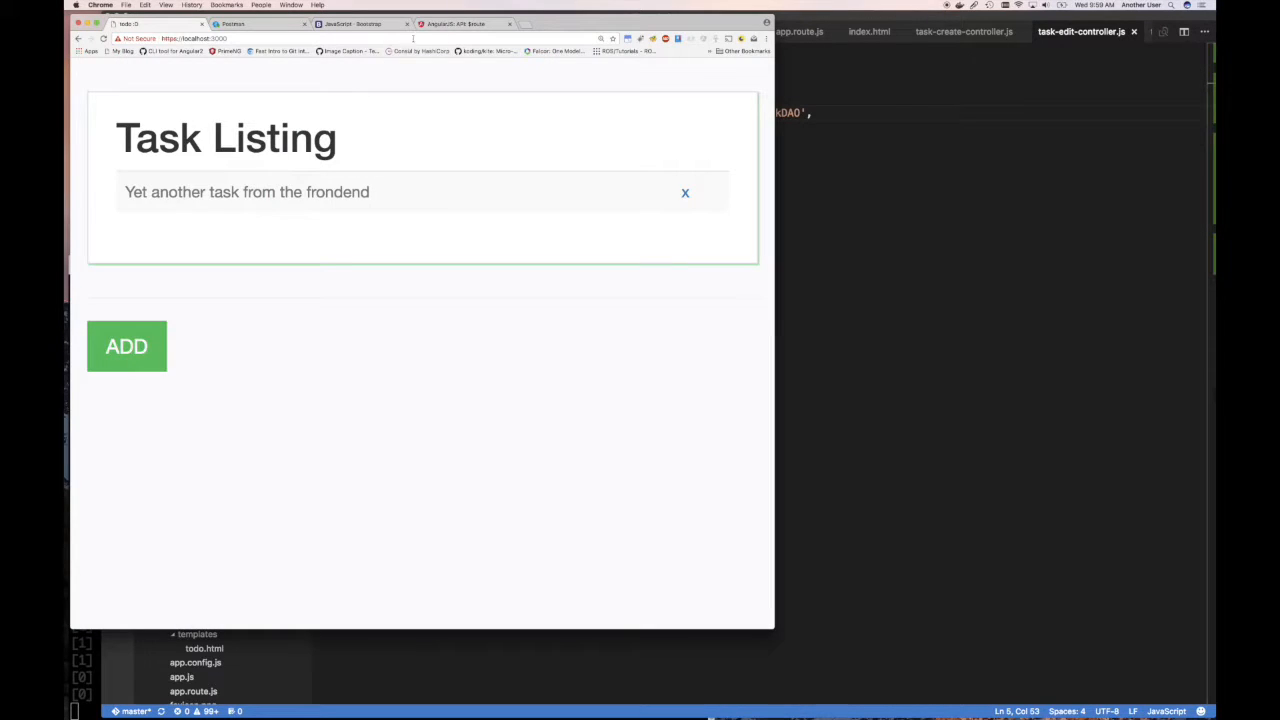
# Scroll the AngularJS $route docs to Examples and load the 'Moby: Ch1' demo link
pyautogui.click(463, 23)
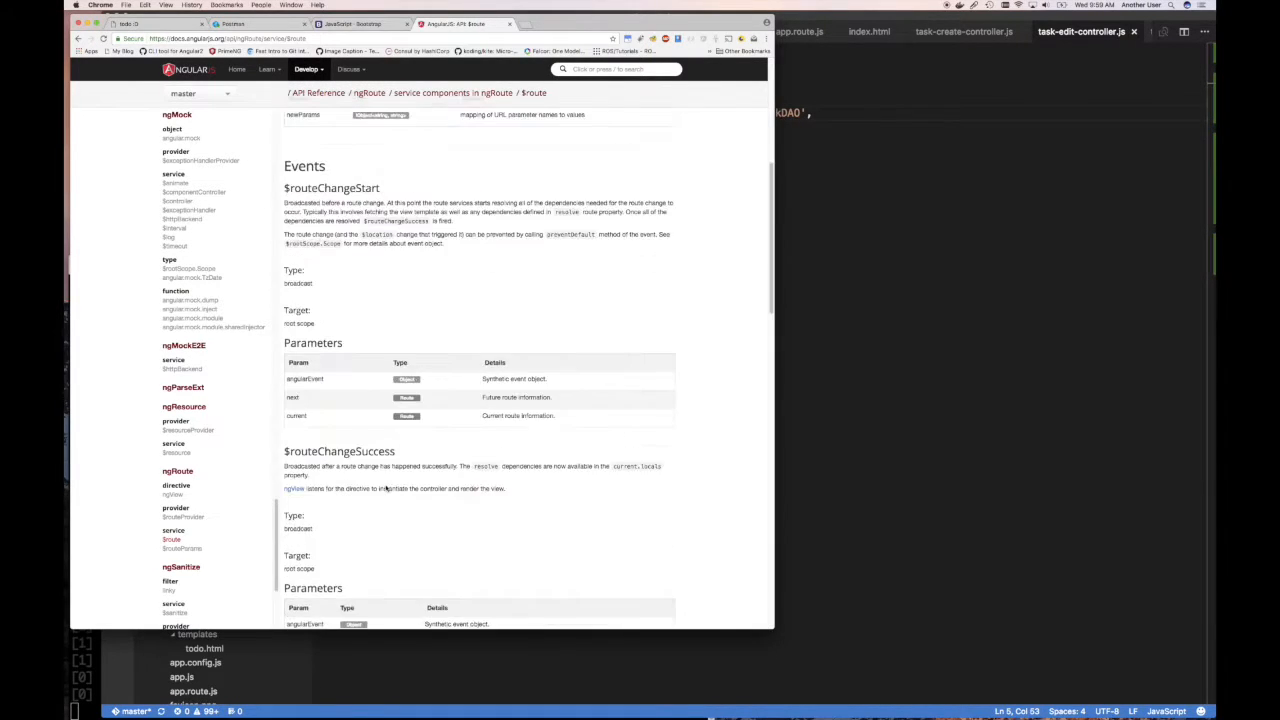
pyautogui.scroll(-3)
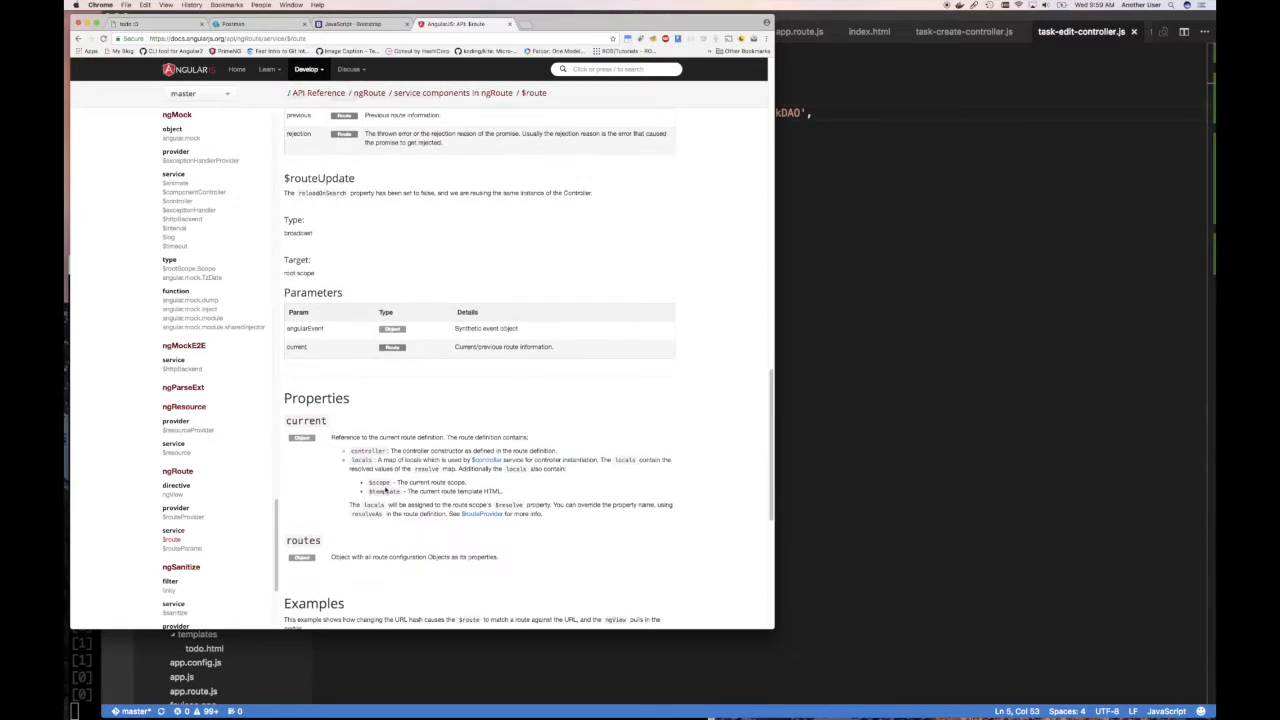
pyautogui.scroll(-3)
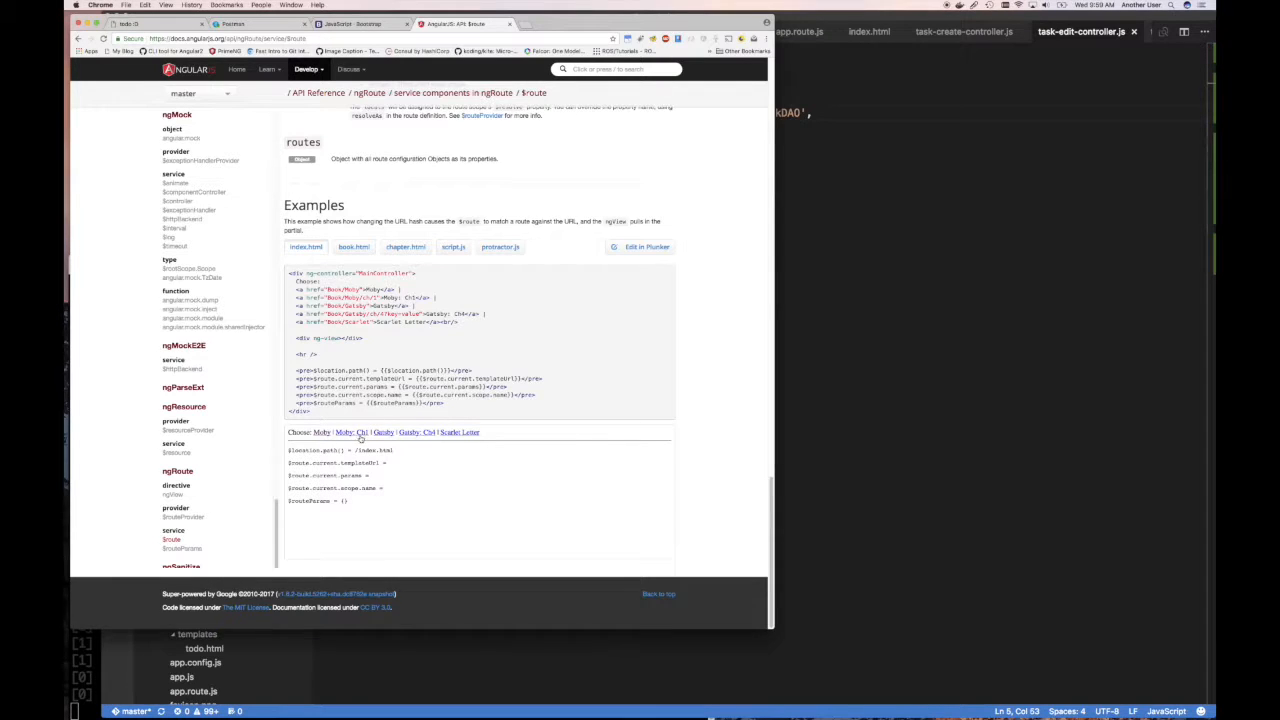
pyautogui.click(362, 432)
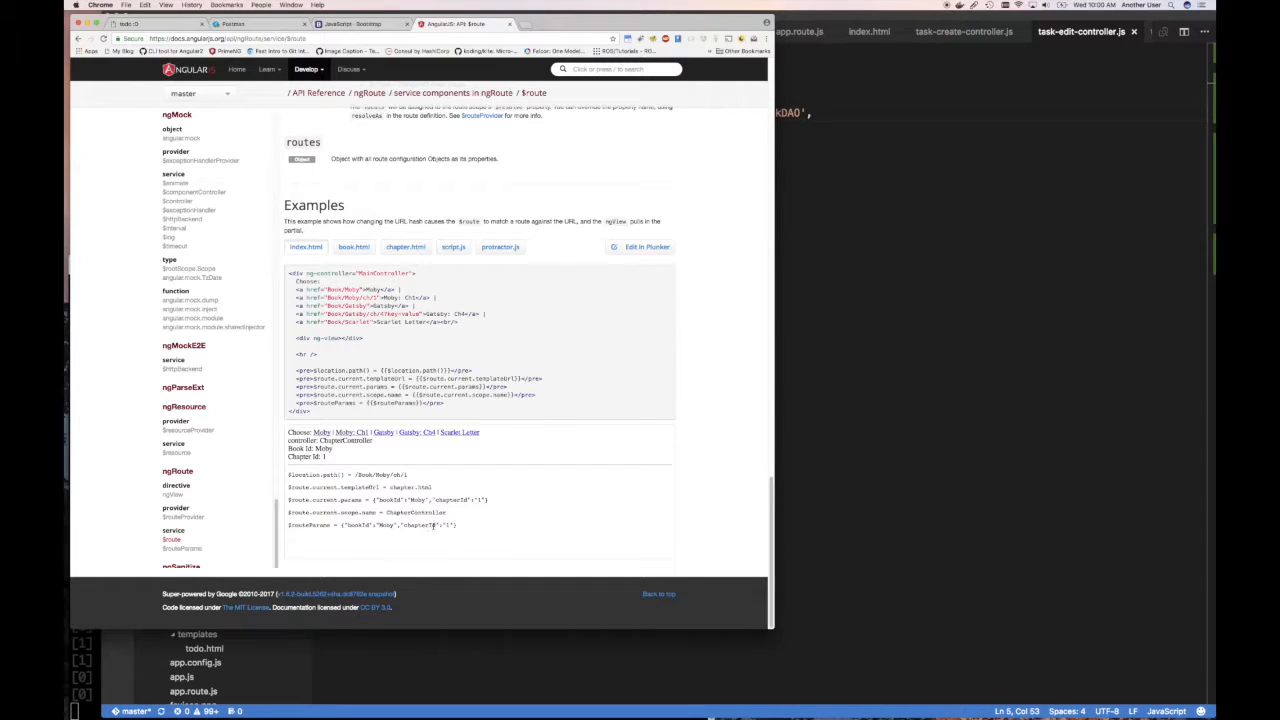
pyautogui.moveTo(412, 504)
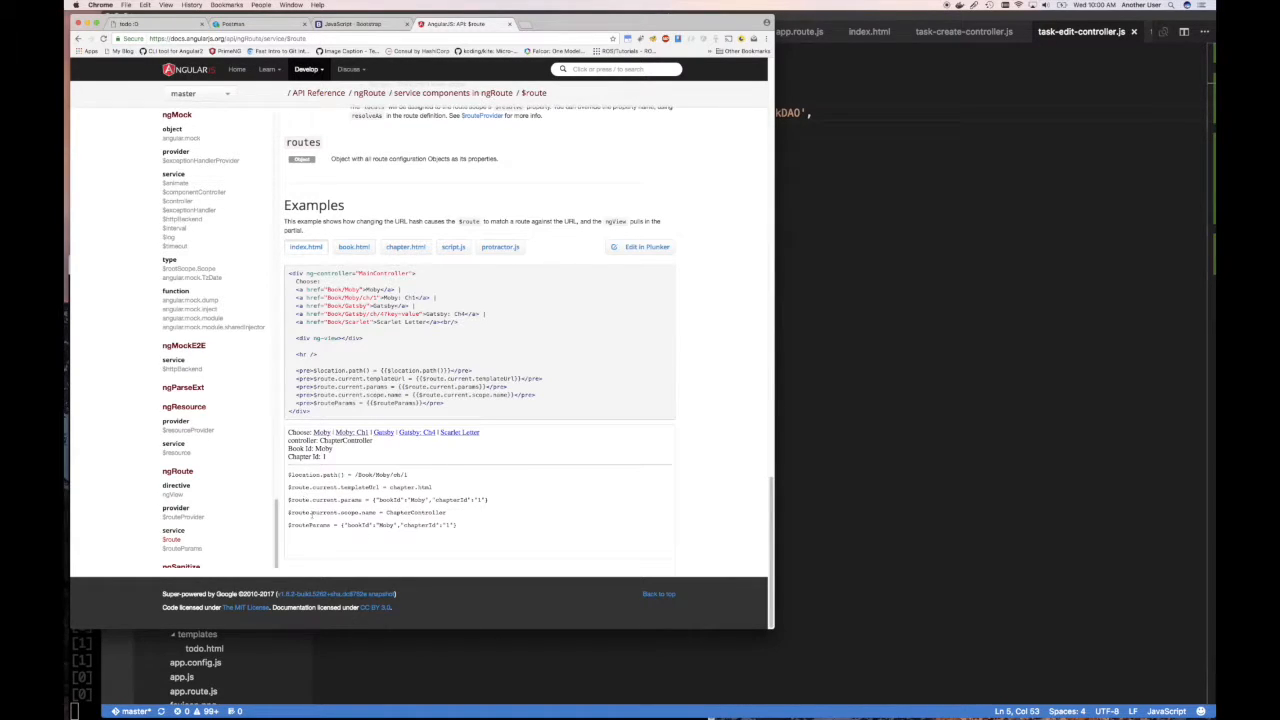
pyautogui.moveTo(328, 534)
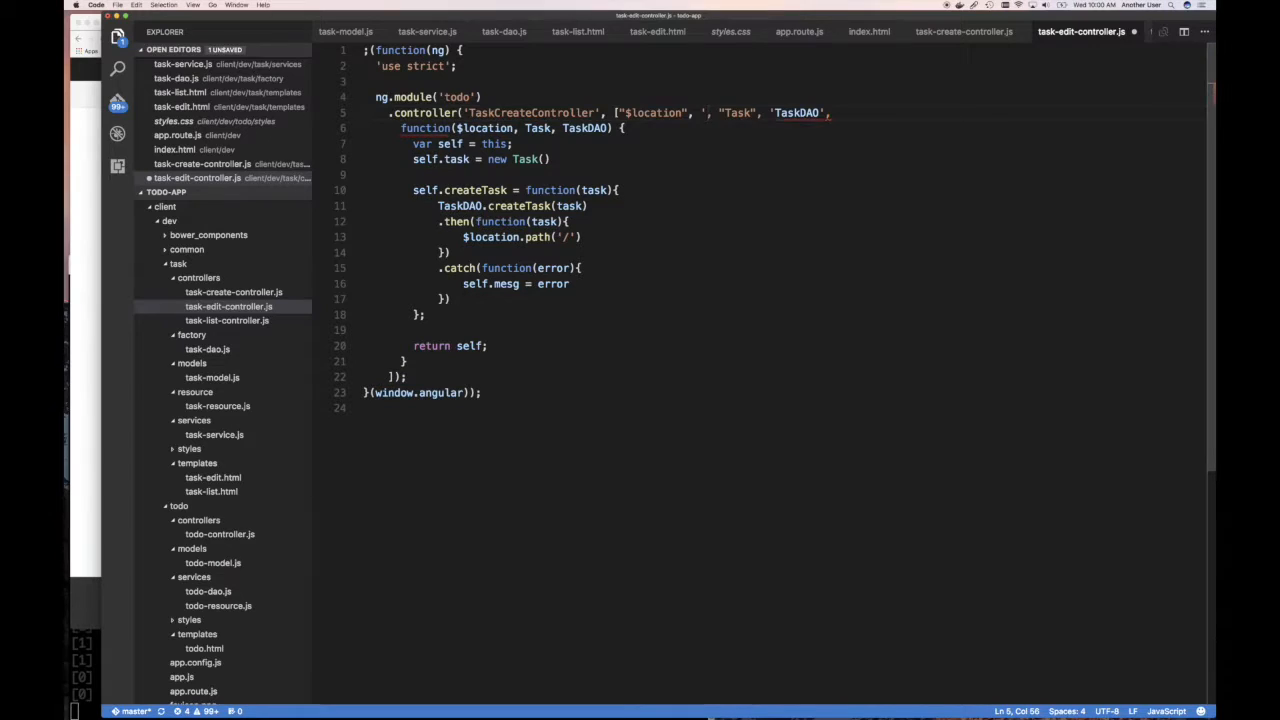
# Inject $routeParams into task-edit-controller.js and set self.task to null
pyautogui.write("$routeParams'")
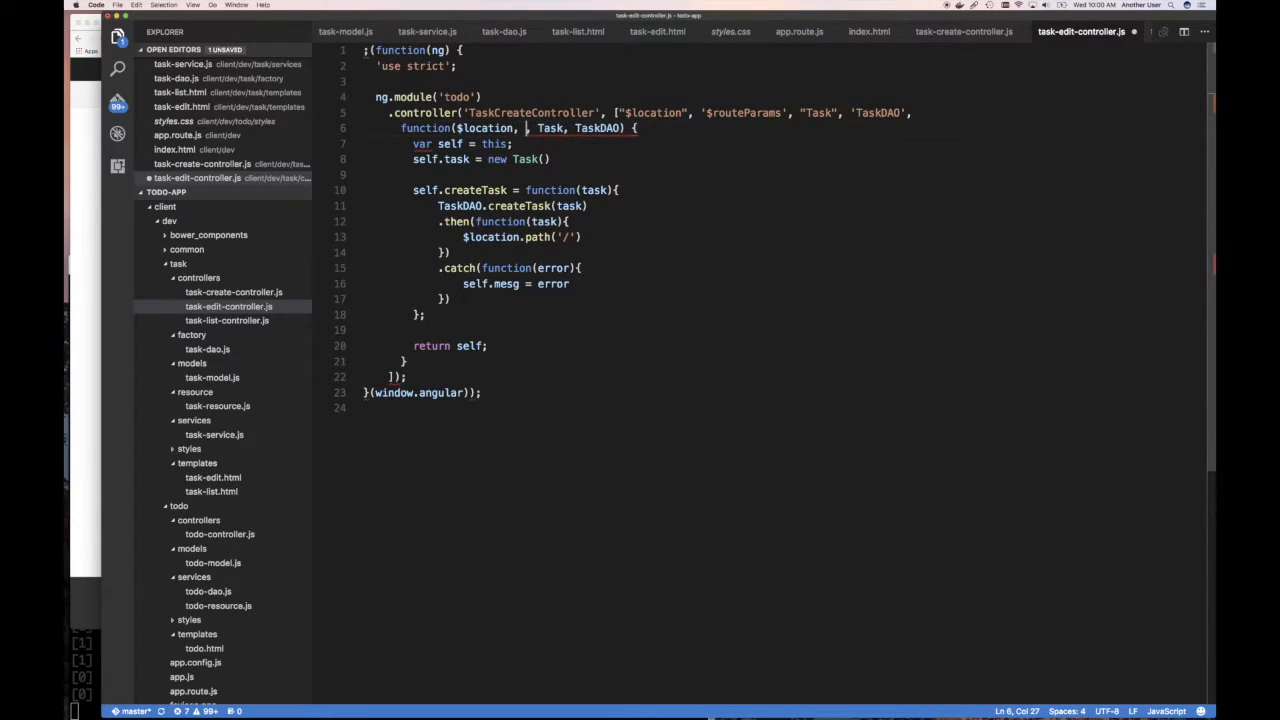
pyautogui.write('$routeParams')
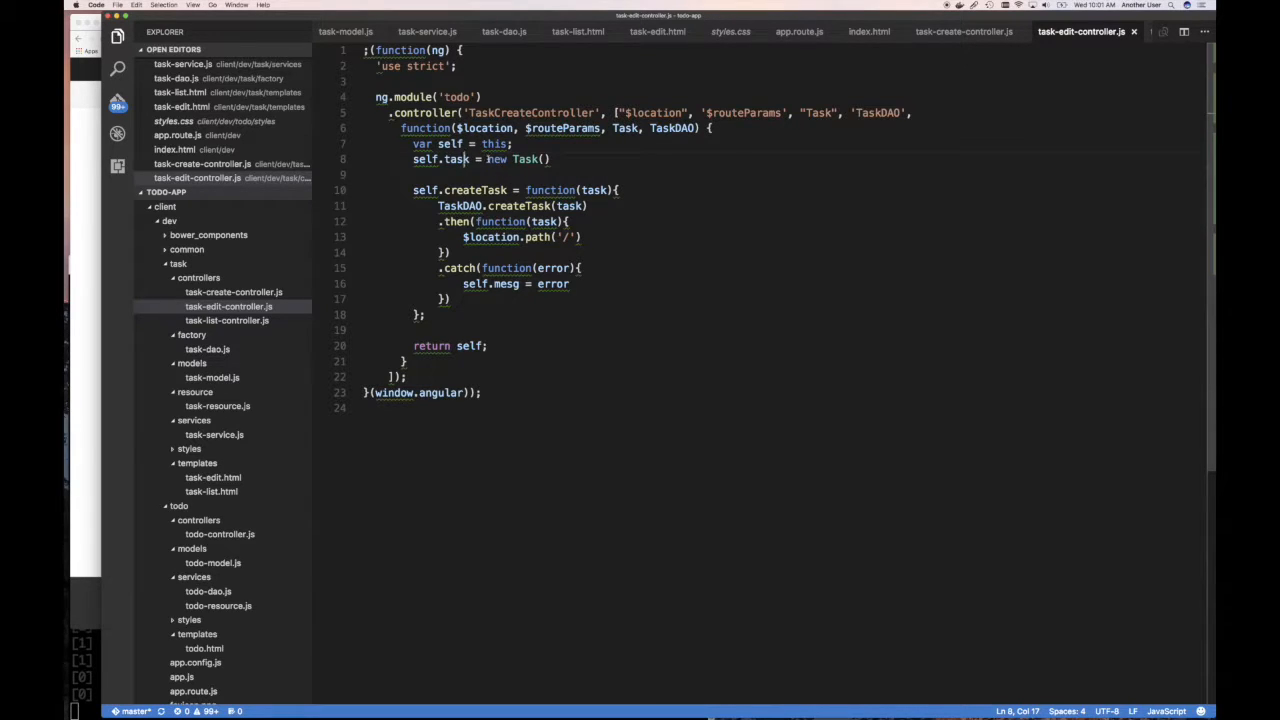
pyautogui.write('null;n')
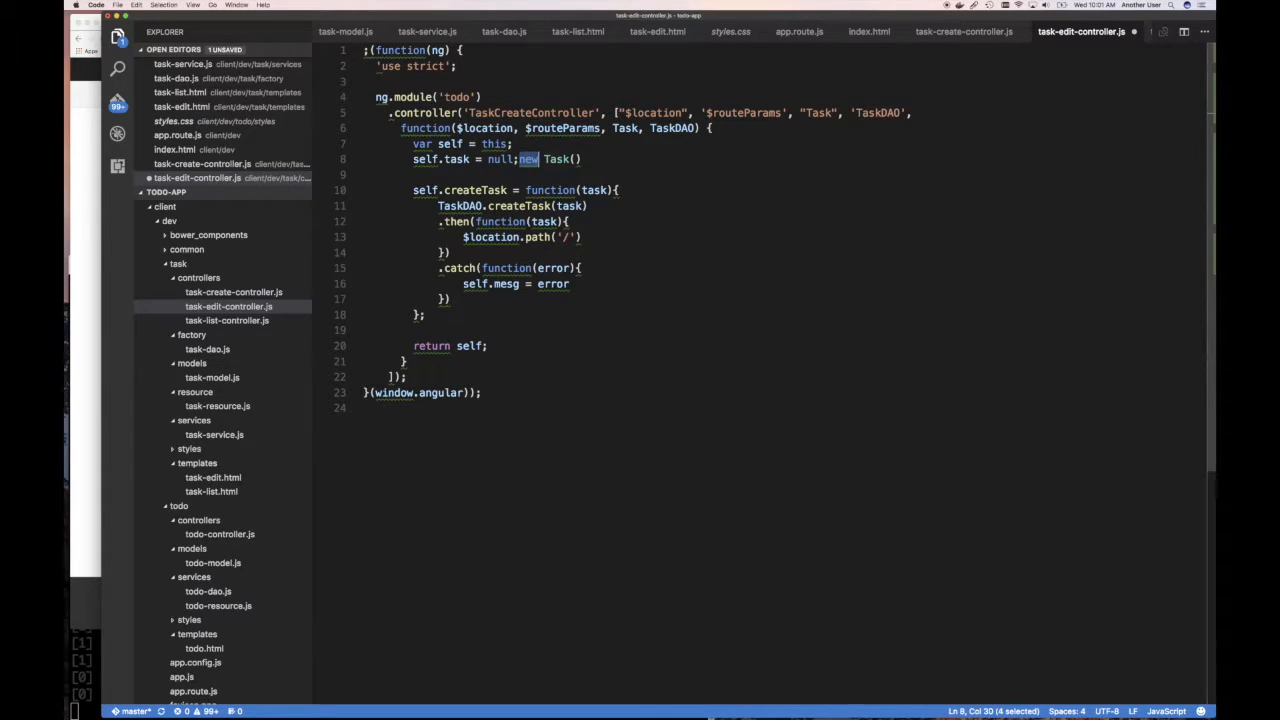
pyautogui.press('Delete')
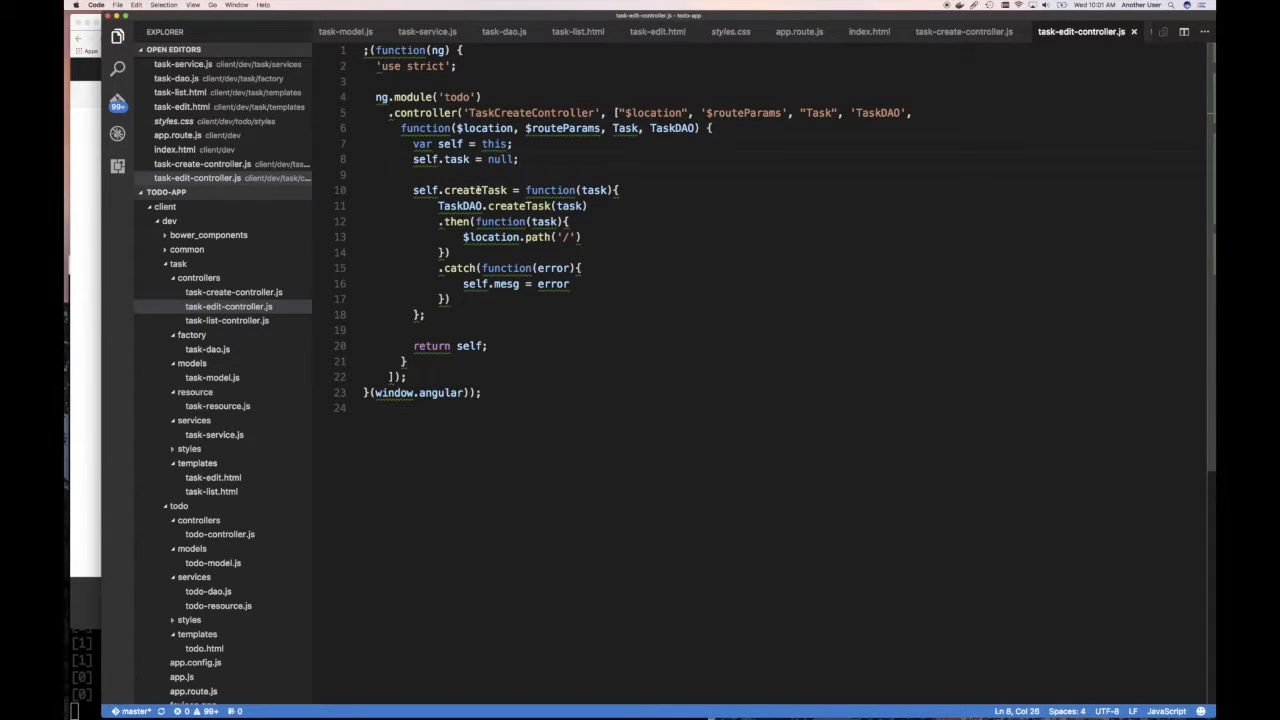
# Rename createTask to updateTask, calling TaskDAO.updateTask
pyautogui.write('ud')
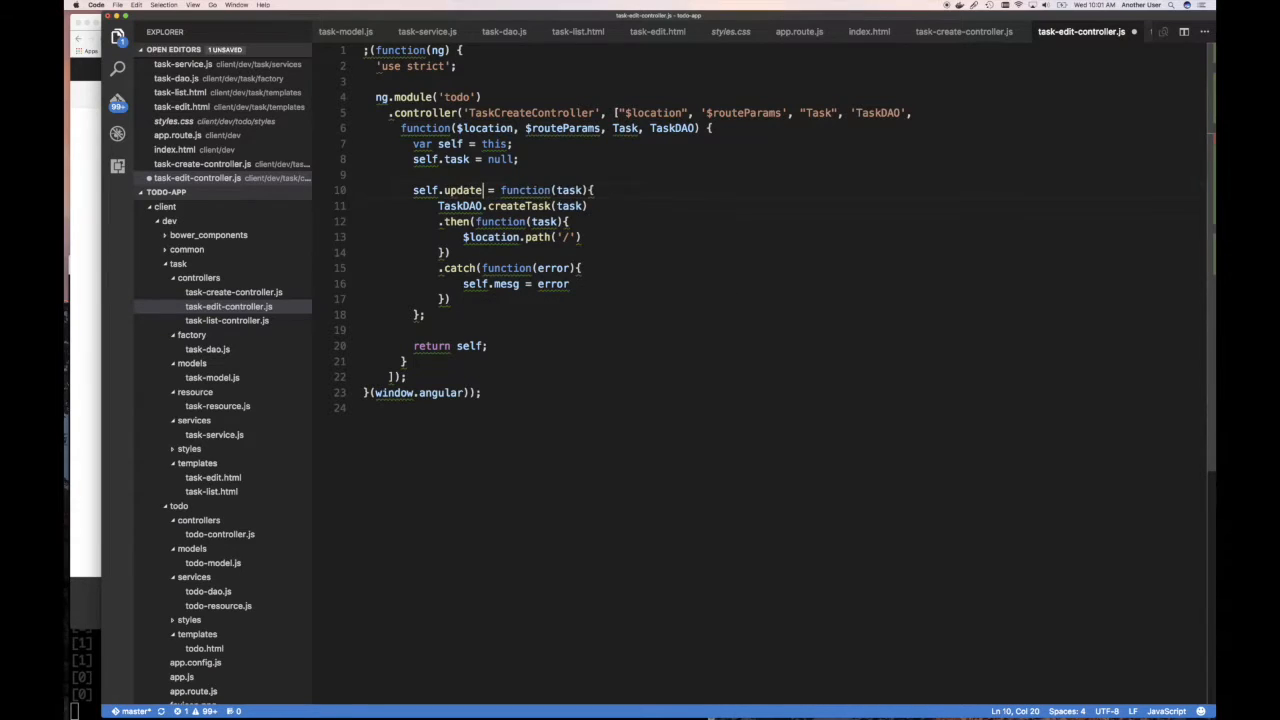
pyautogui.write('Task')
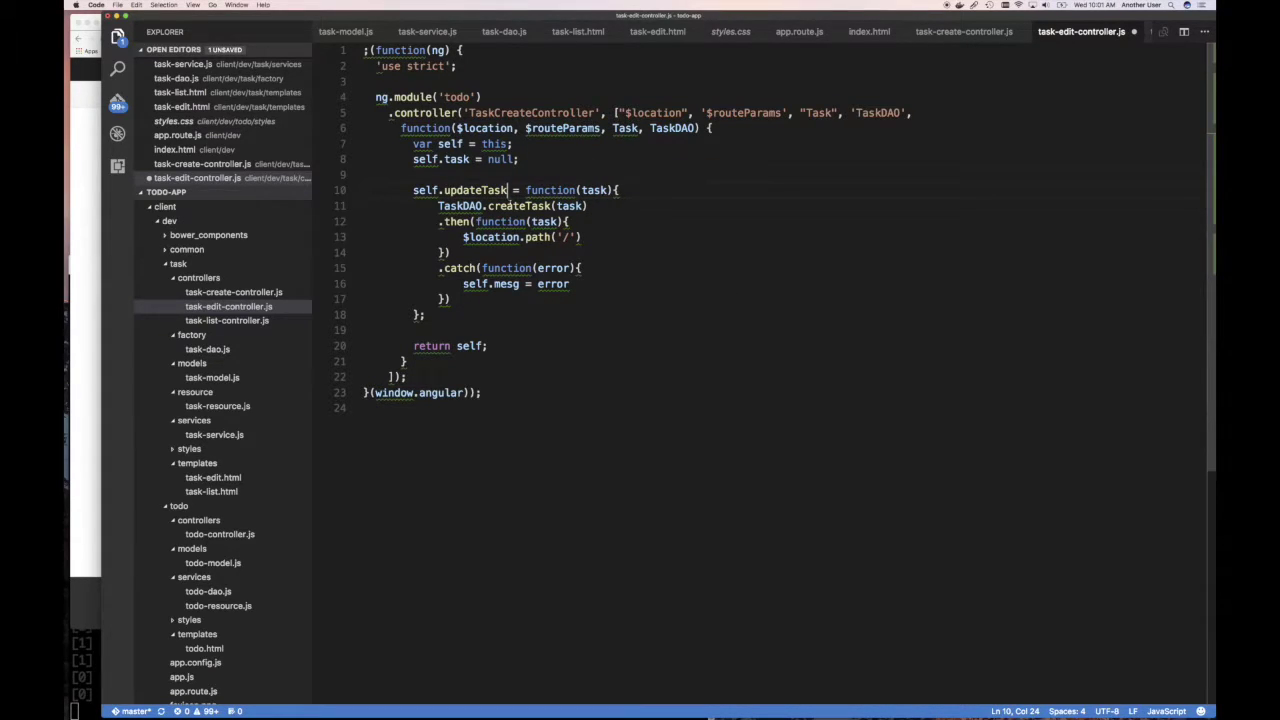
pyautogui.doubleClick(510, 206)
pyautogui.write('upd')
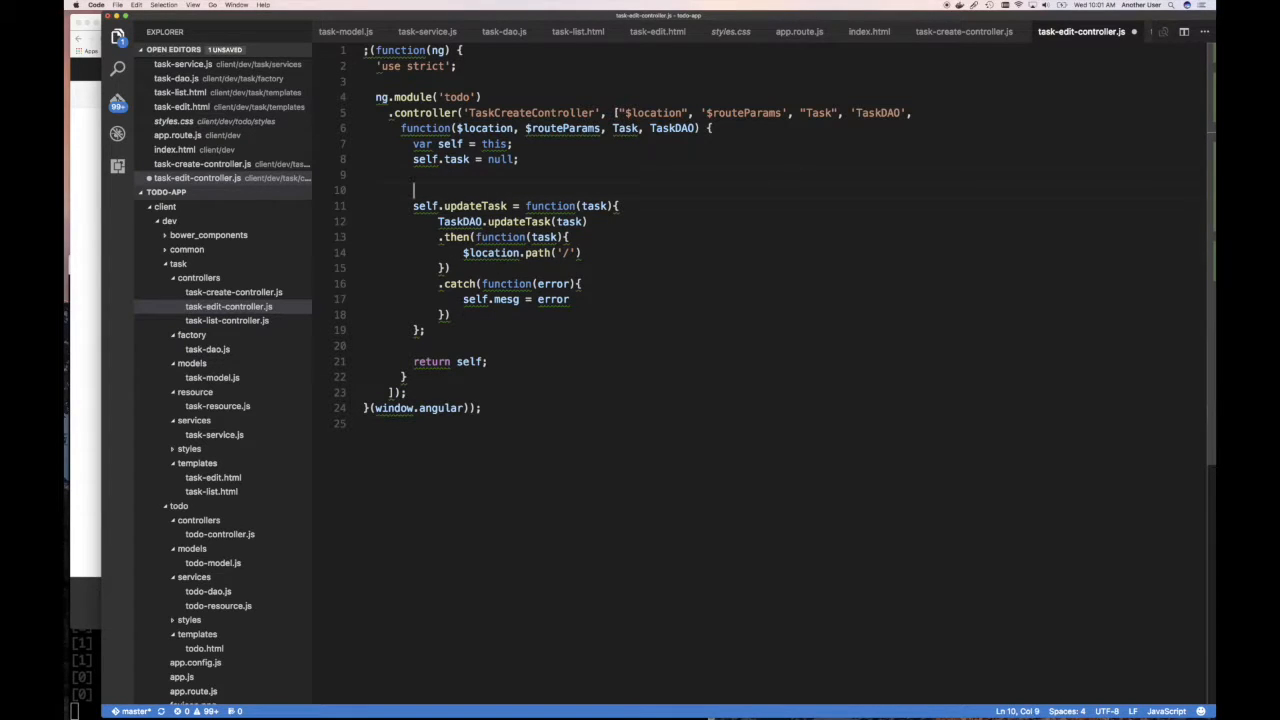
# Add a backend fetch comment and TaskDAO.getById(taskId) with empty .then() and .catch() stubs
pyautogui.write('// get the task to edit from the bac')
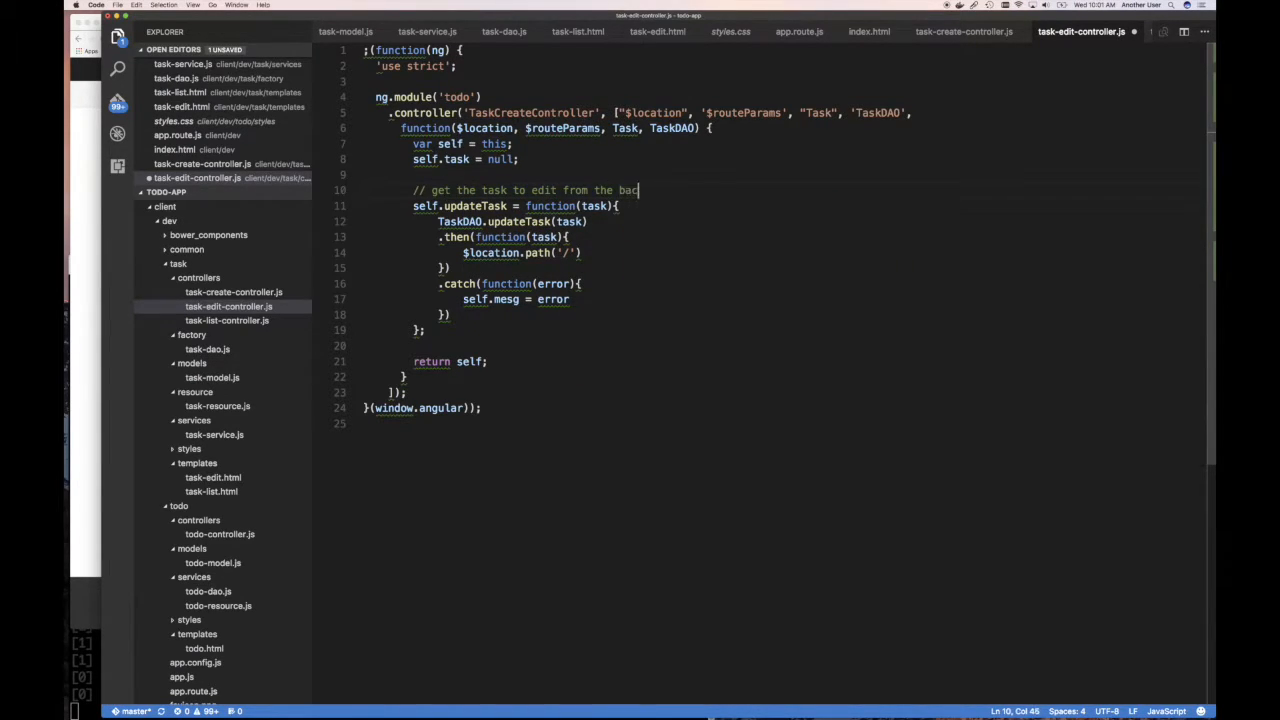
pyautogui.write('kend')
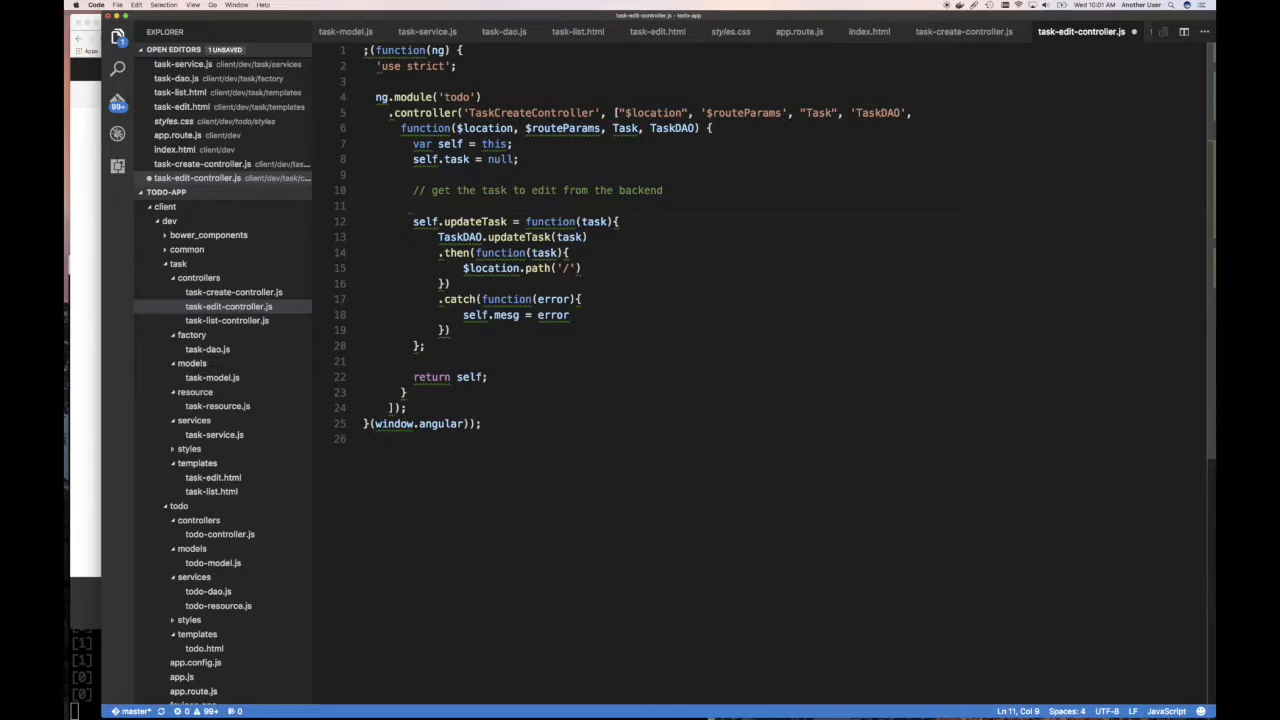
pyautogui.write('Task')
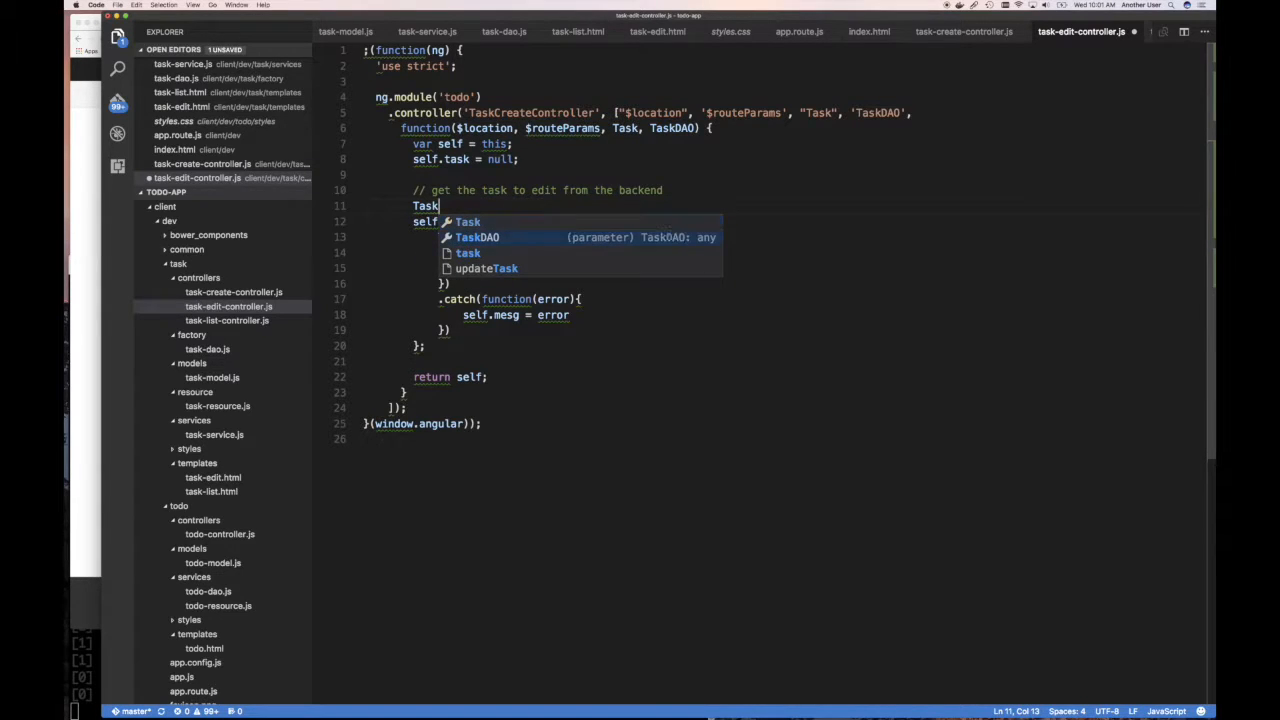
pyautogui.write('DAO.')
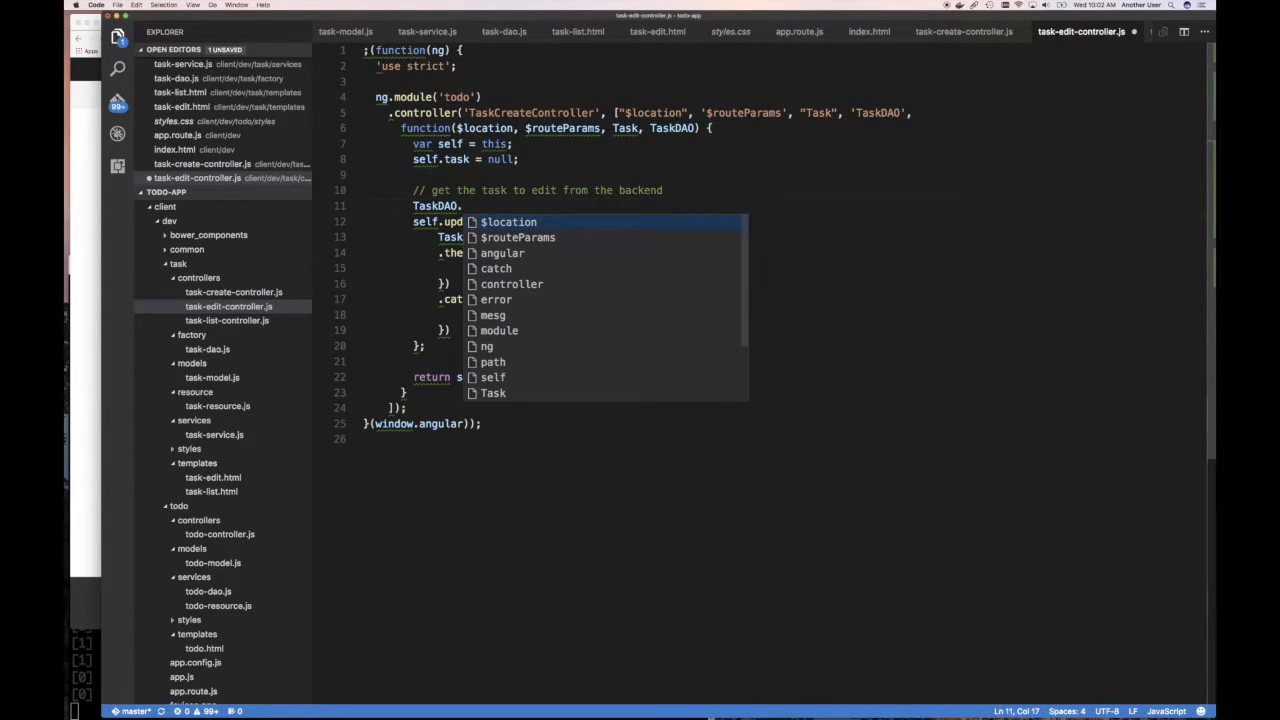
pyautogui.write('get')
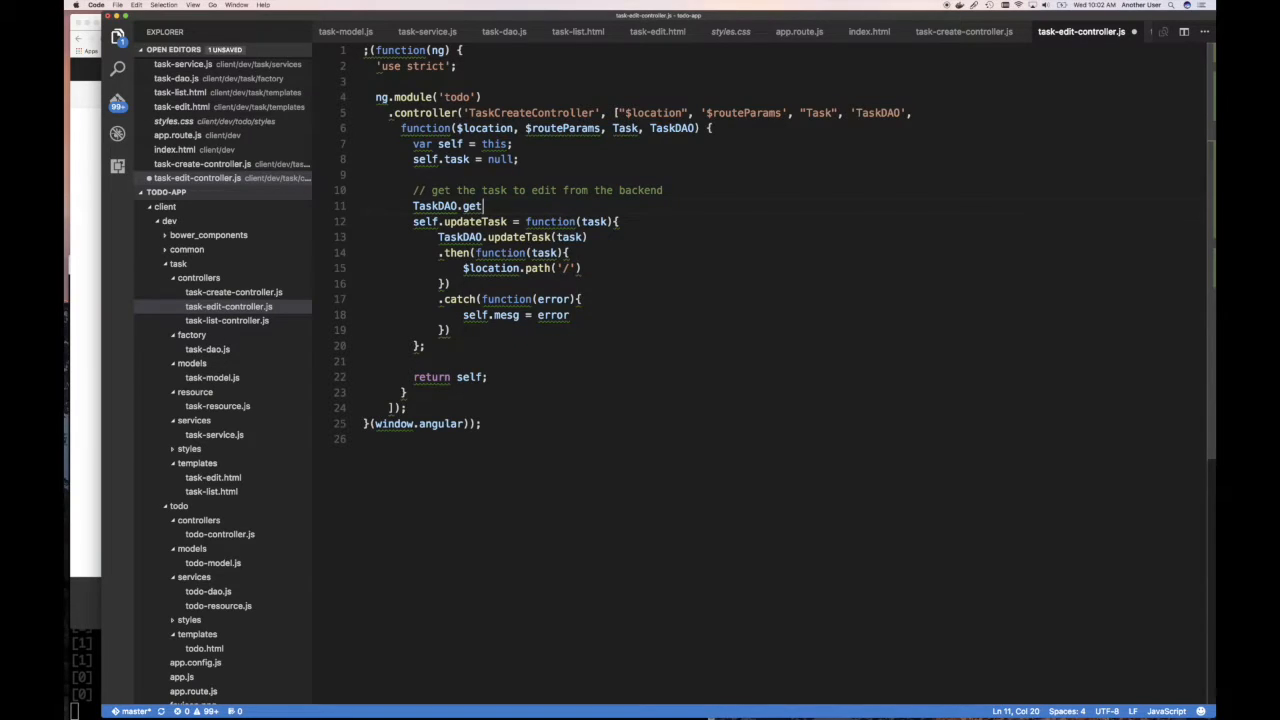
pyautogui.write('B')
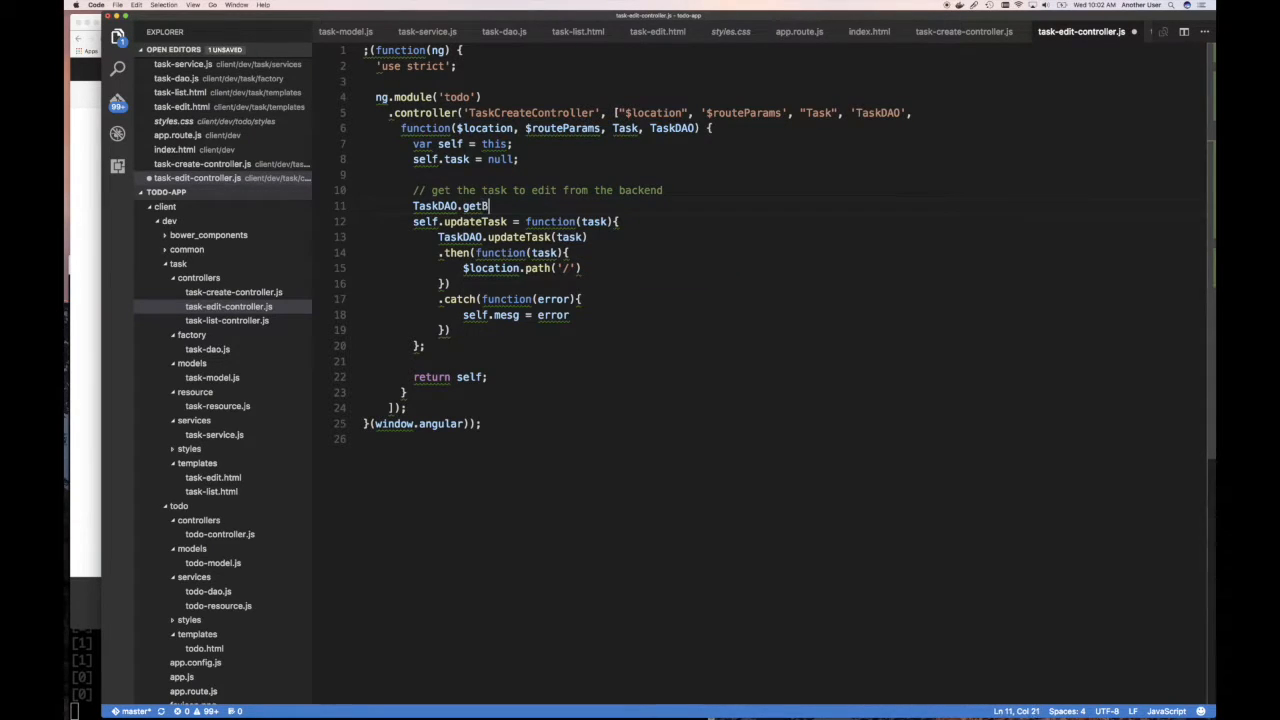
pyautogui.write('yId')
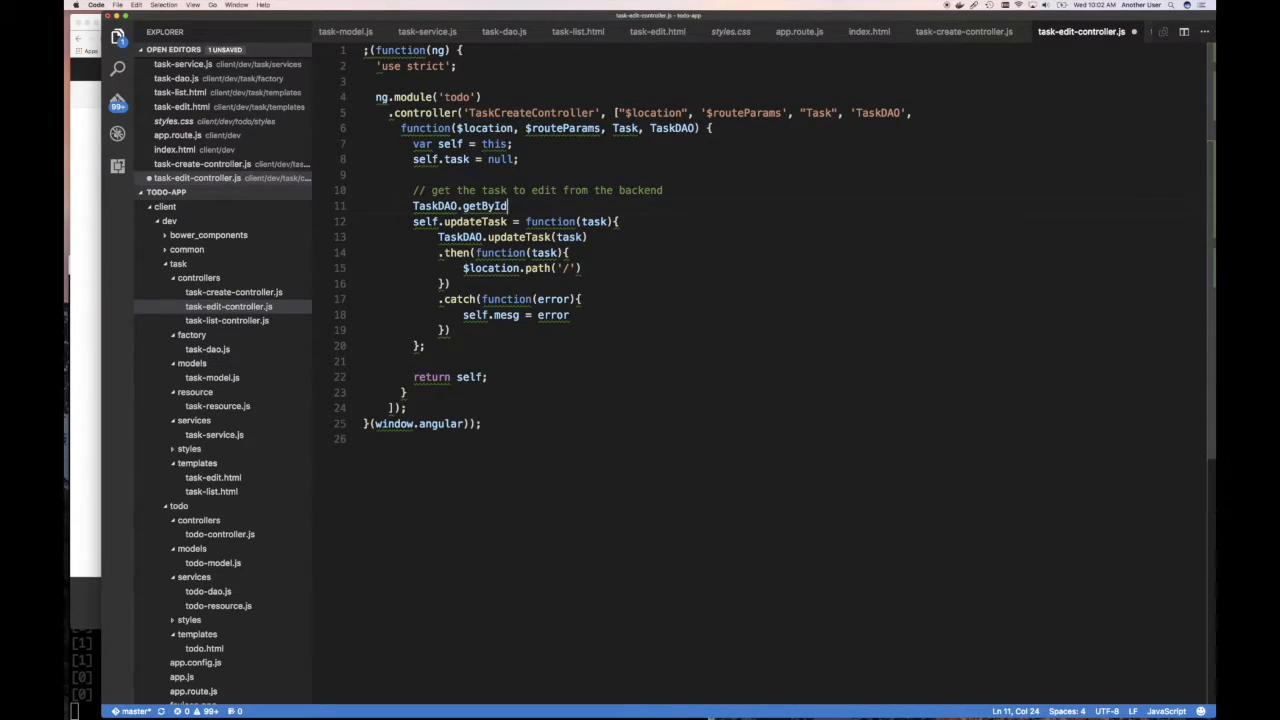
pyautogui.write('()')
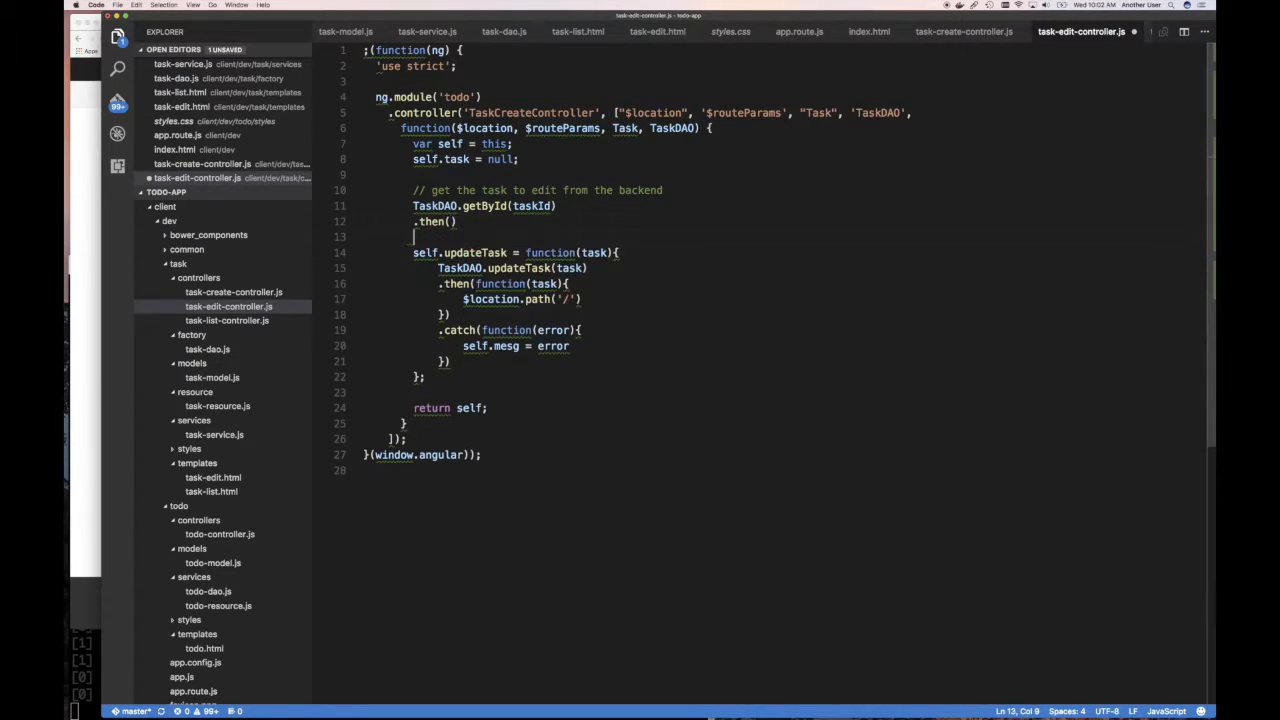
pyautogui.write('.catch()')
pyautogui.write('var taskId =')
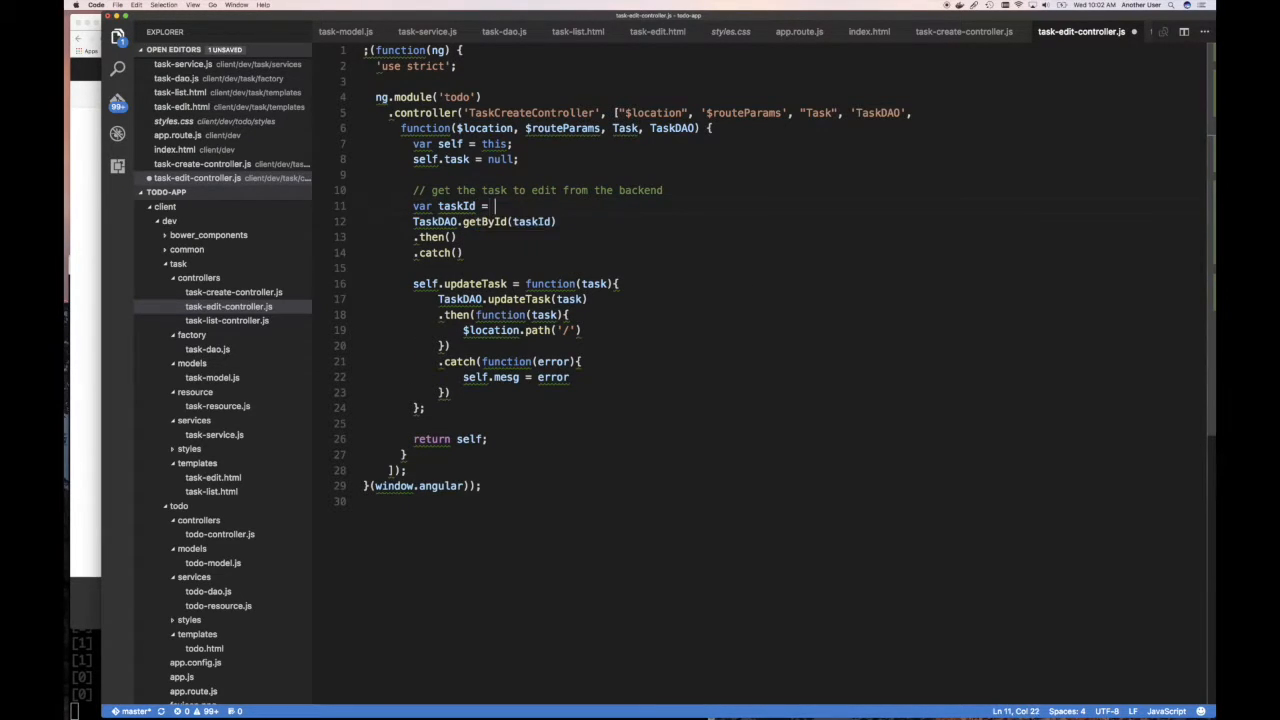
# Declare var taskId = $routeParams.id in the edit controller
pyautogui.write('$r')
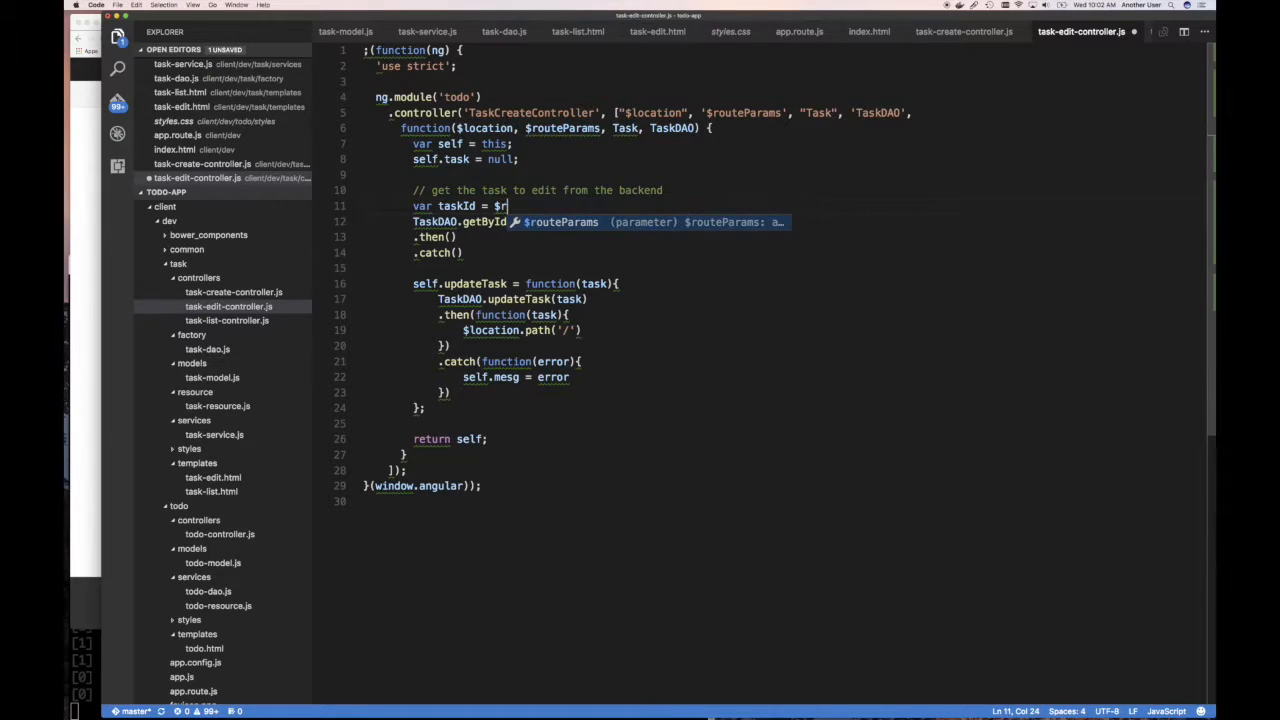
pyautogui.write('routeParams.')
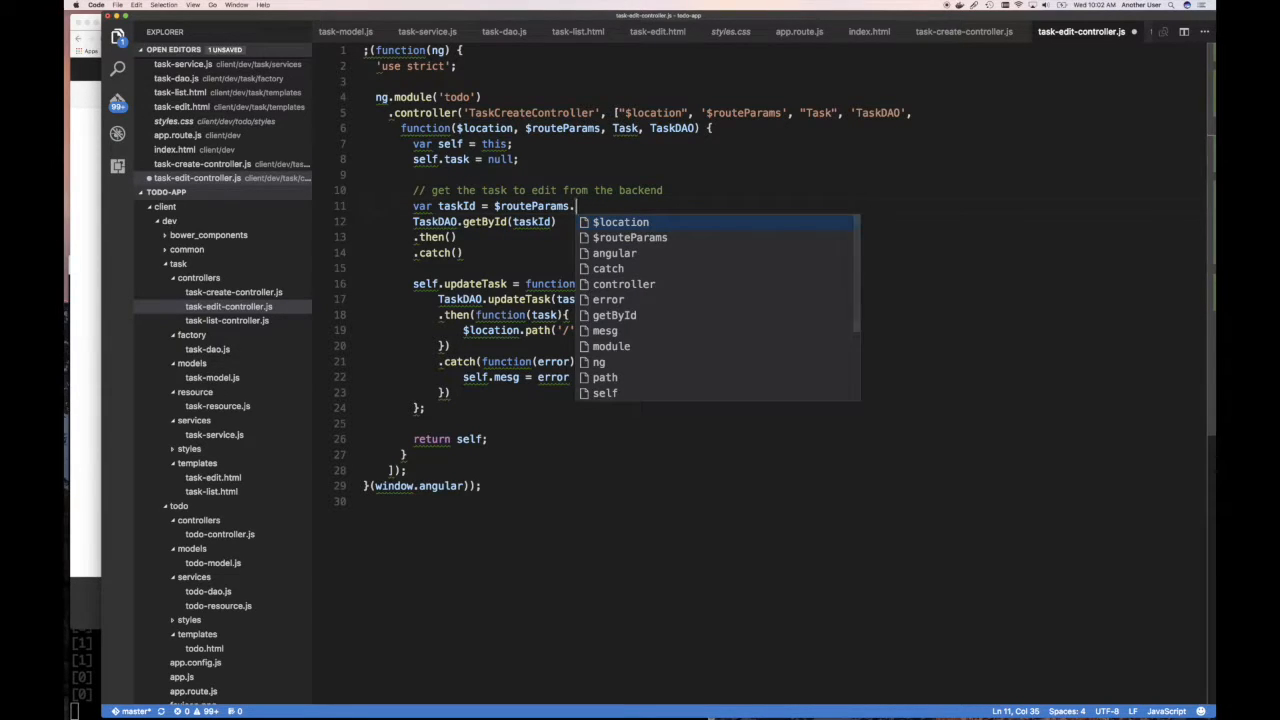
pyautogui.write('id')
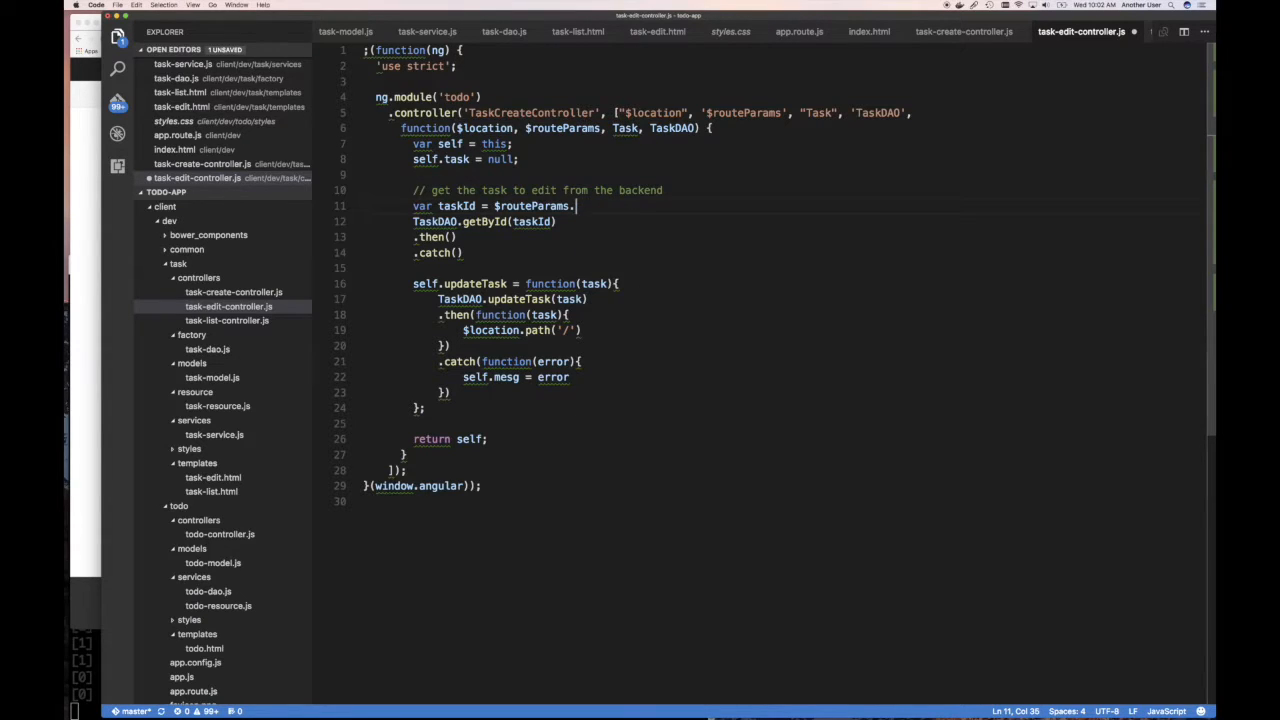
pyautogui.write('id')
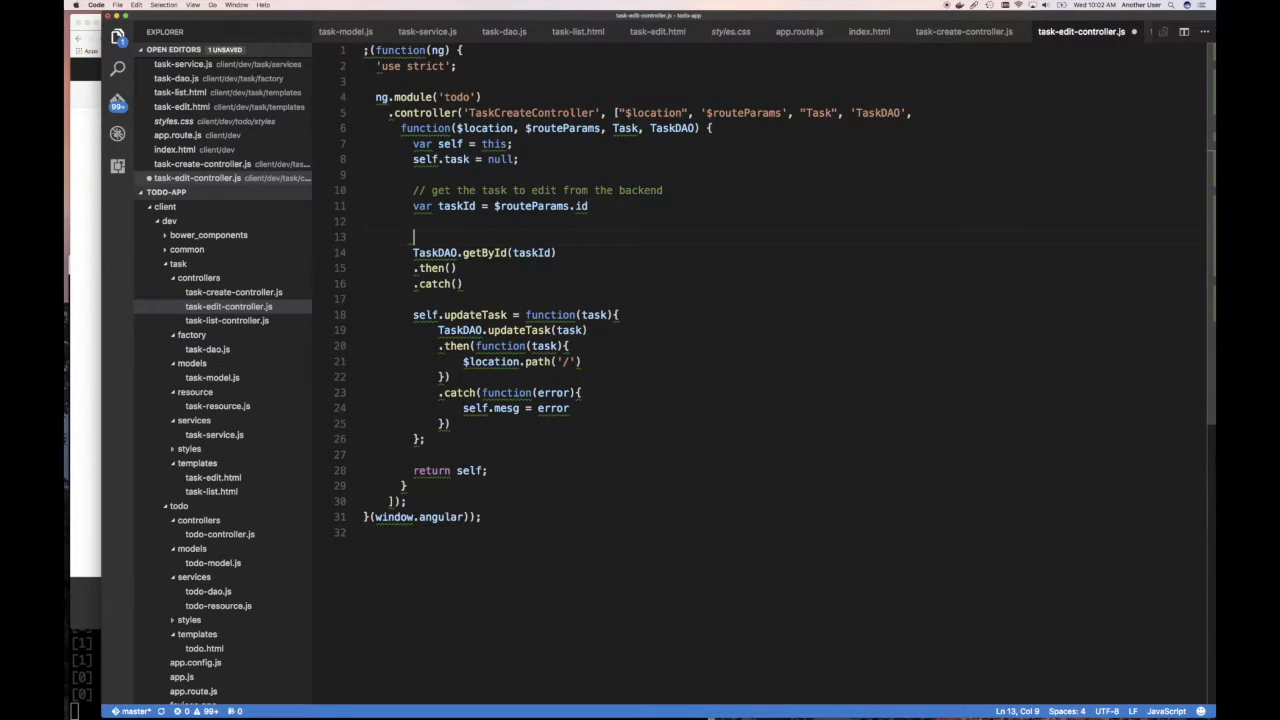
# Add an if (!ng.isString(taskId)) guard that redirects to '/' and returns
pyautogui.write('if()')
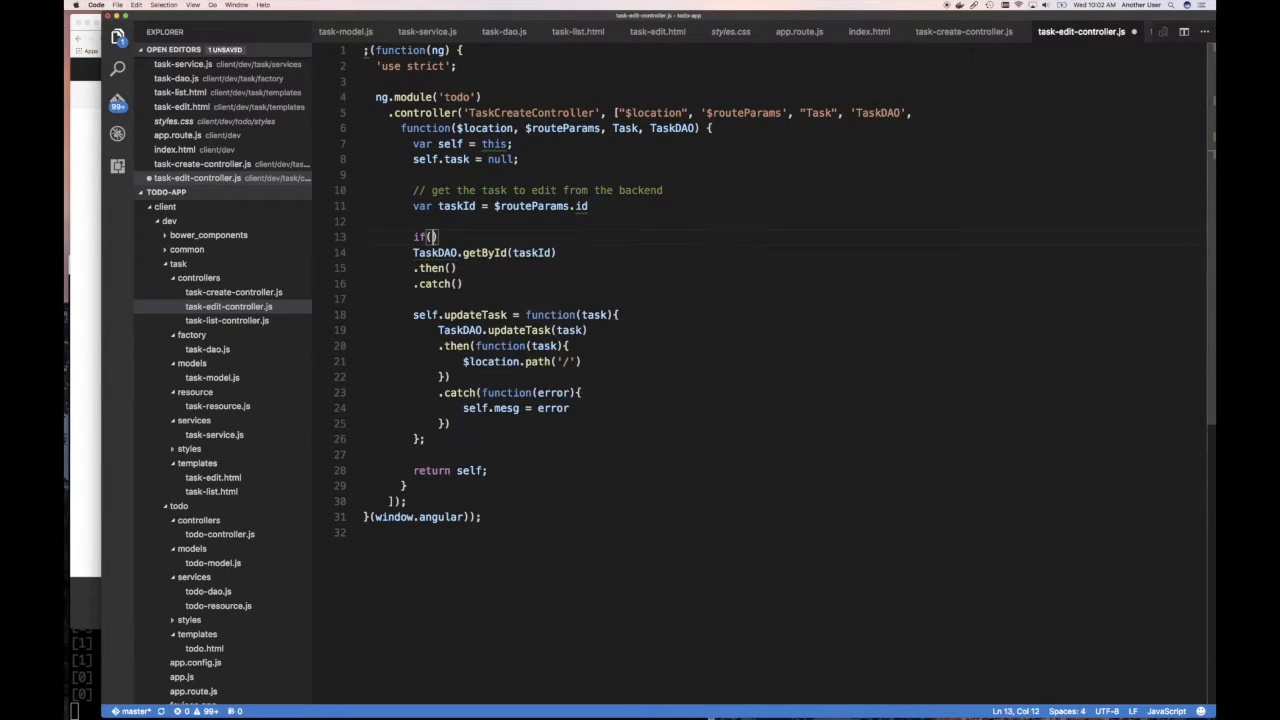
pyautogui.write('!ng.isString(')
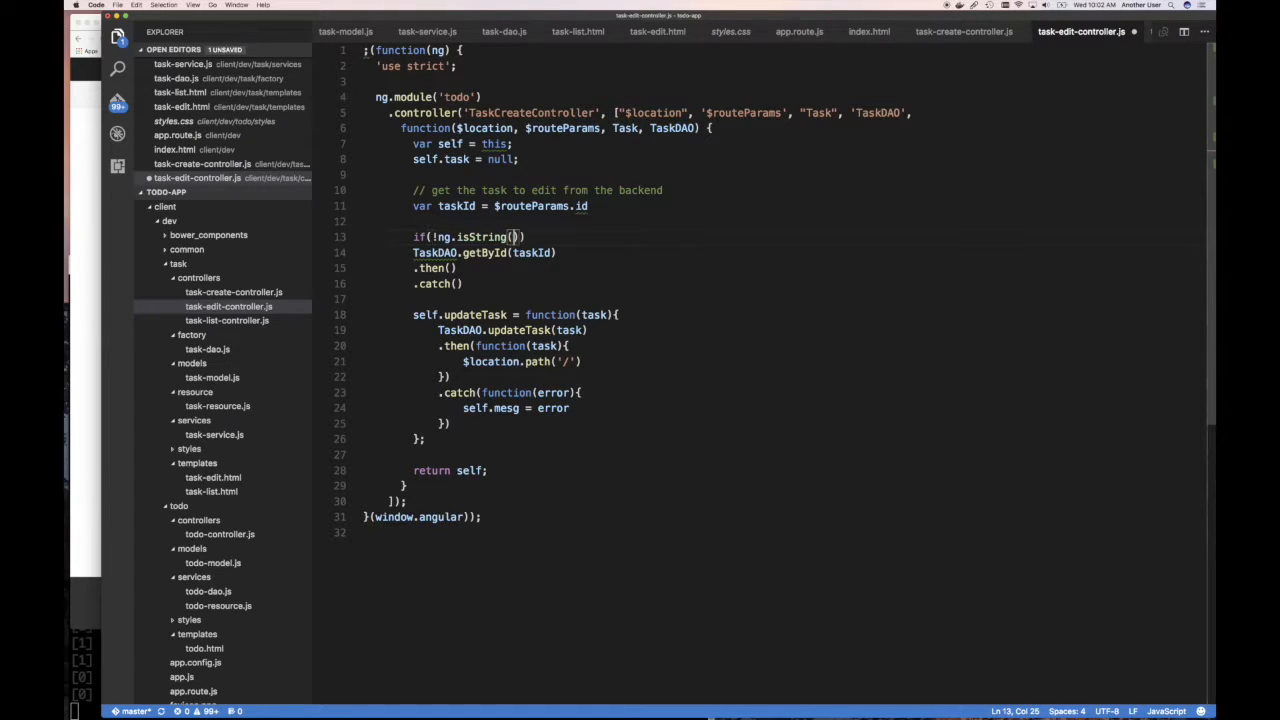
pyautogui.write('taskId')
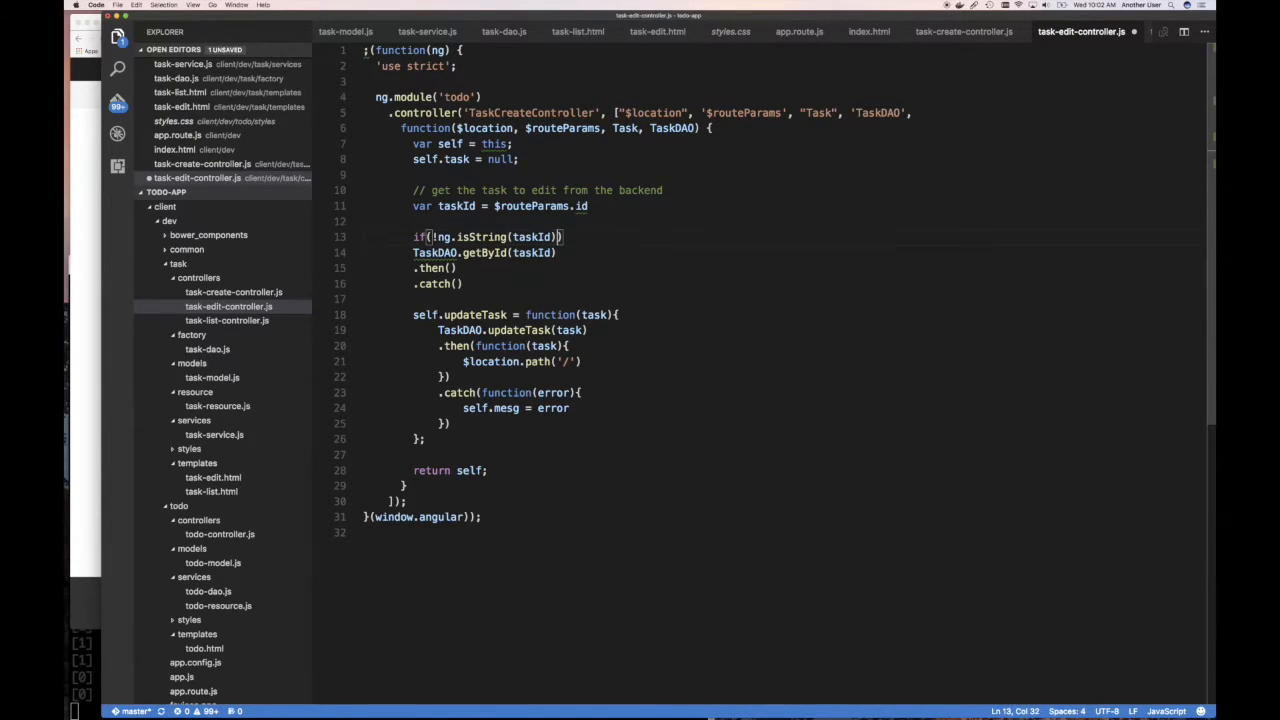
pyautogui.write('{')
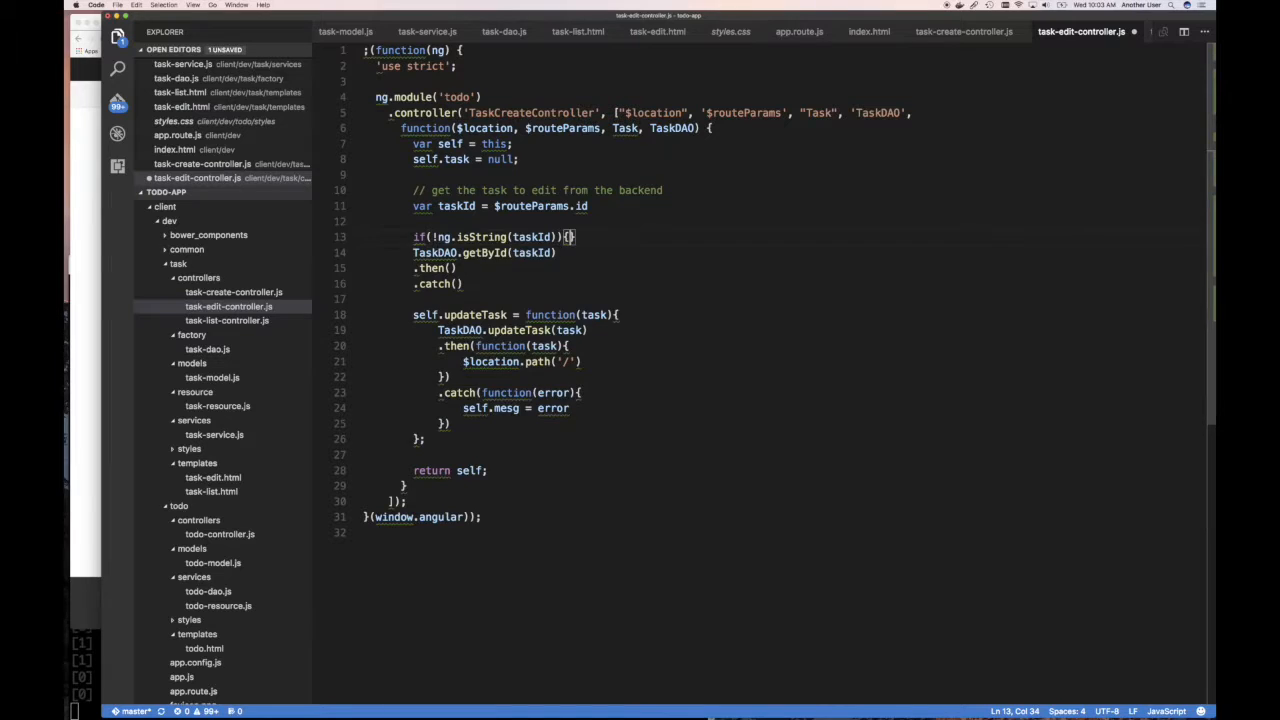
pyautogui.press('Enter')
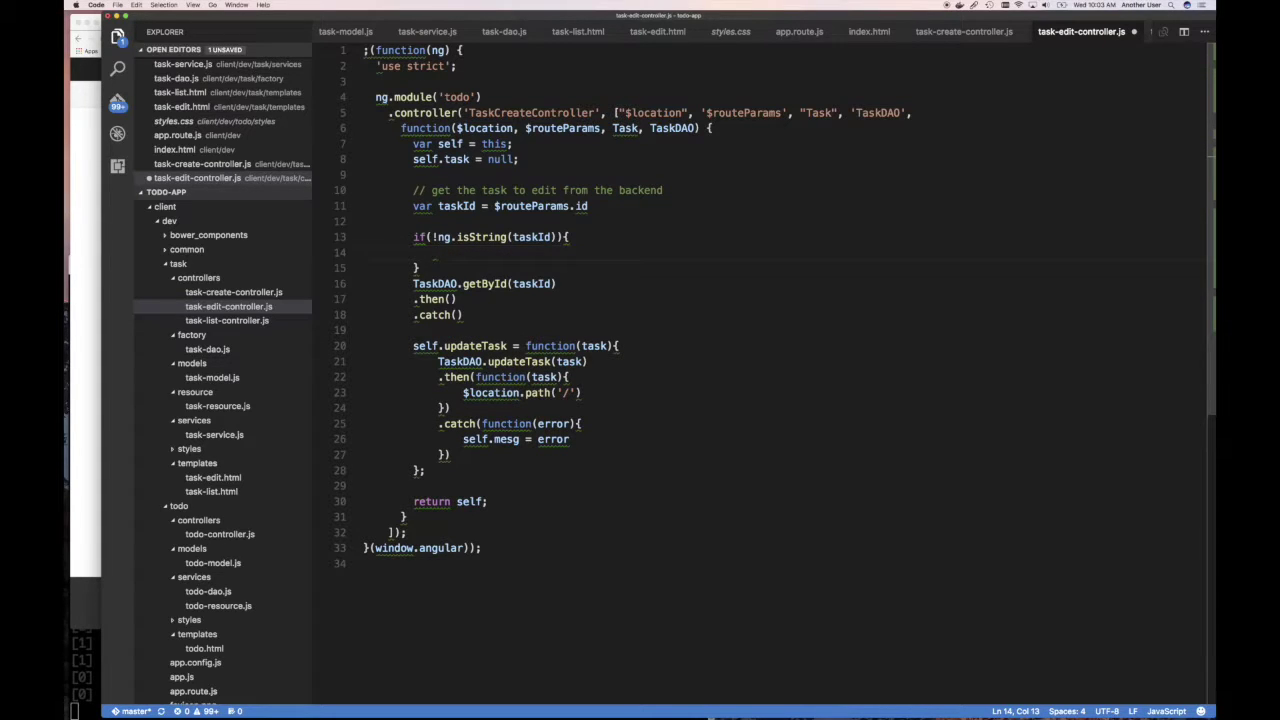
pyautogui.write('self')
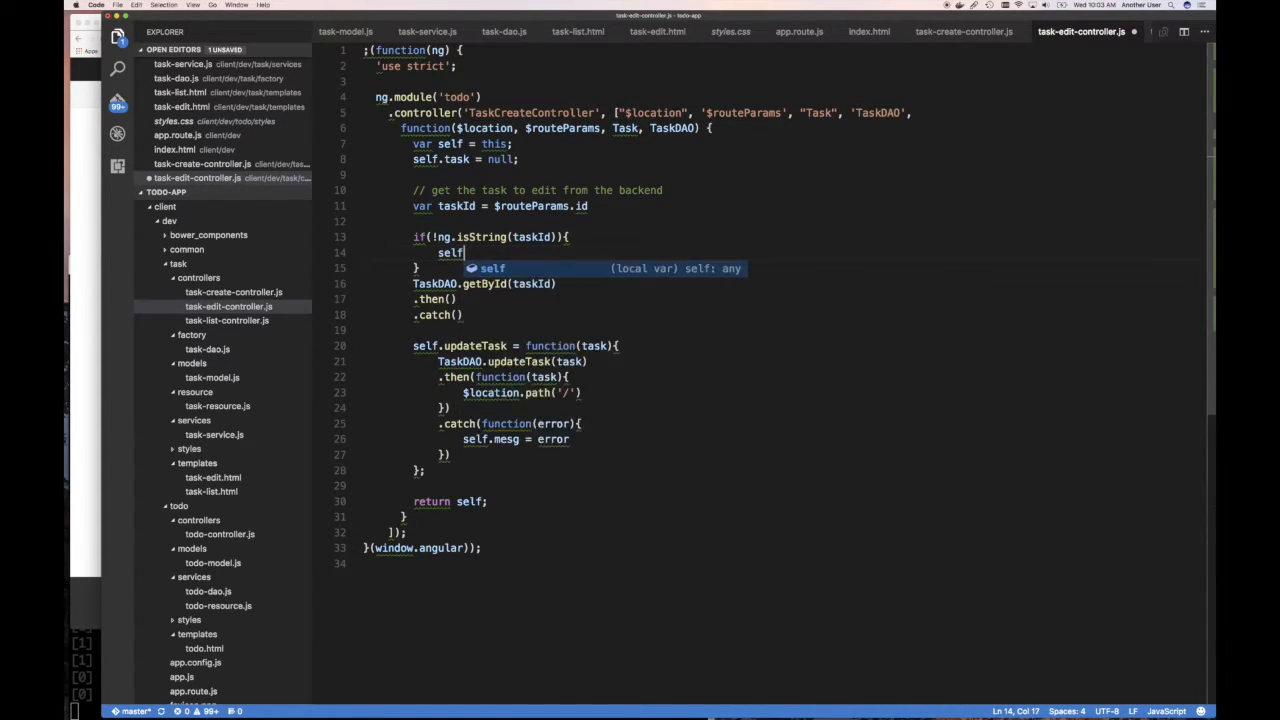
pyautogui.write('.mesg')
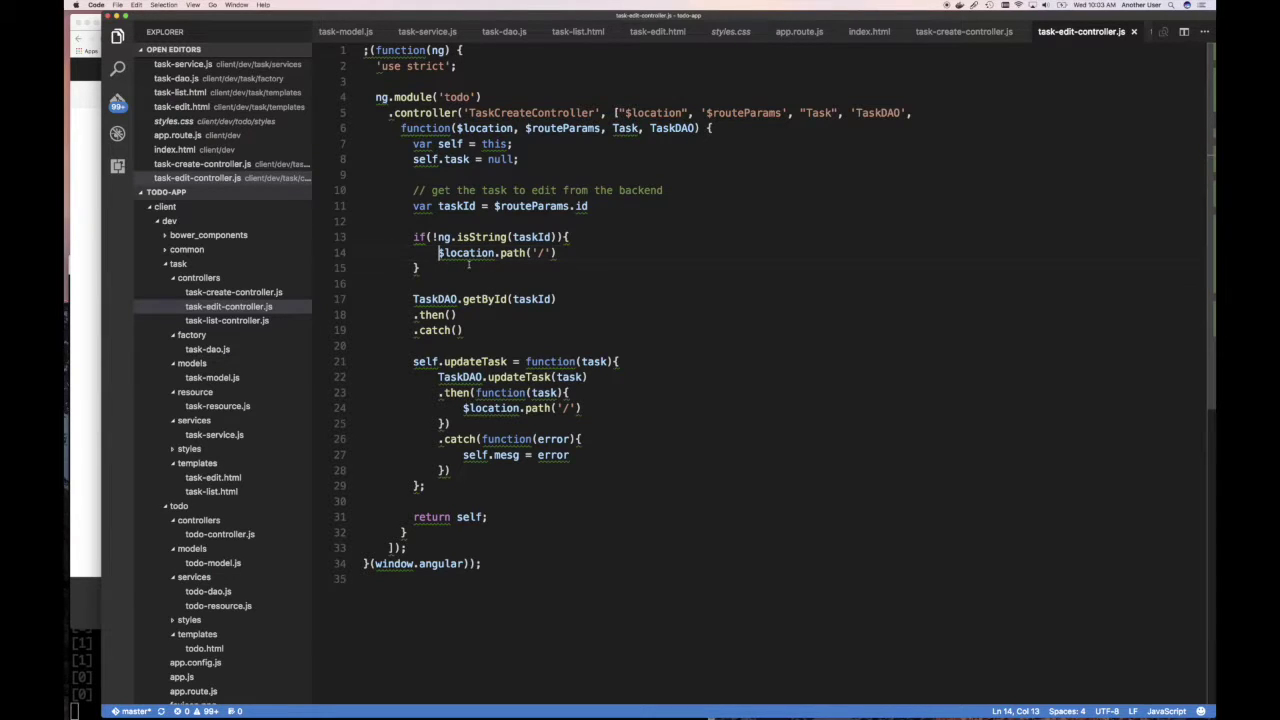
pyautogui.write('return')
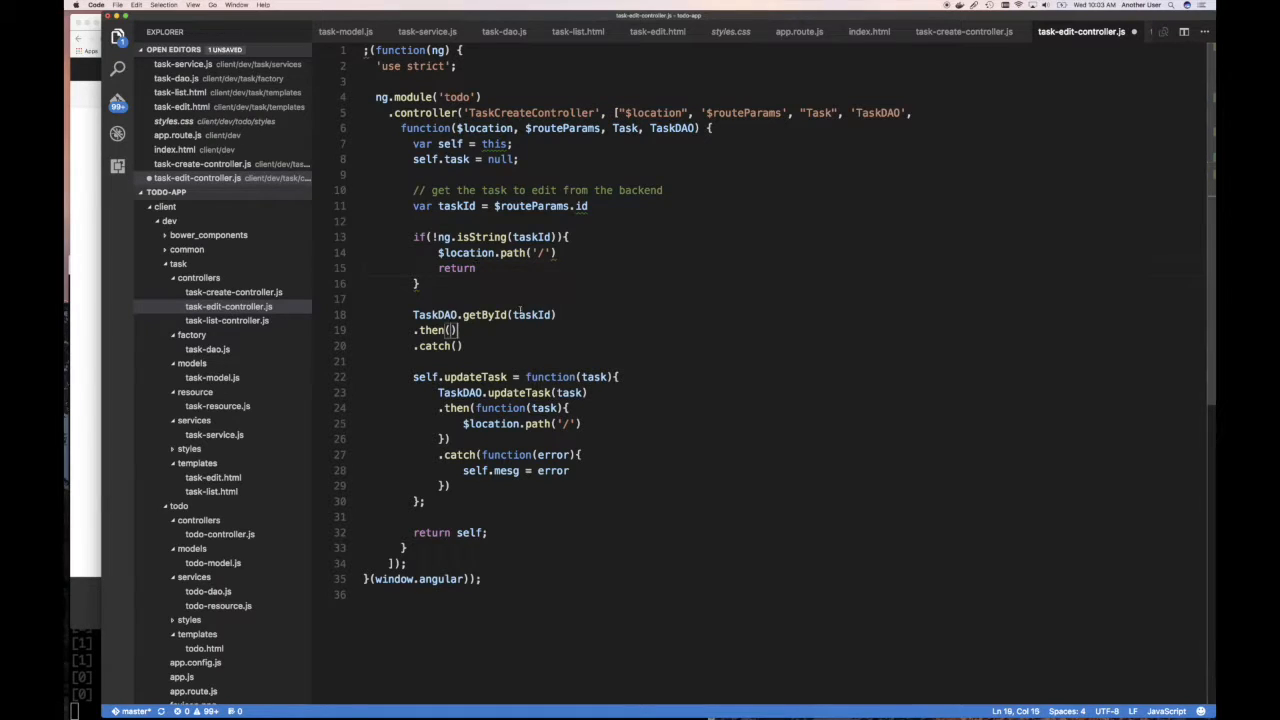
# Set self.task = new Task(task) in .then, and paste the redirect into .catch(function(err))
pyautogui.click(447, 330)
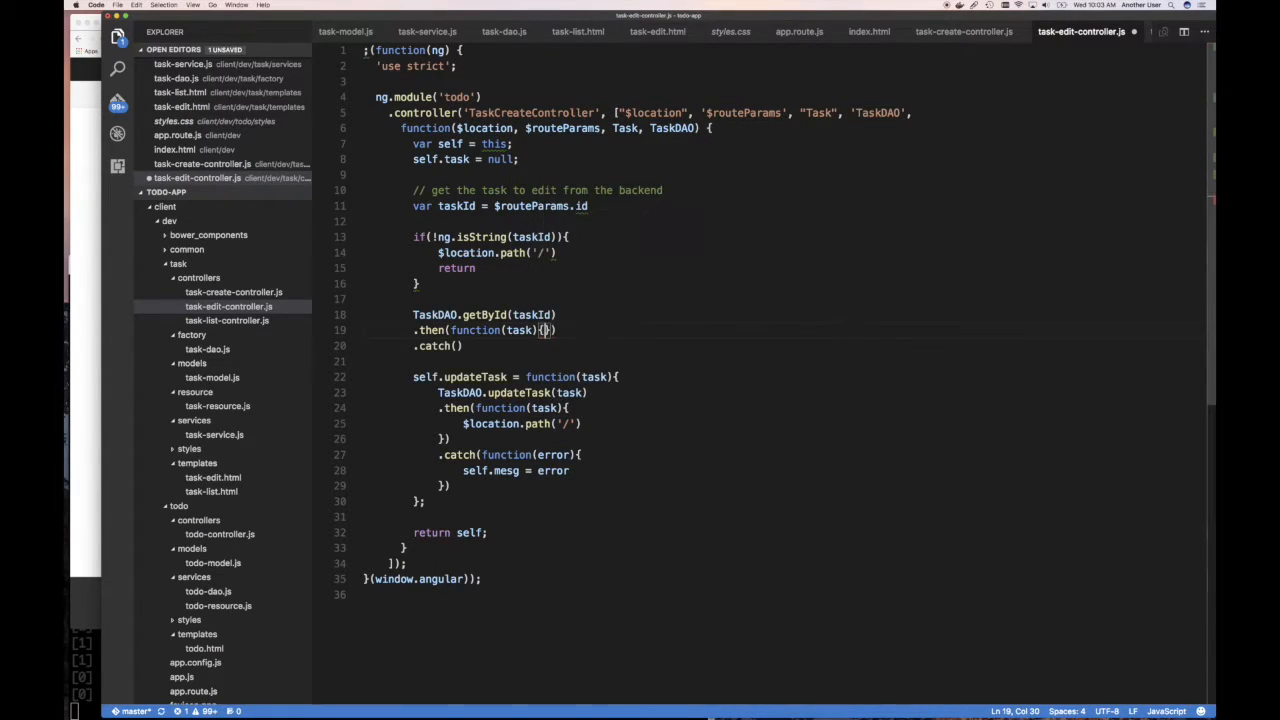
pyautogui.write('self.task = new T')
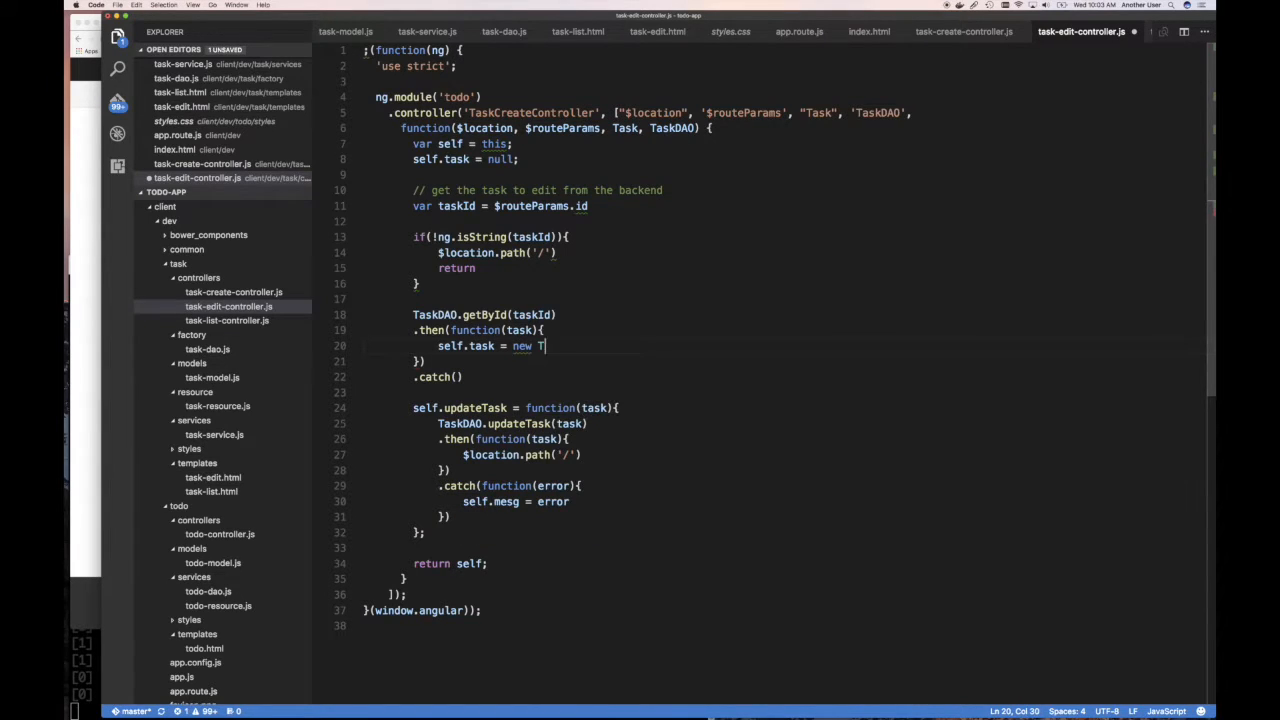
pyautogui.write('ask(task)')
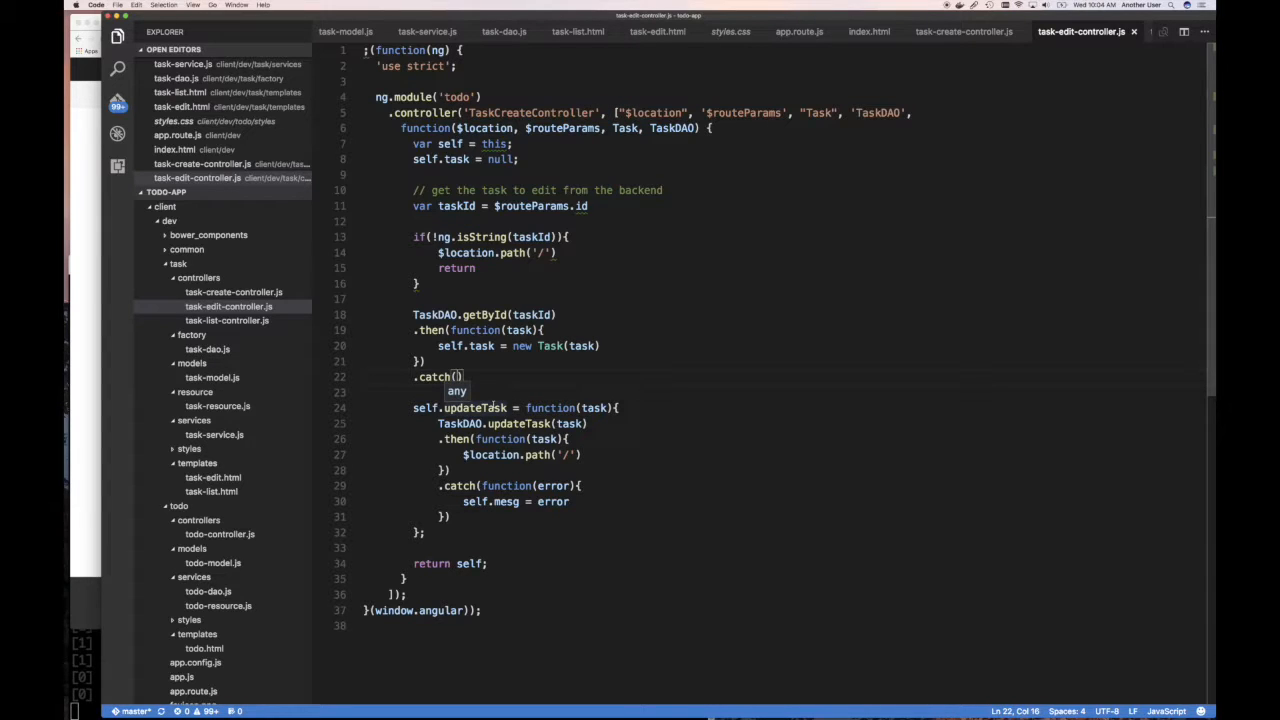
pyautogui.write('funtion(')
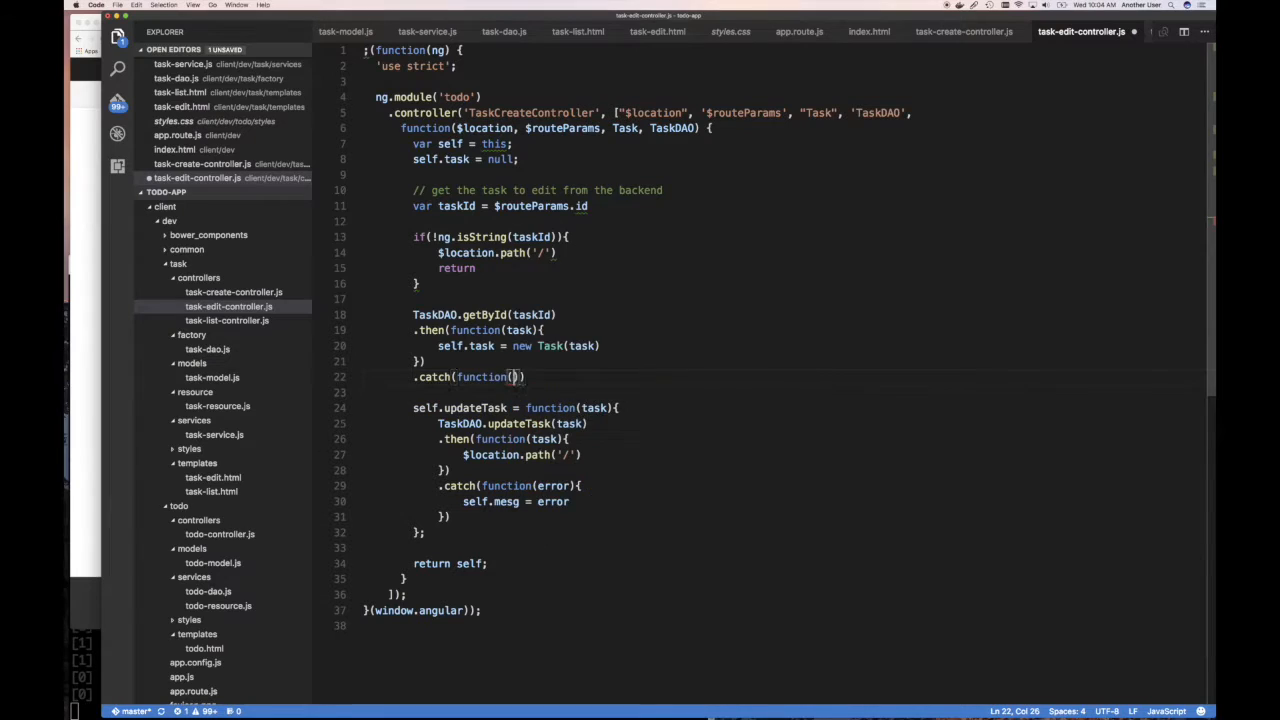
pyautogui.write('error')
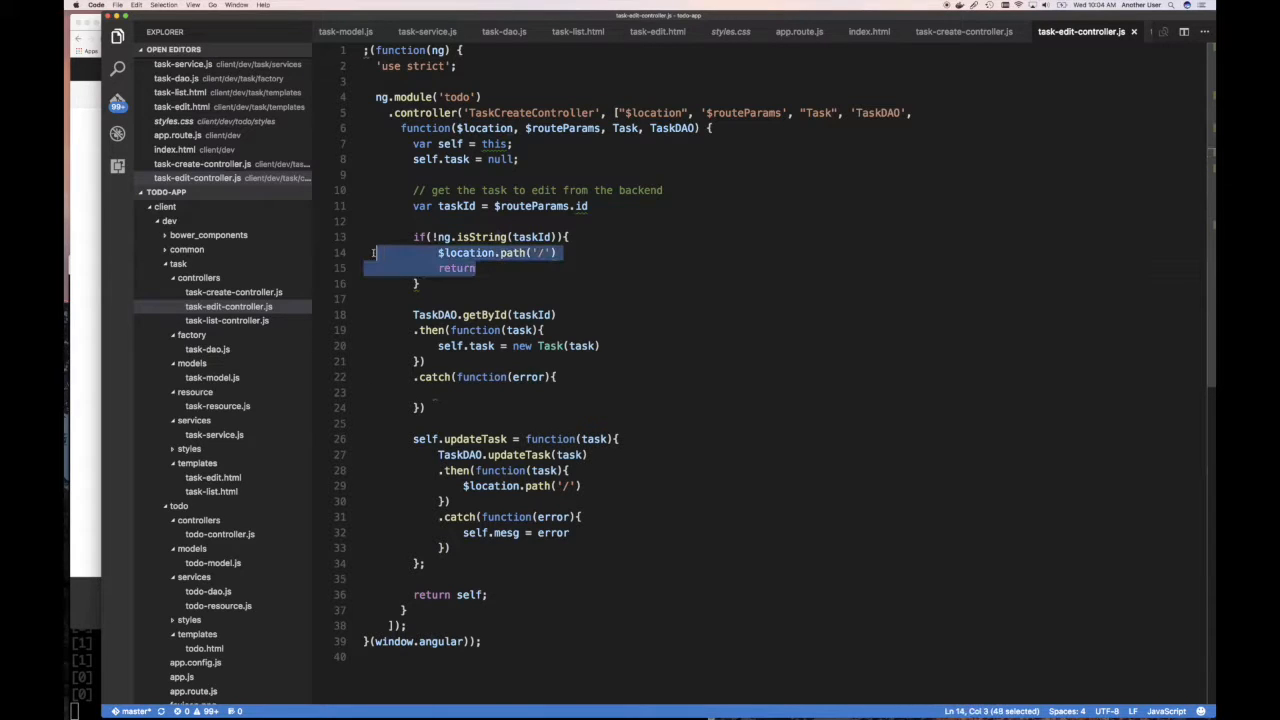
pyautogui.click(442, 394)
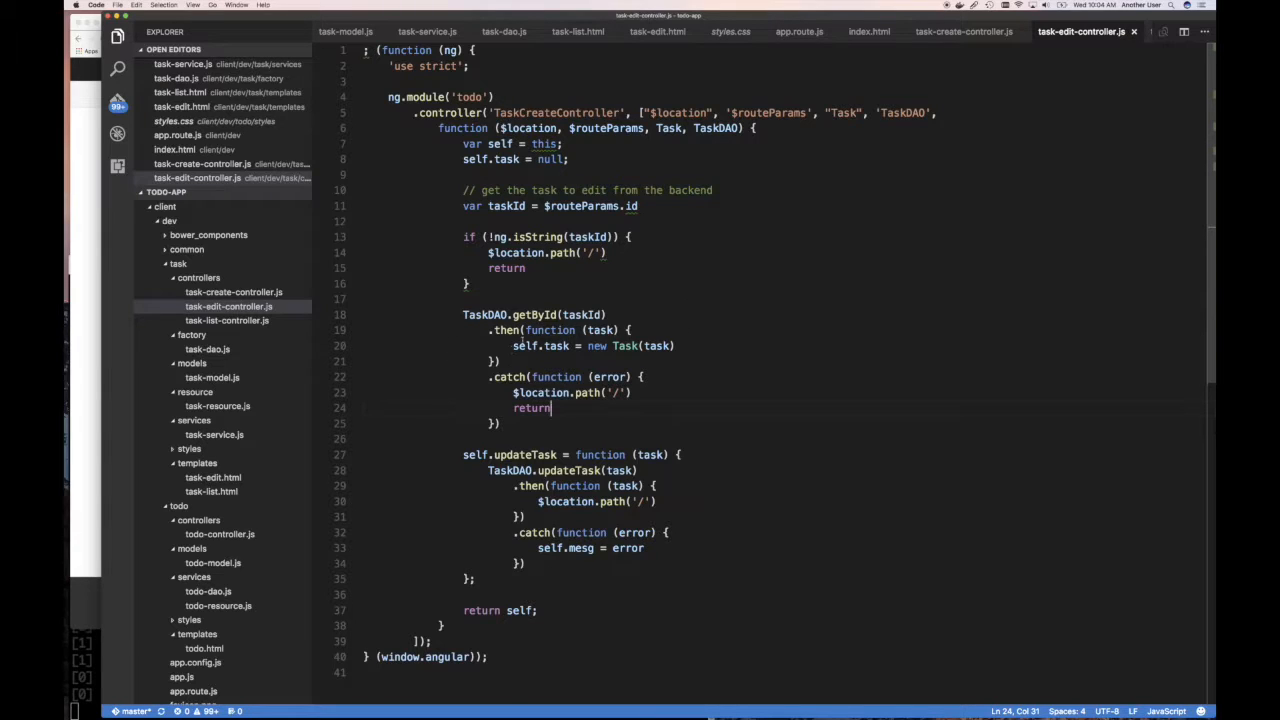
pyautogui.doubleClick(487, 314)
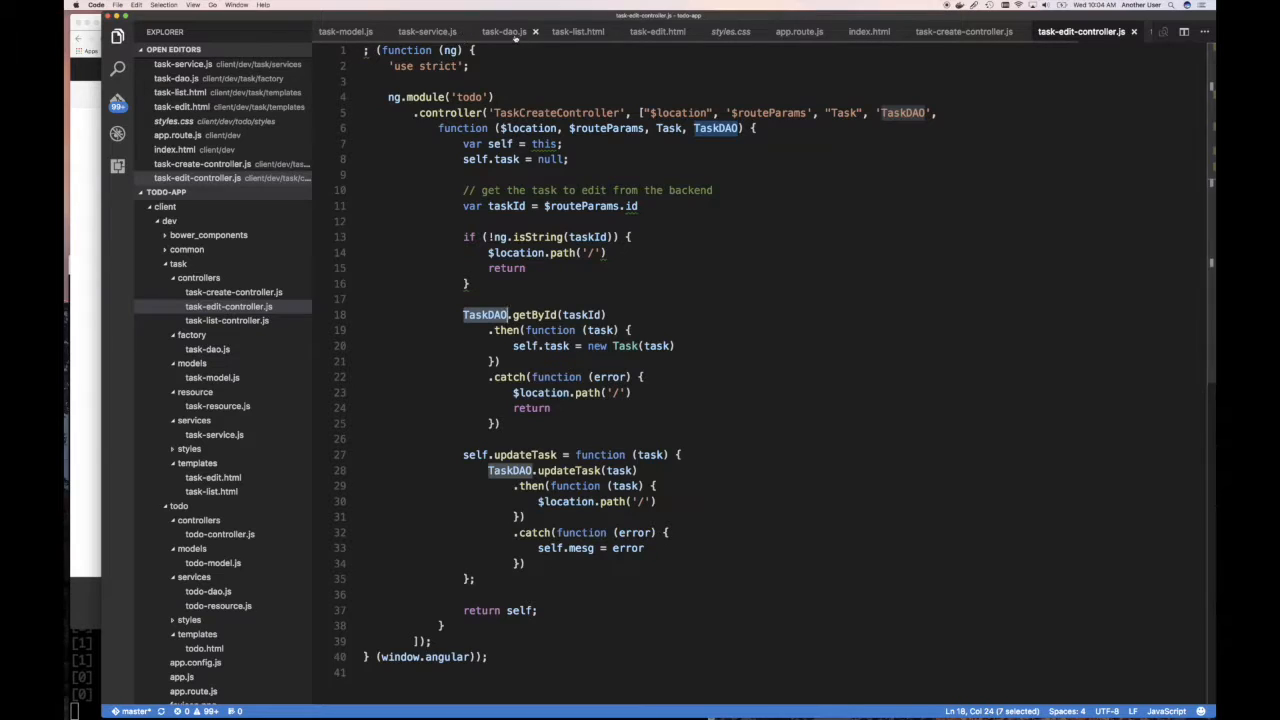
pyautogui.click(497, 31)
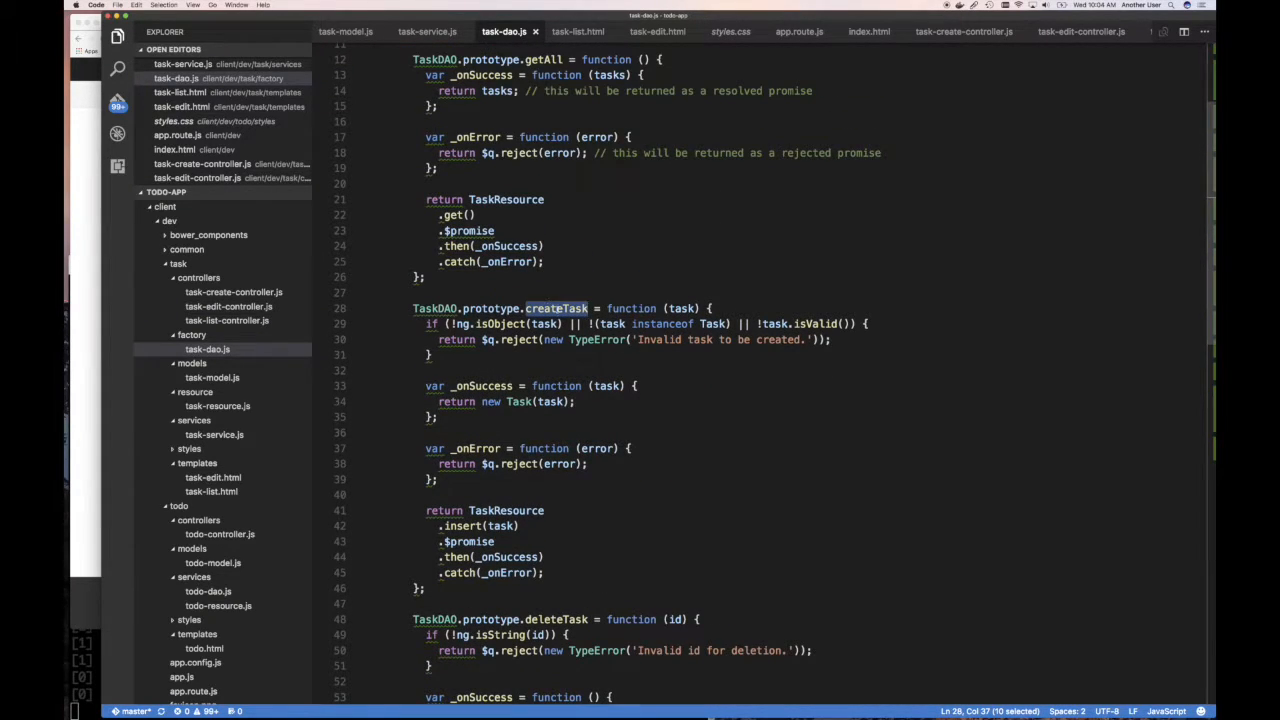
pyautogui.scroll(-3)
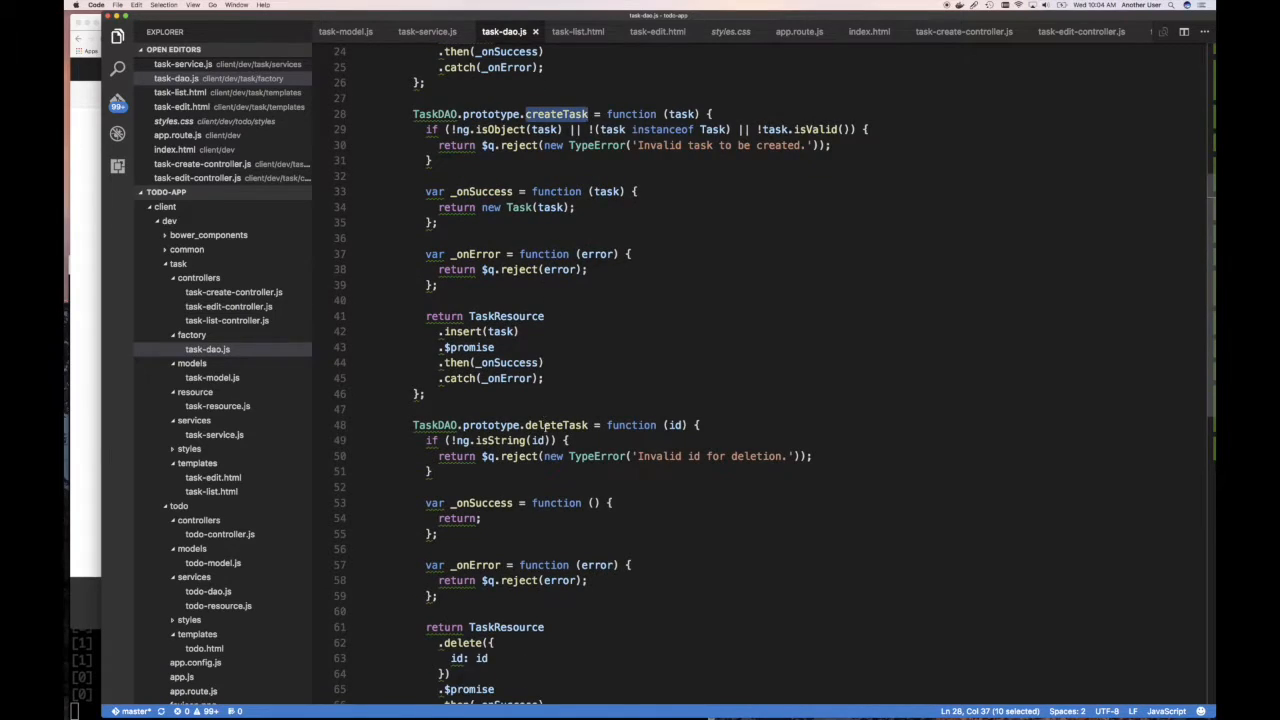
pyautogui.scroll(-3)
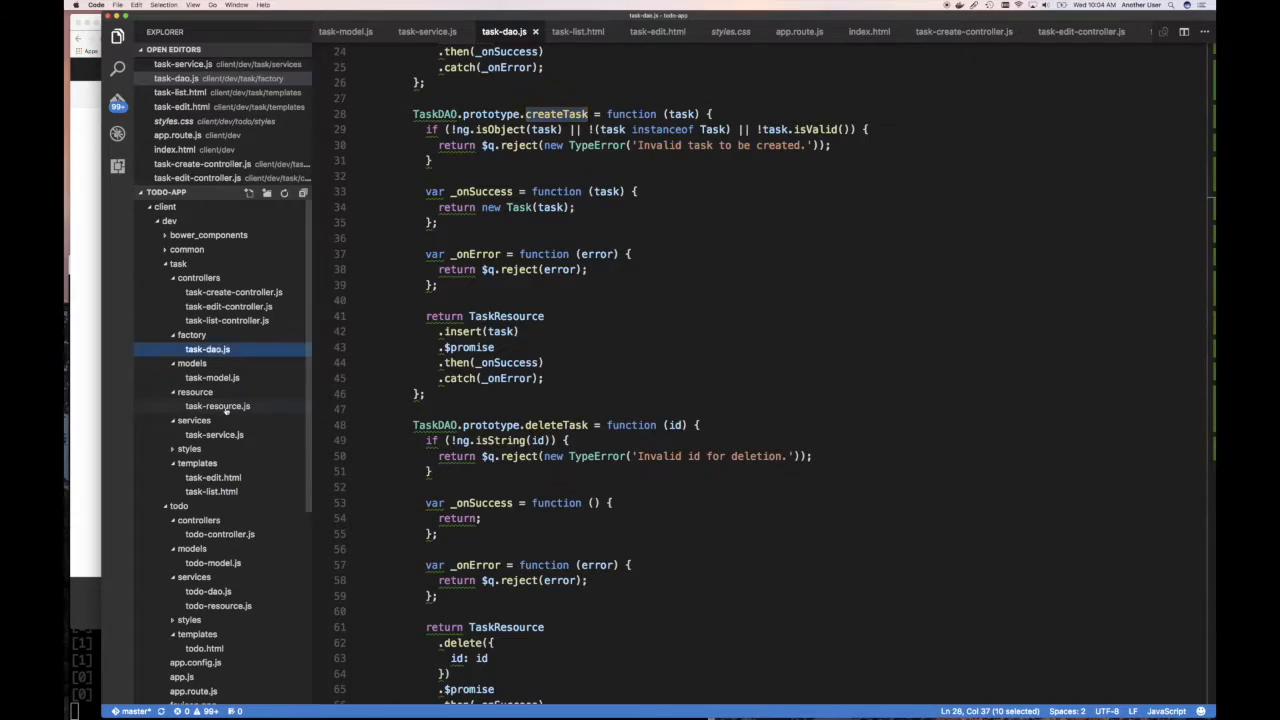
pyautogui.click(215, 406)
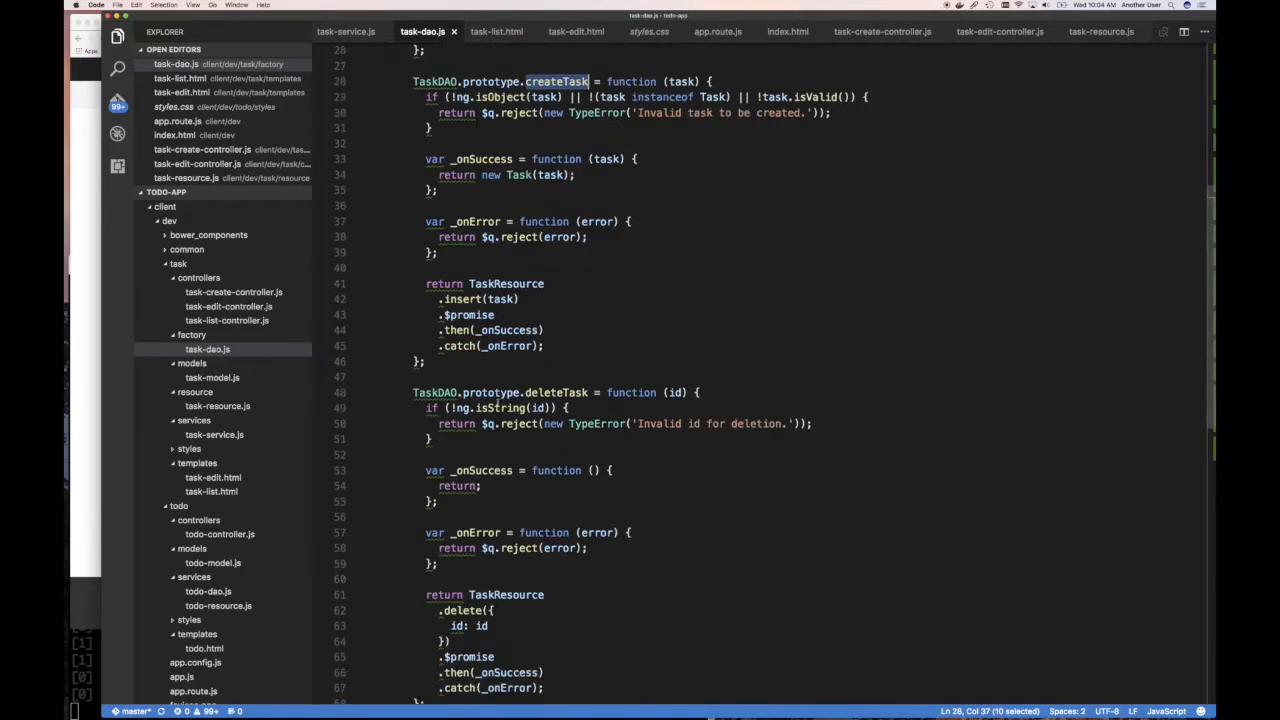
pyautogui.scroll(-3)
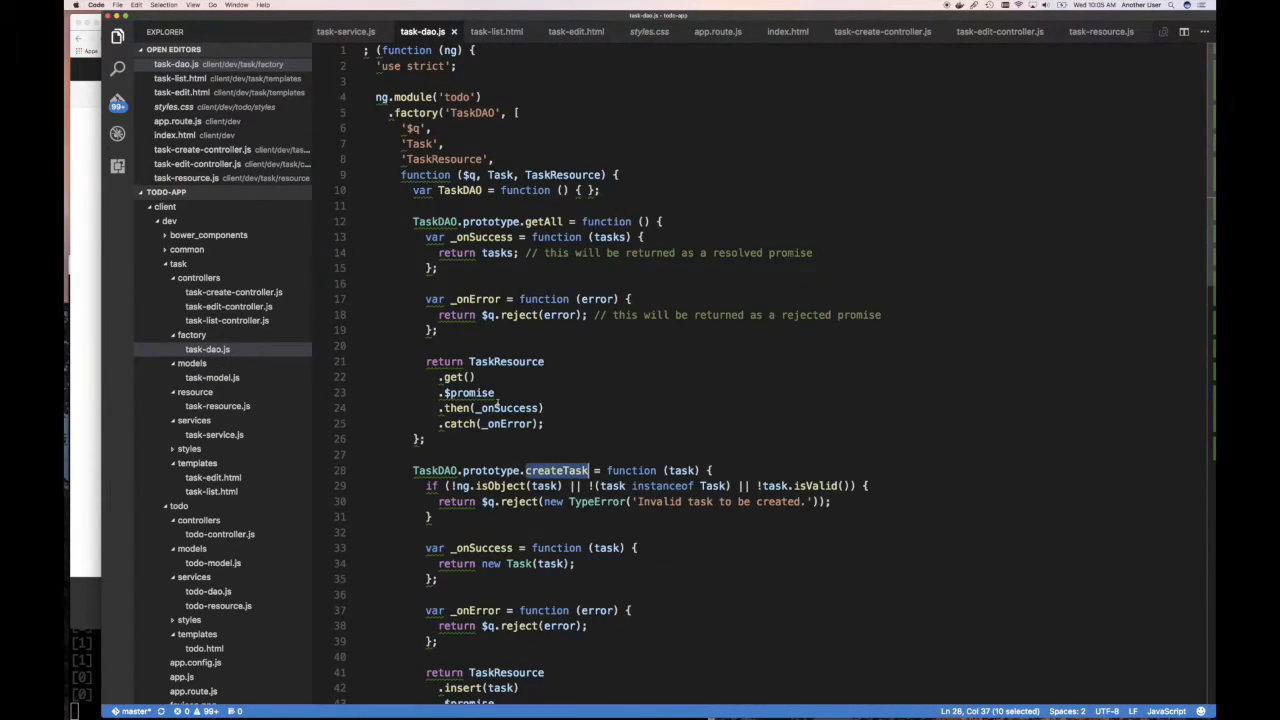
pyautogui.scroll(-3)
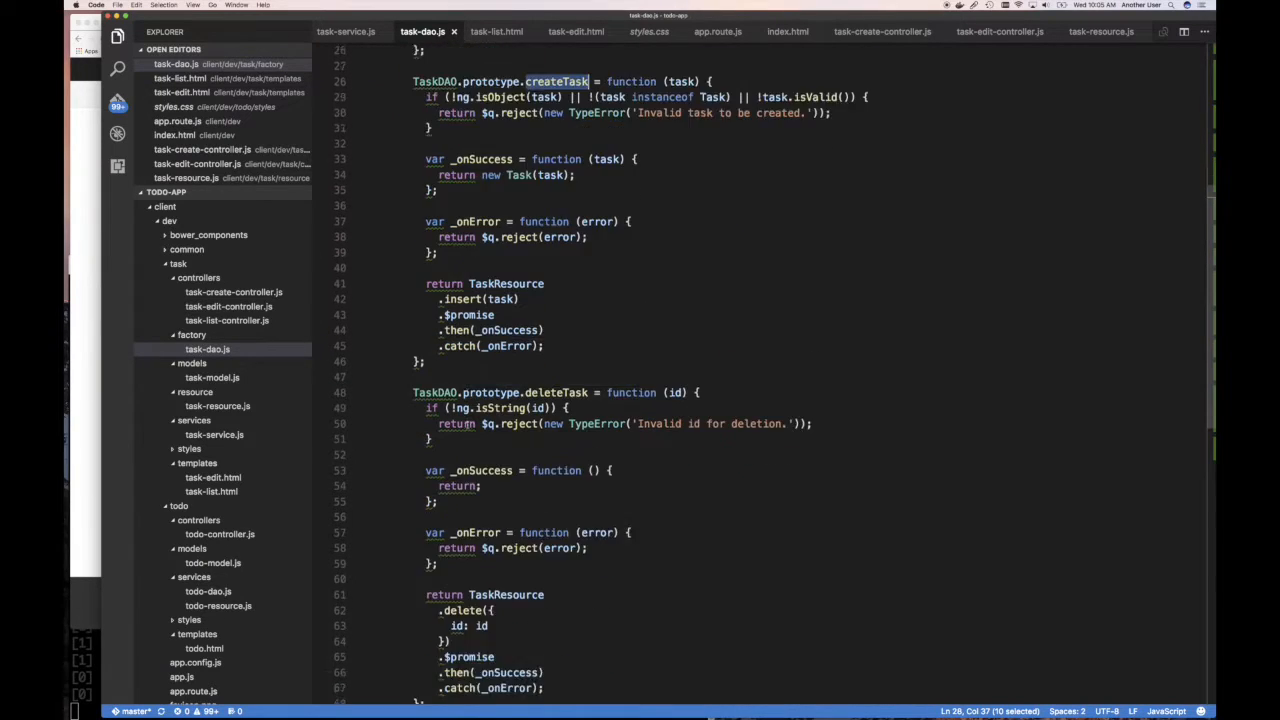
pyautogui.scroll(-3)
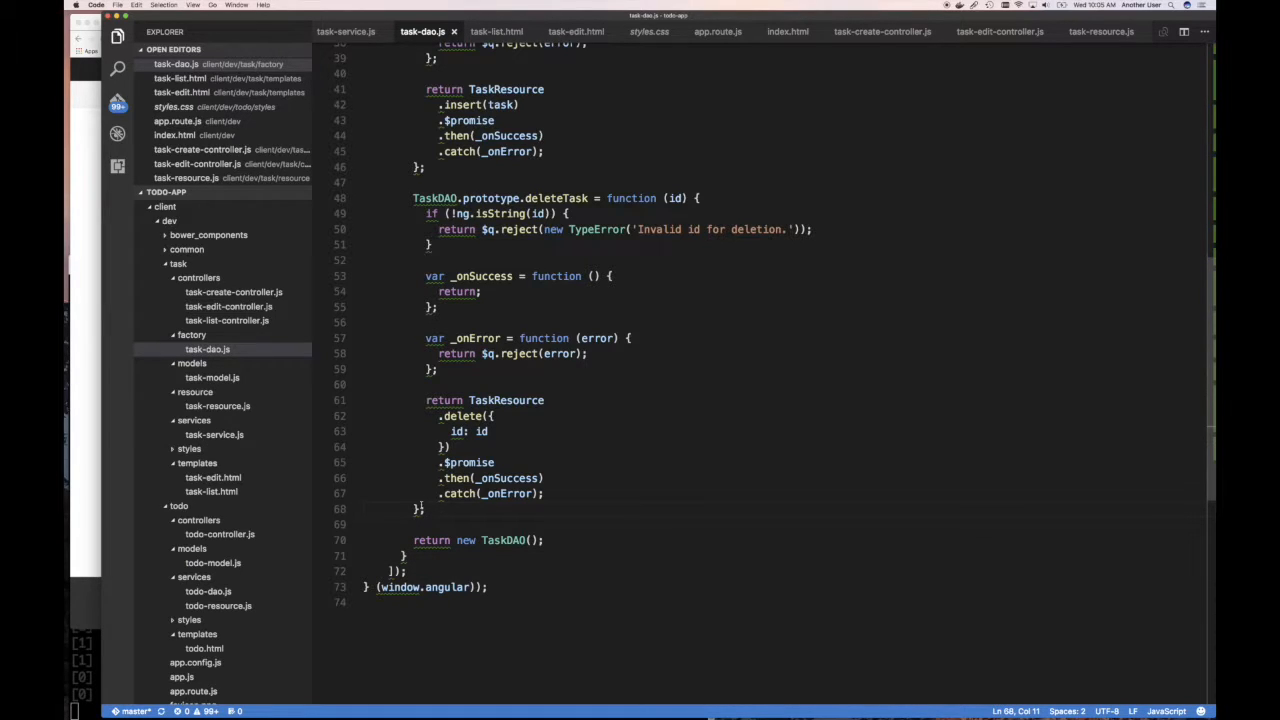
# Copy deleteTask below itself in task-dao.js, rename it getTaskById, and save
pyautogui.moveTo(425, 213); pyautogui.dragTo(425, 508)
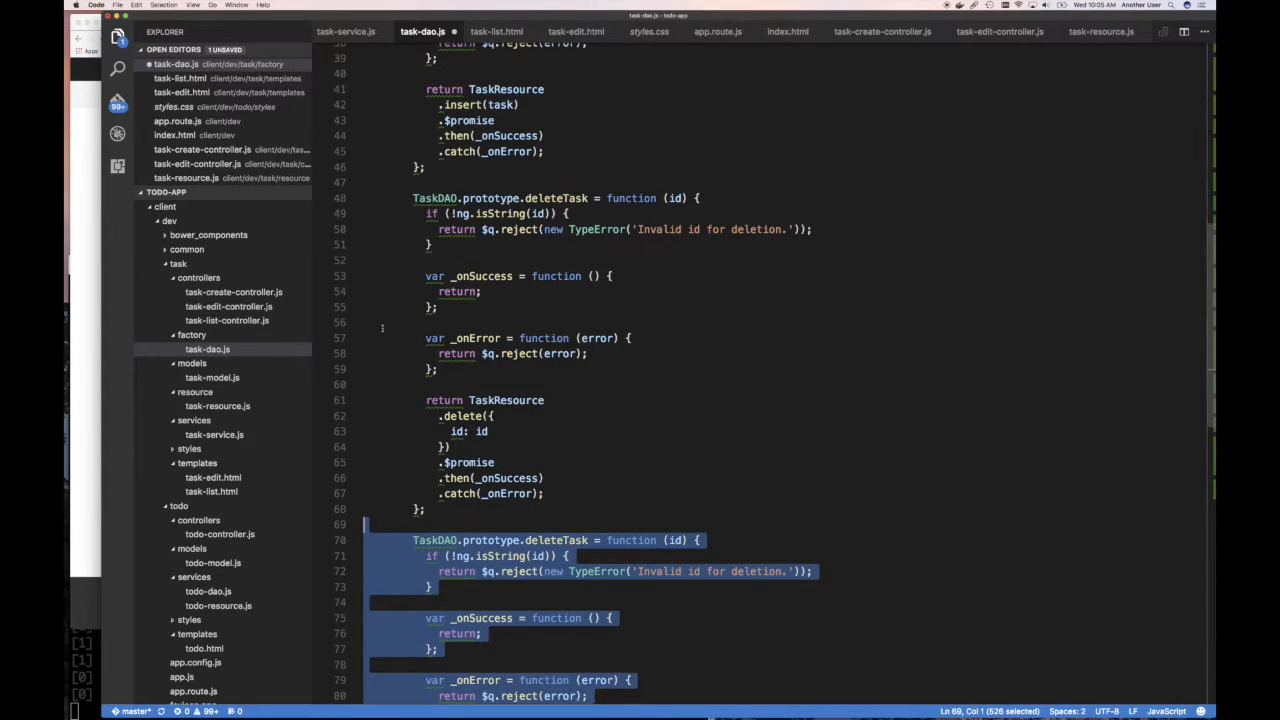
pyautogui.scroll(-3)
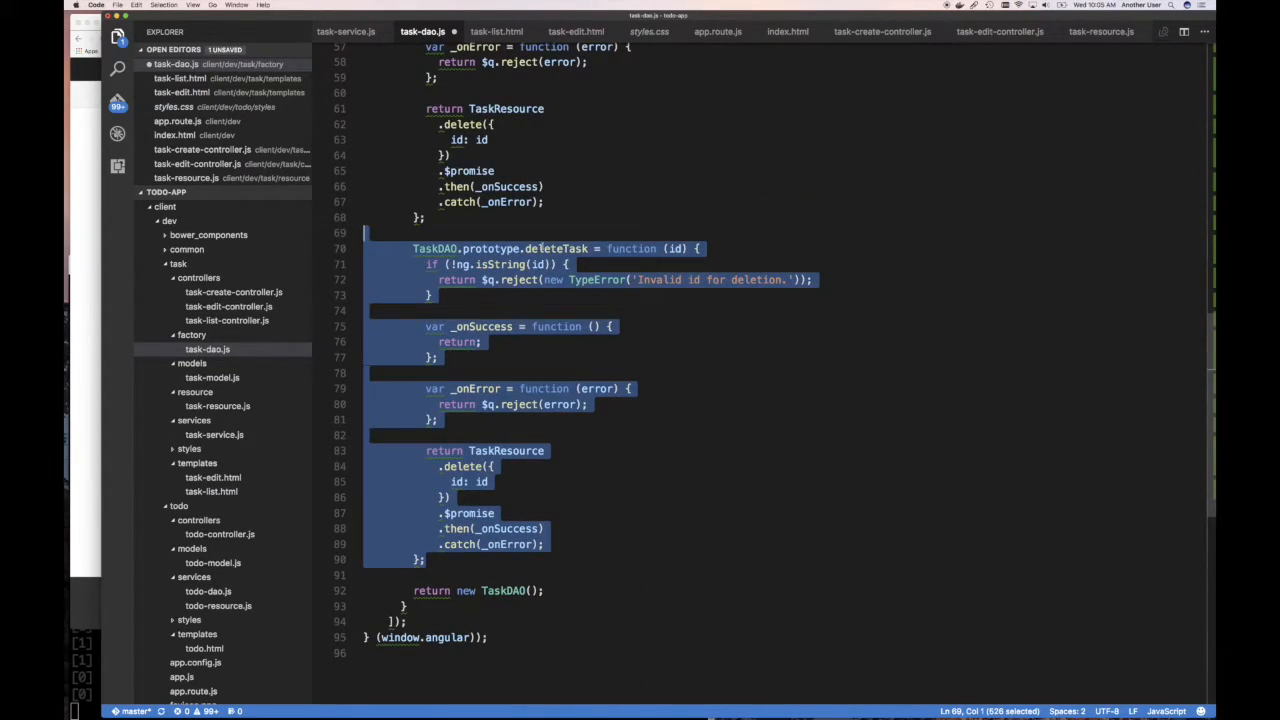
pyautogui.write('get')
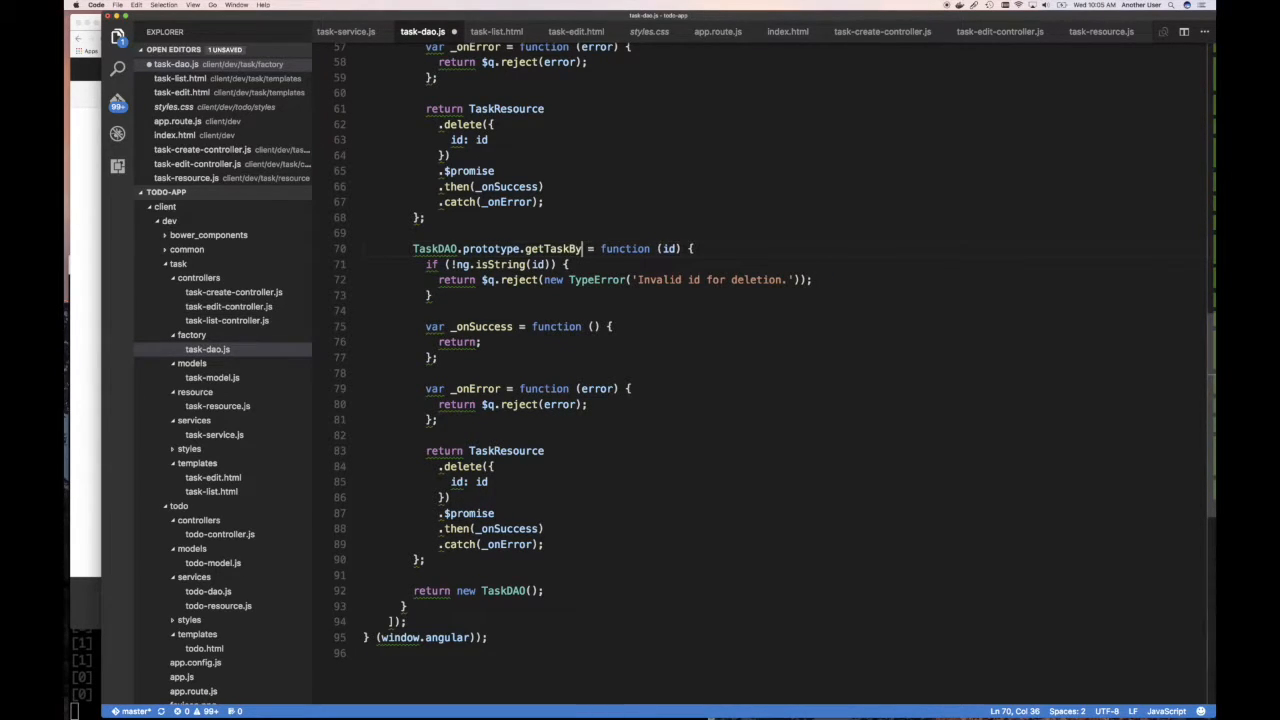
pyautogui.write('Id')
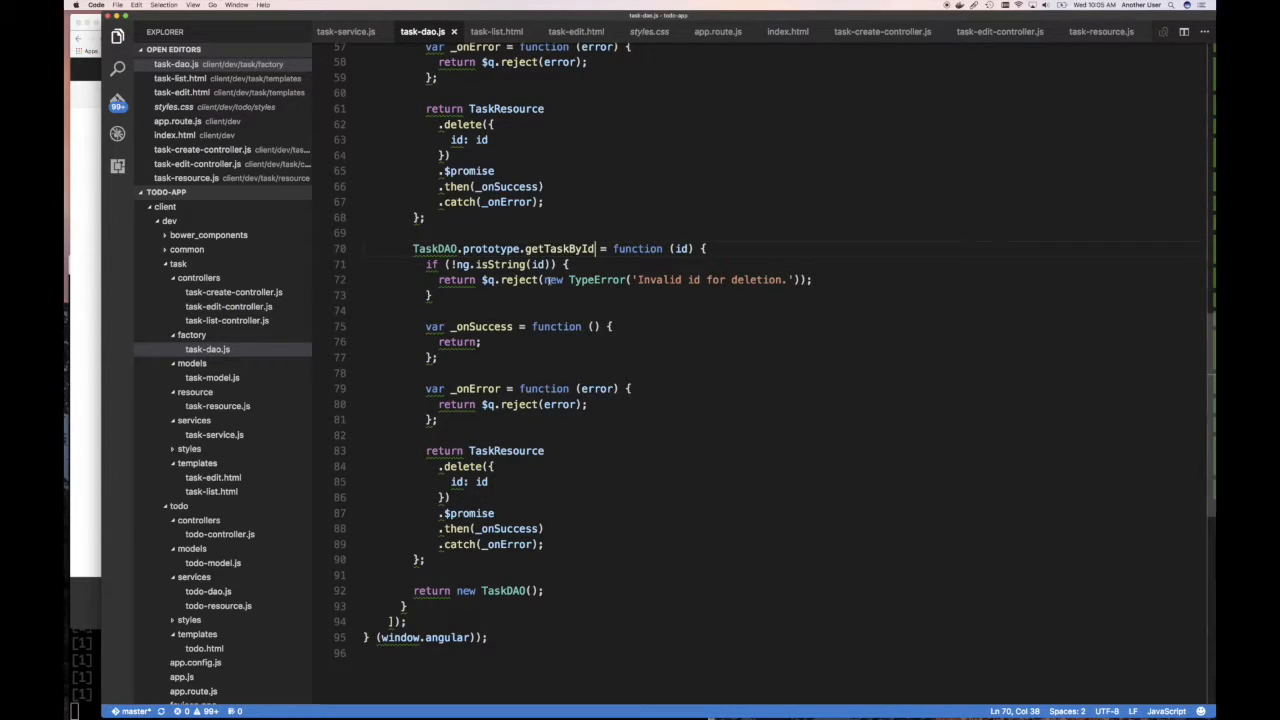
# Pass $routeParams.id to getTaskById and add '// get the task to edit from the backend'
pyautogui.click(882, 31)
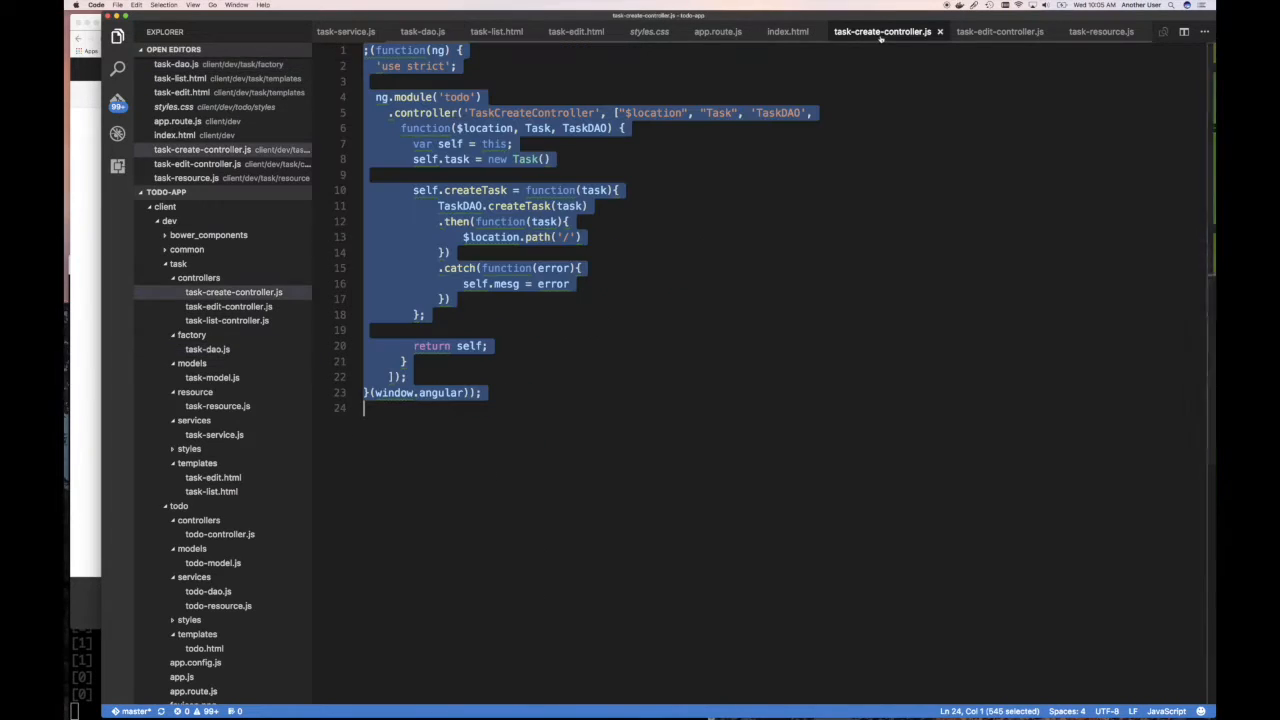
pyautogui.click(471, 205)
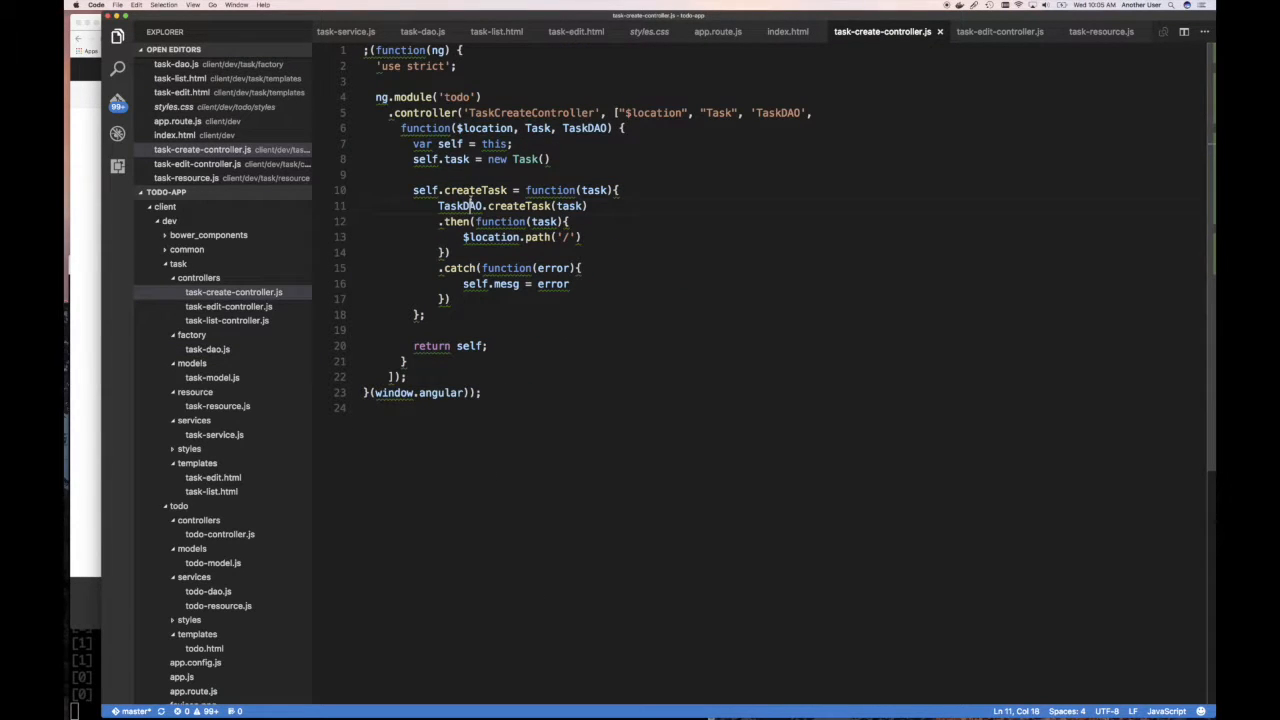
pyautogui.click(1005, 32)
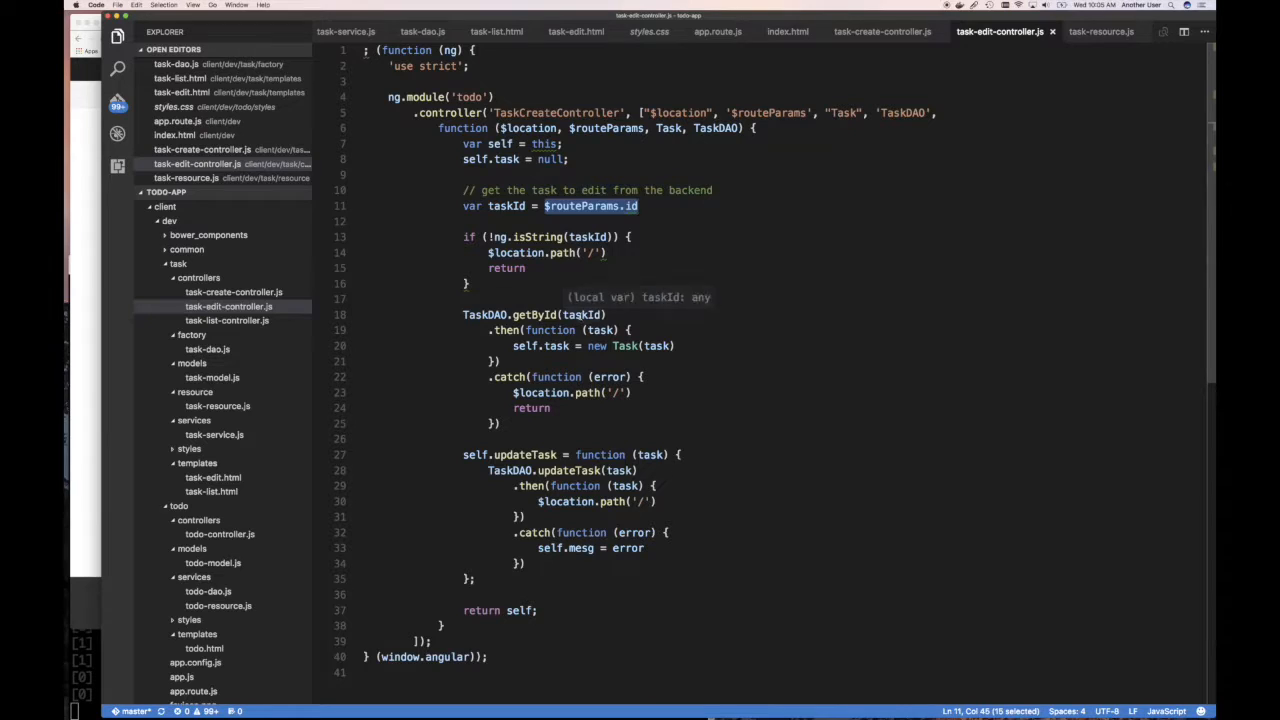
pyautogui.write('$routeParams.id')
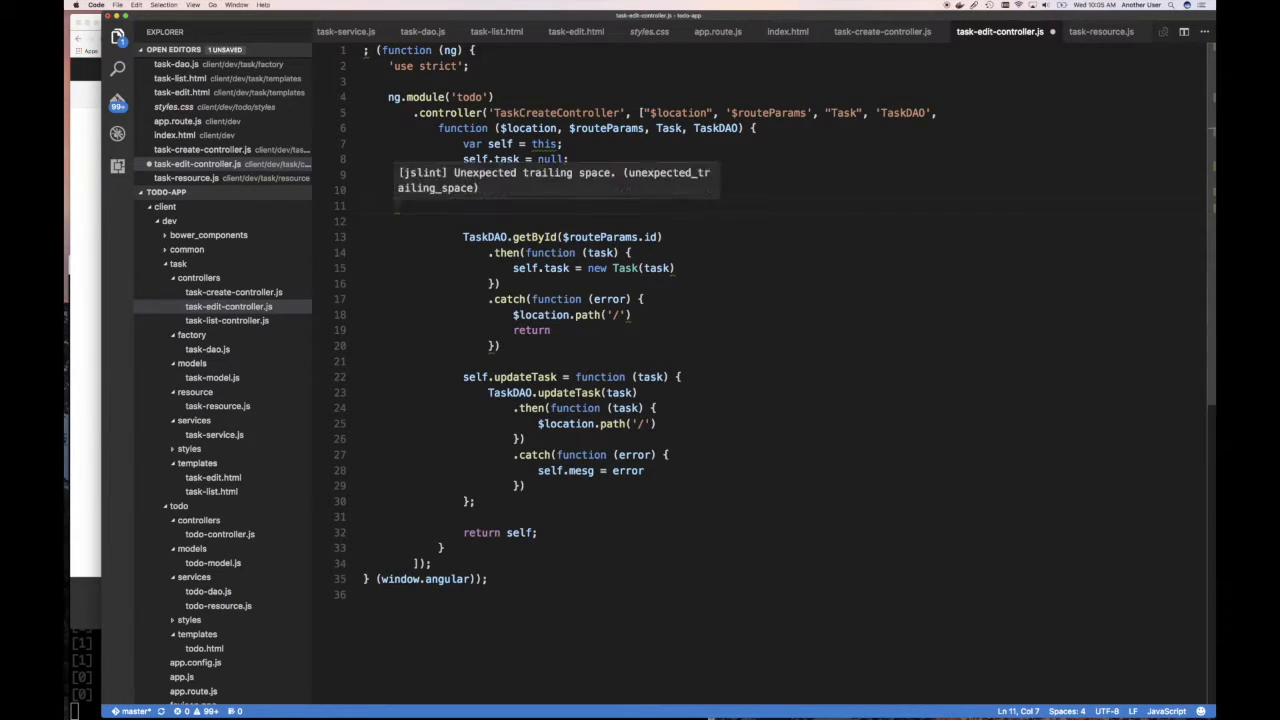
pyautogui.write('// get the task to edit from the backend')
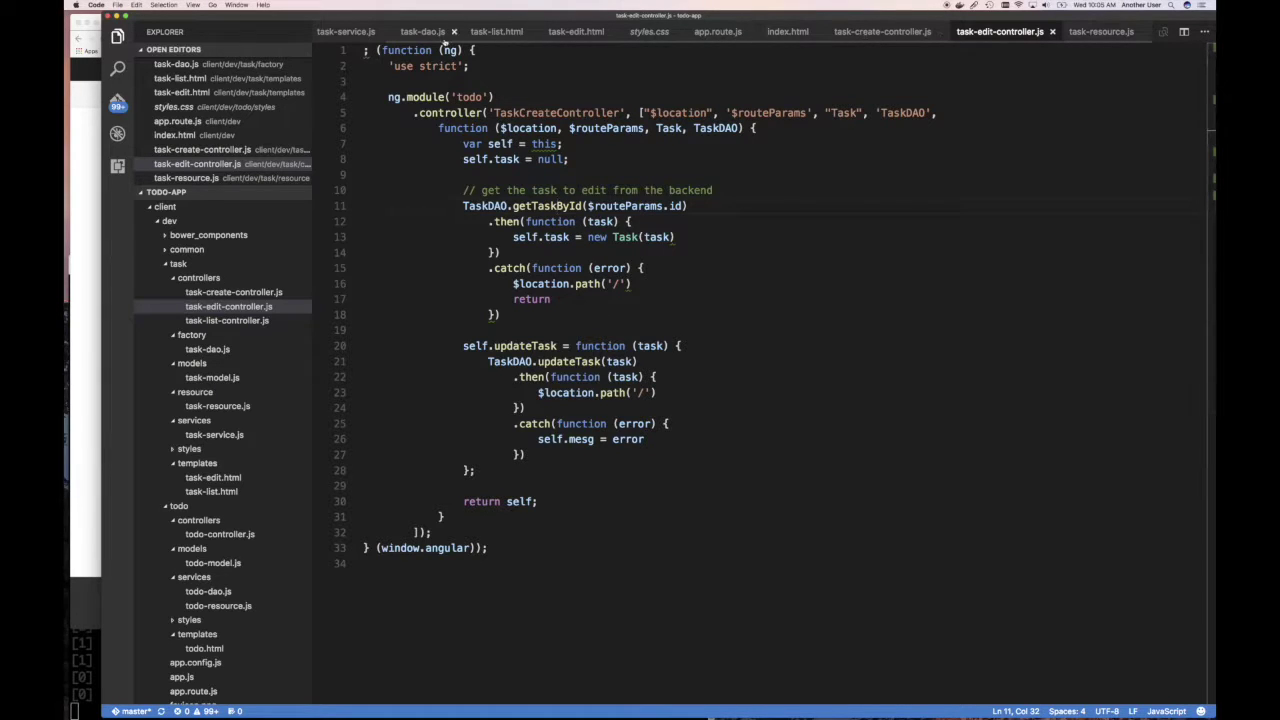
# Change getTaskById's error to 'Invalid id to retrieve task.' and add a task success parameter
pyautogui.click(417, 31)
pyautogui.write("return $q.reject(new TypeError('Invalid id to retreiv'));")
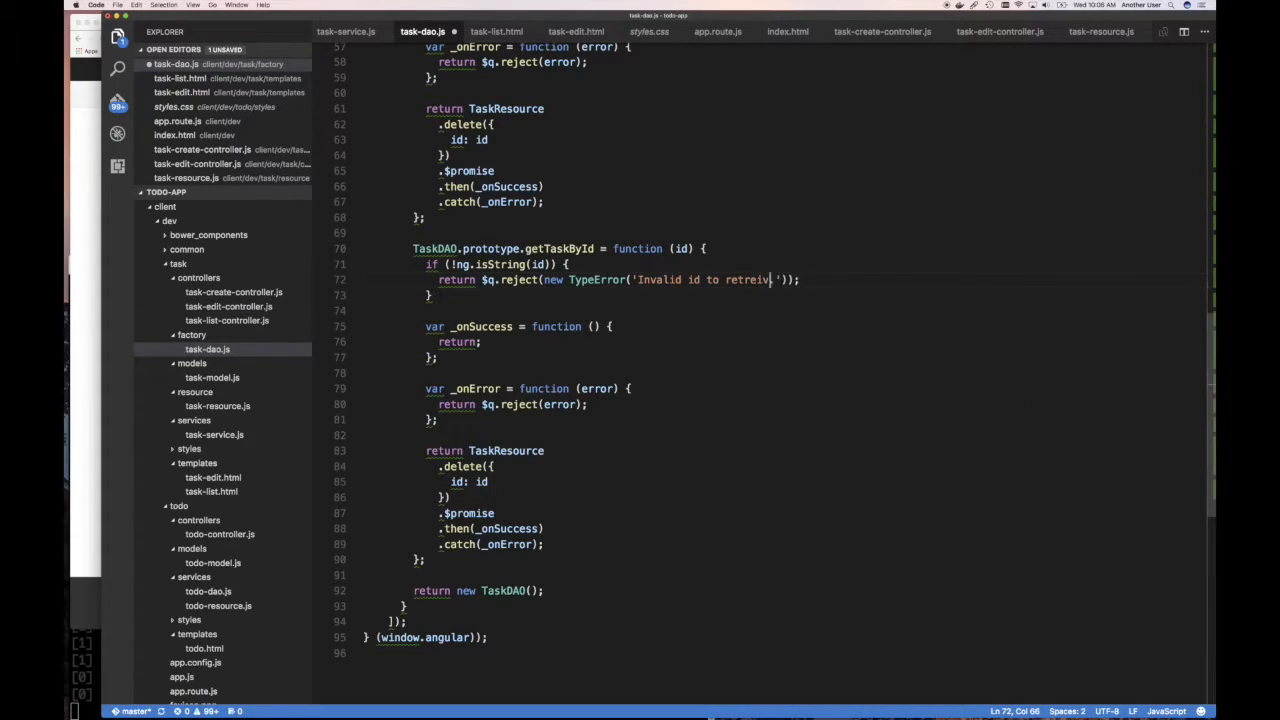
pyautogui.write('t')
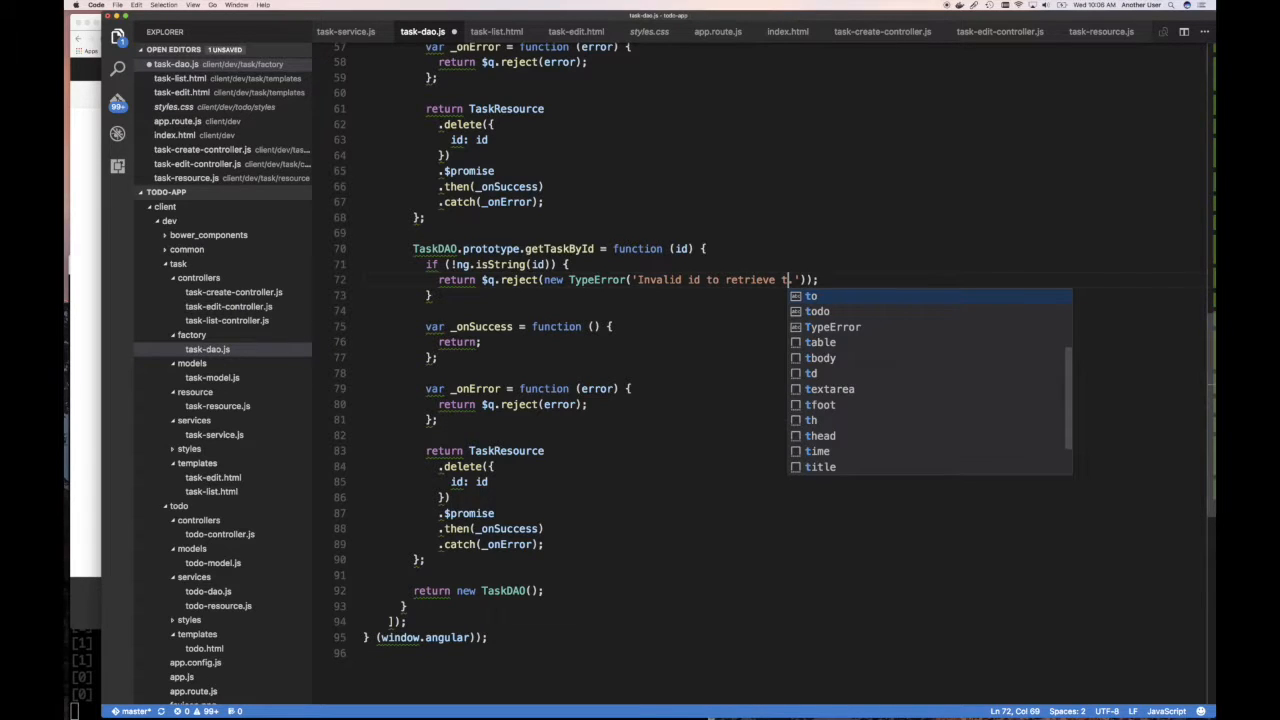
pyautogui.write('ask.')
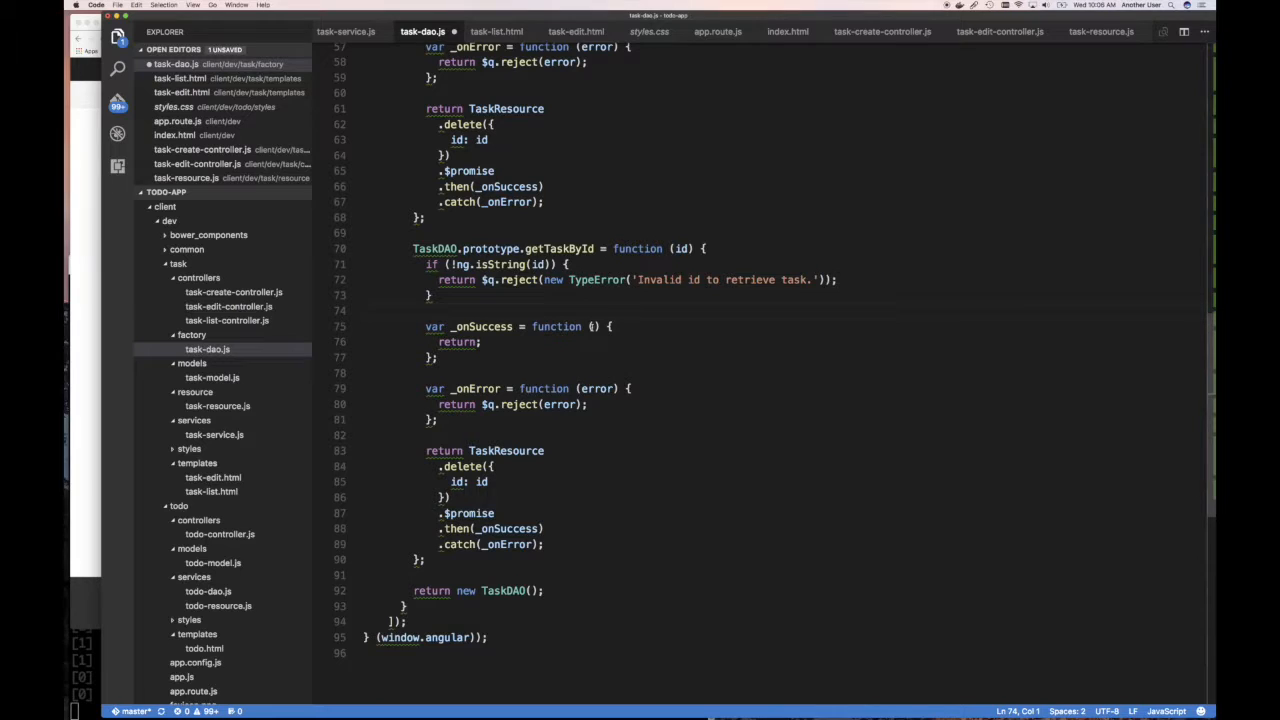
pyautogui.write('task);')
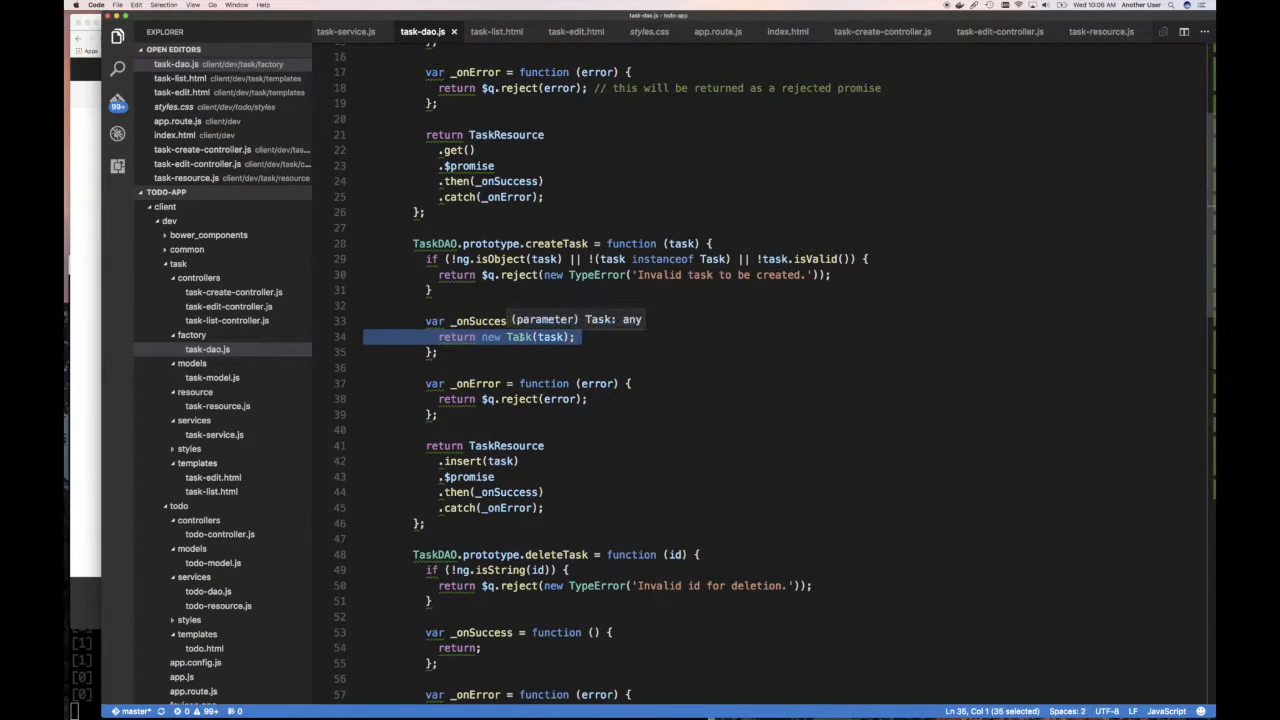
# Make getTaskById return new Task(task) via TaskResource.getById, then view task-resource.js
pyautogui.scroll(-3)
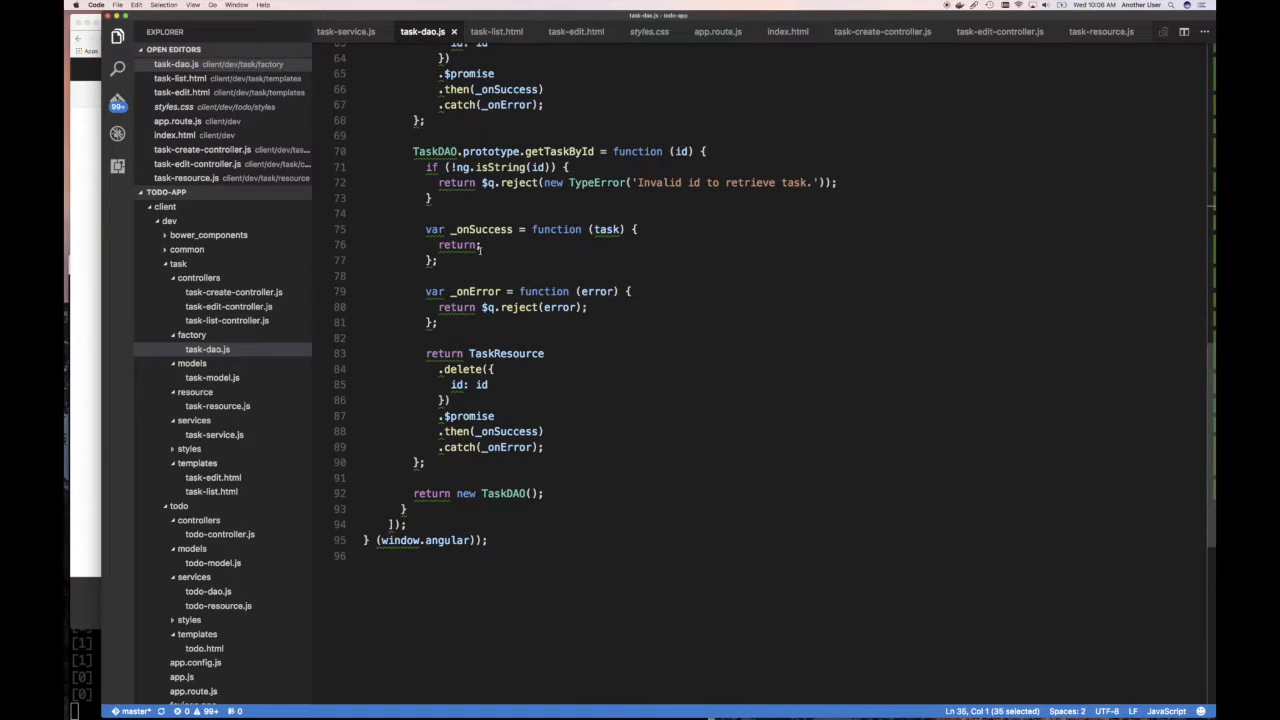
pyautogui.write('new Task(task)')
pyautogui.click(469, 369)
pyautogui.write('getById')
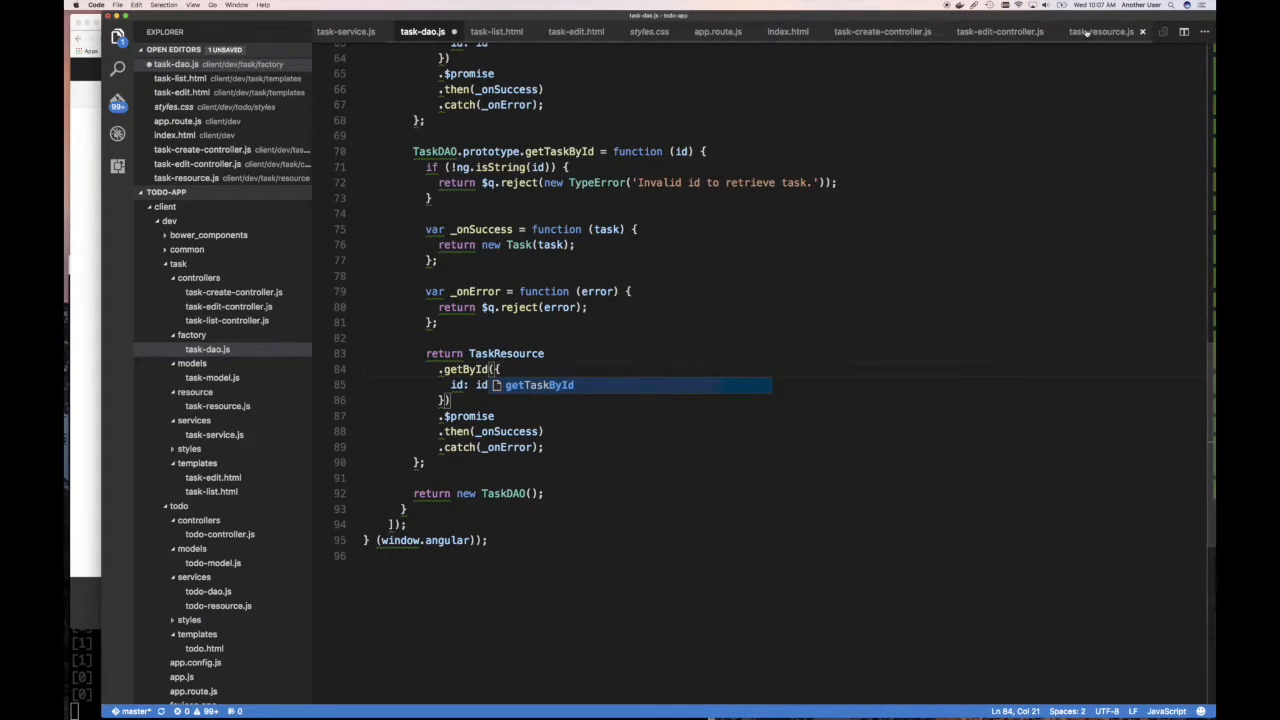
pyautogui.click(1104, 31)
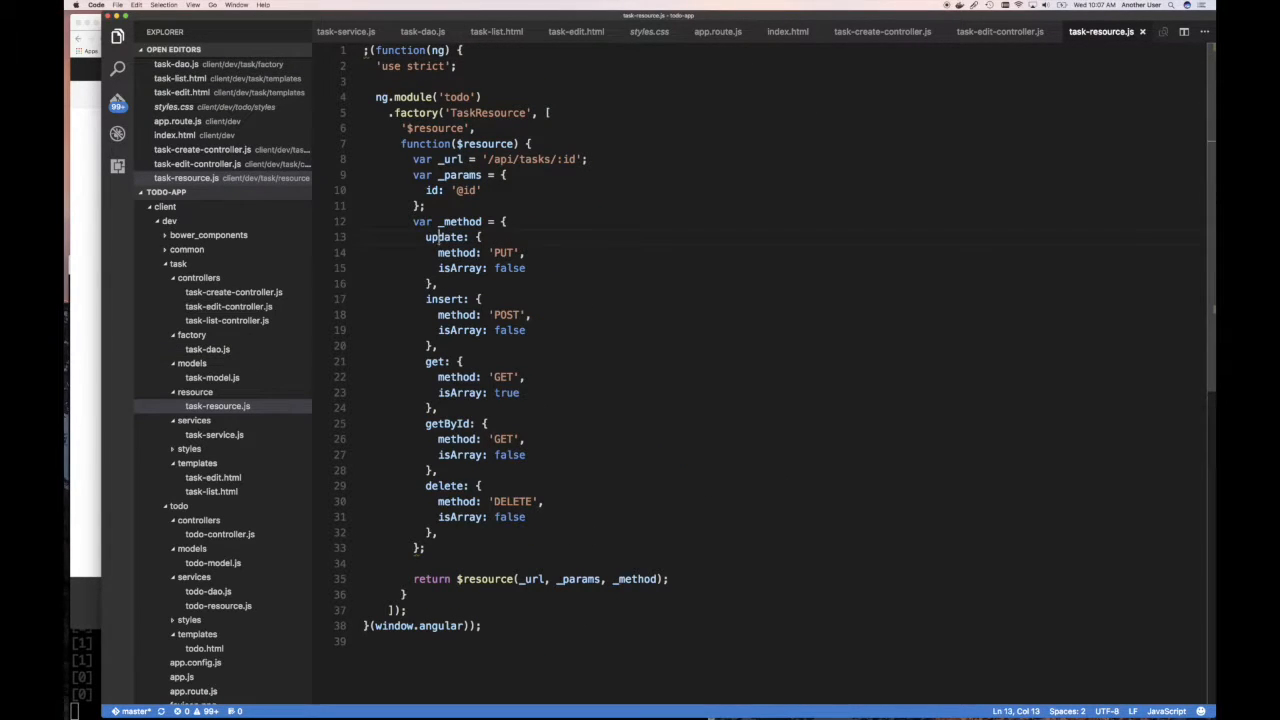
pyautogui.doubleClick(445, 237)
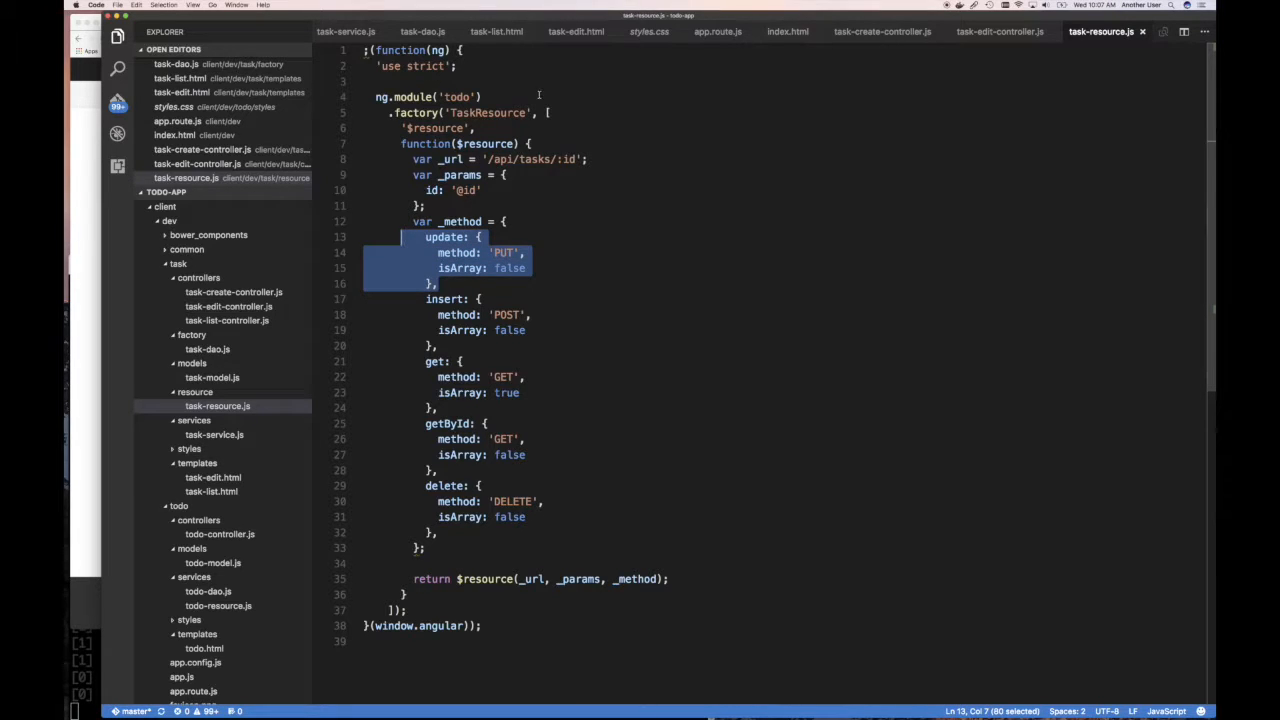
pyautogui.moveTo(417, 31)
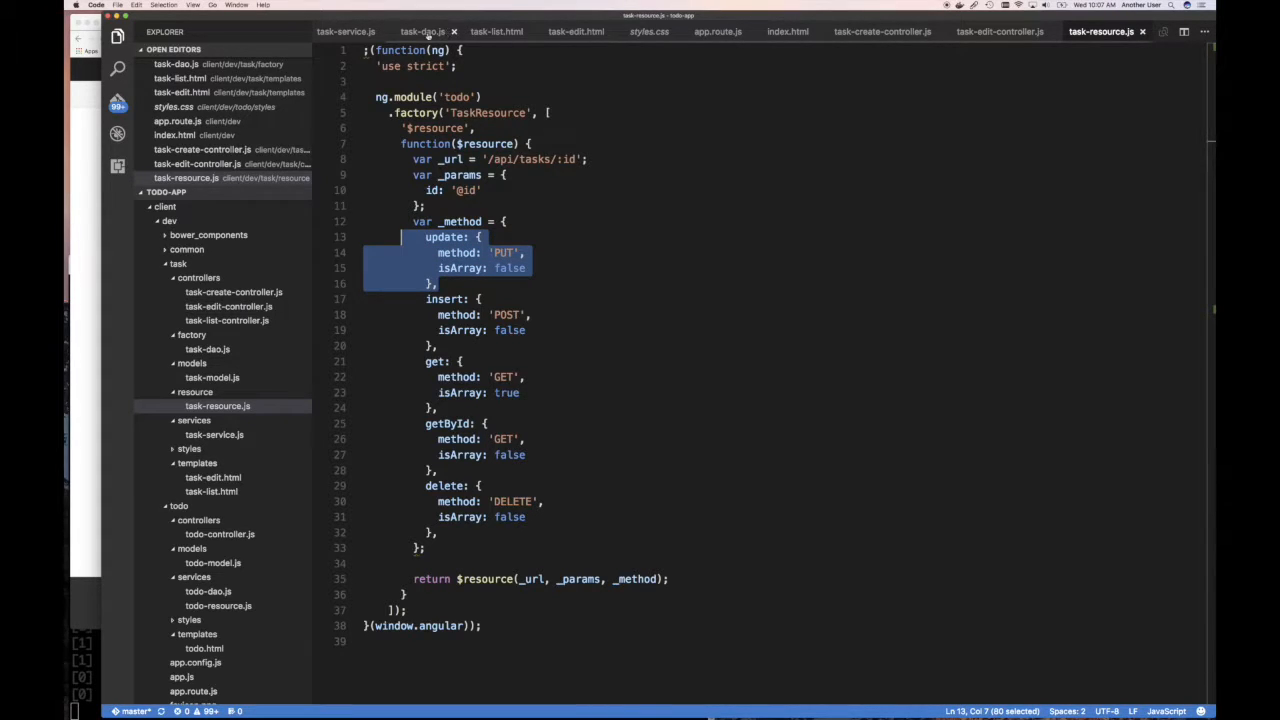
pyautogui.click(416, 31)
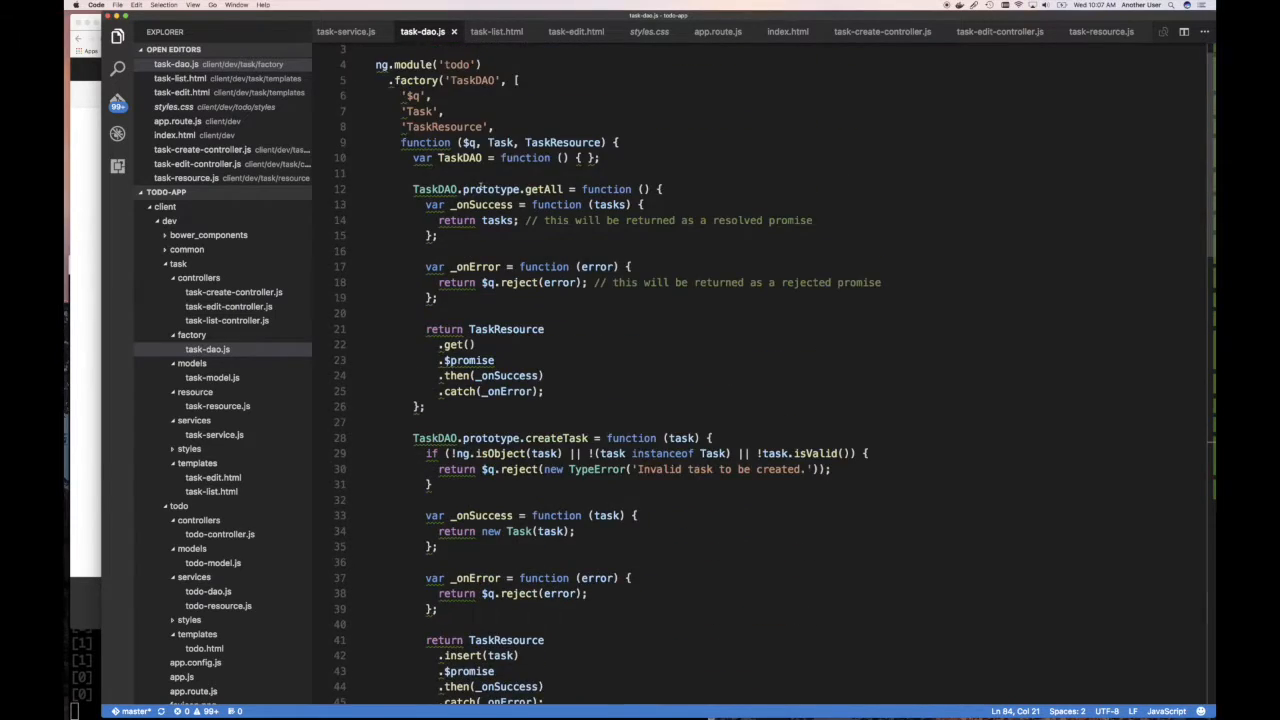
pyautogui.scroll(-3)
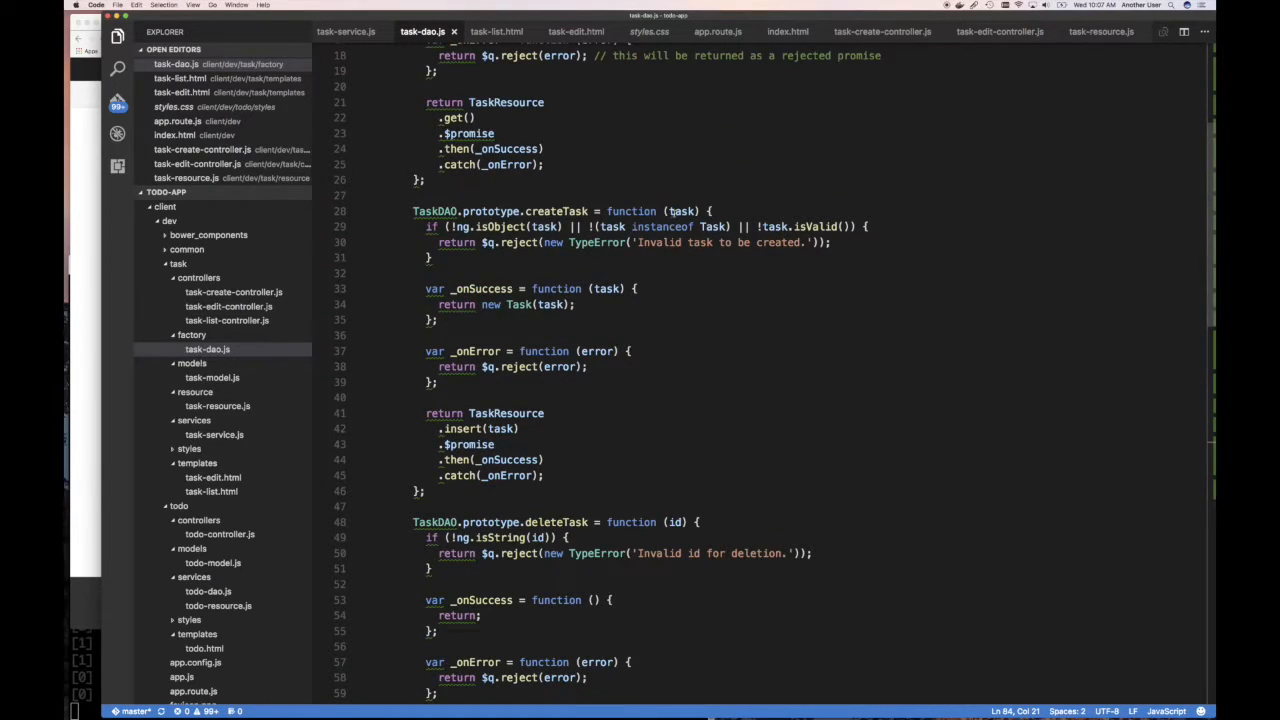
pyautogui.moveTo(484, 288)
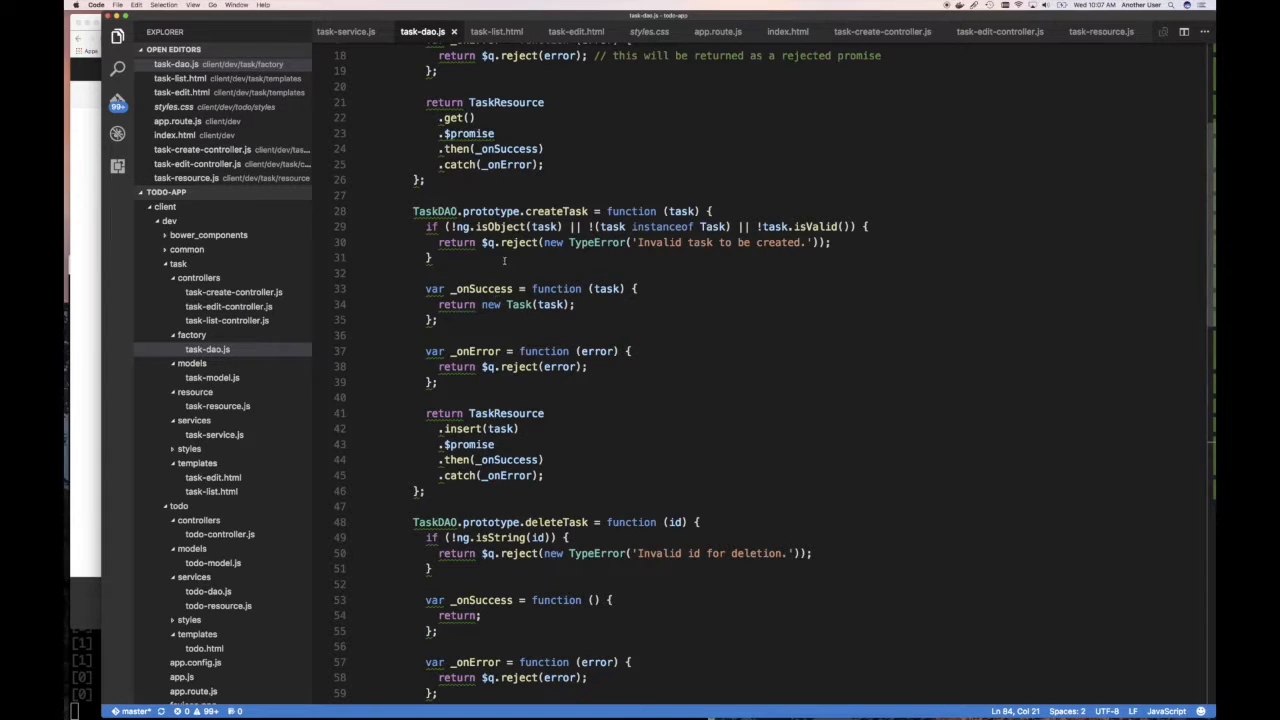
pyautogui.doubleClick(464, 428)
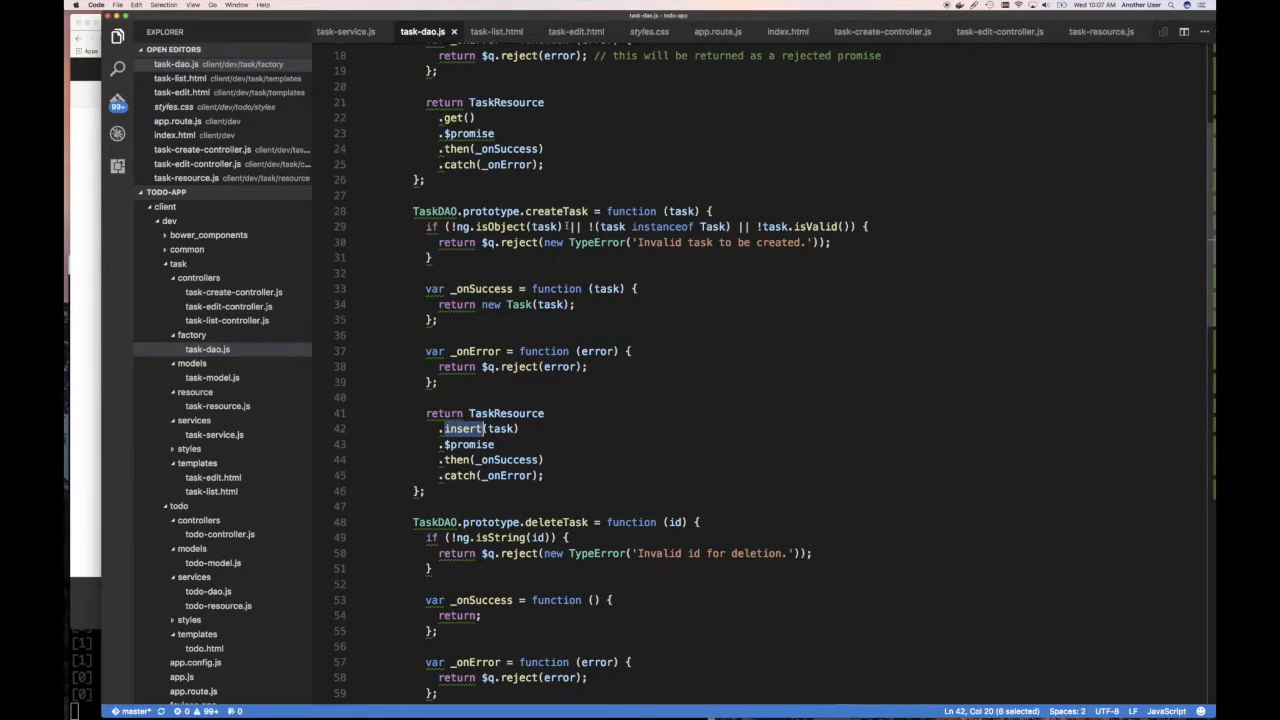
pyautogui.moveTo(565, 211)
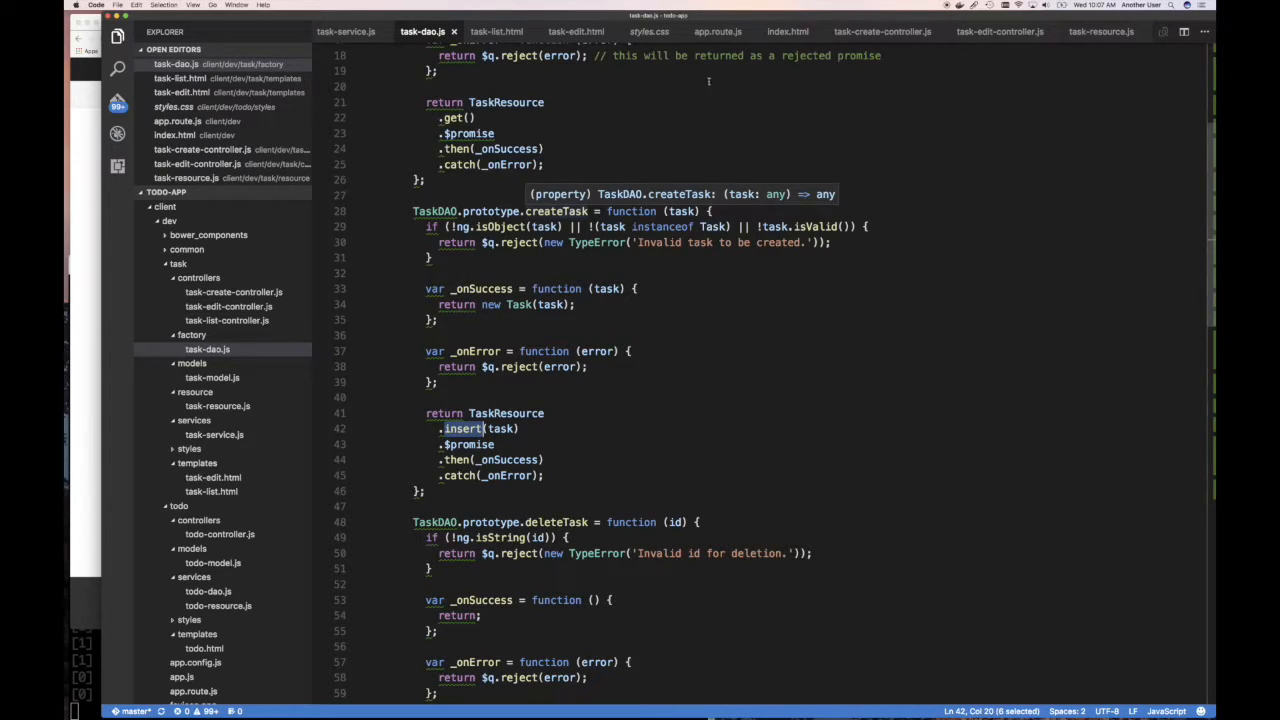
pyautogui.moveTo(1000, 31)
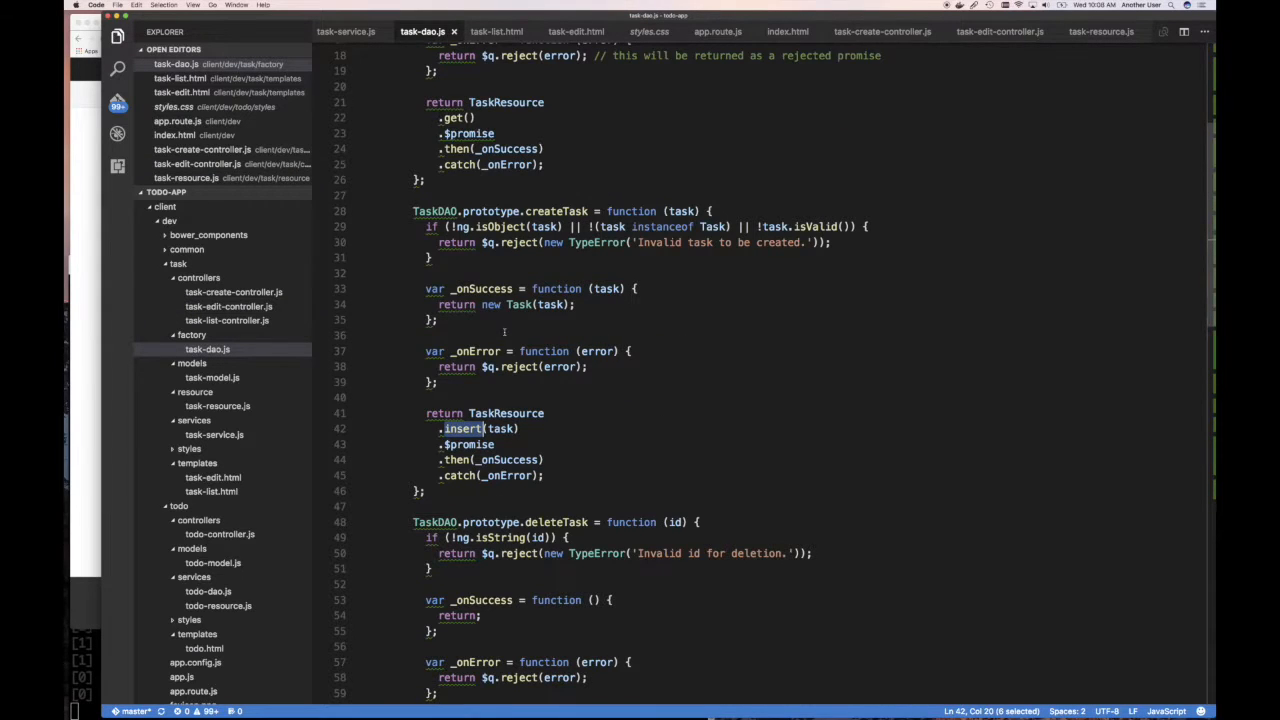
# Add '// TODO - 1 - Implement TaskDAO.prototype.updateTask()' below getTaskById in task-dao.js
pyautogui.scroll(-3)
pyautogui.write('//')
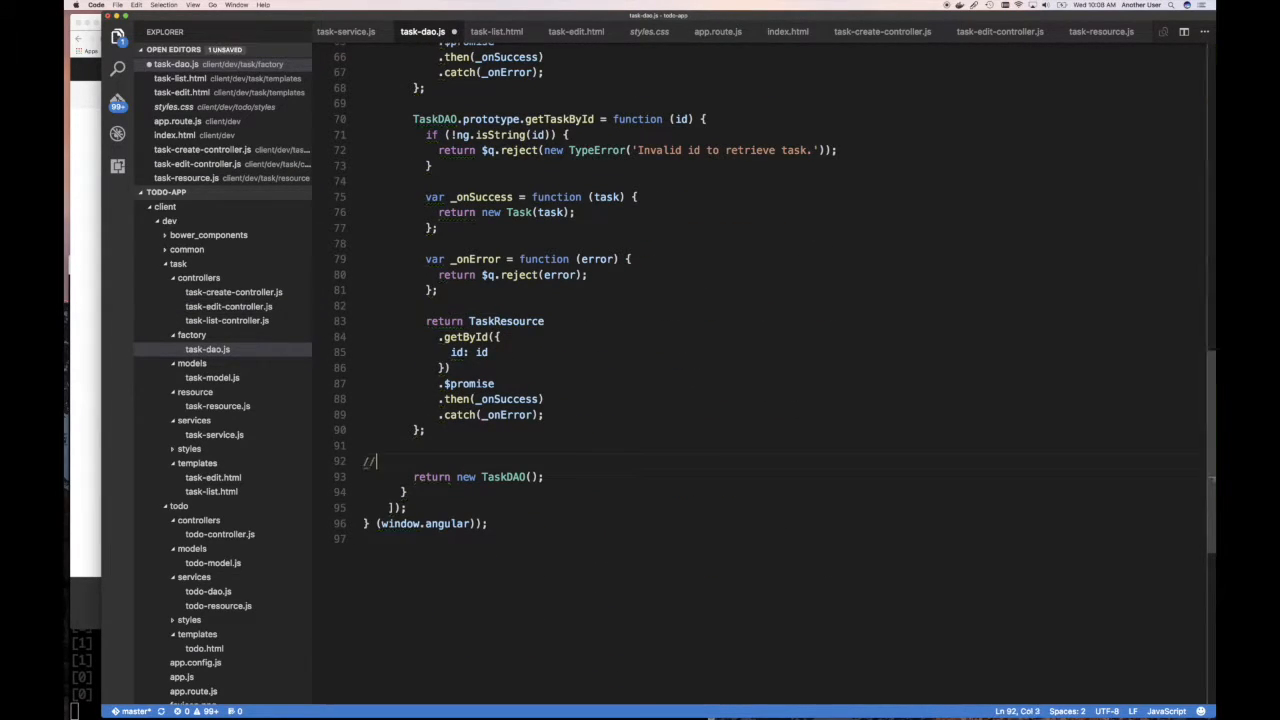
pyautogui.write('TODO - Implement')
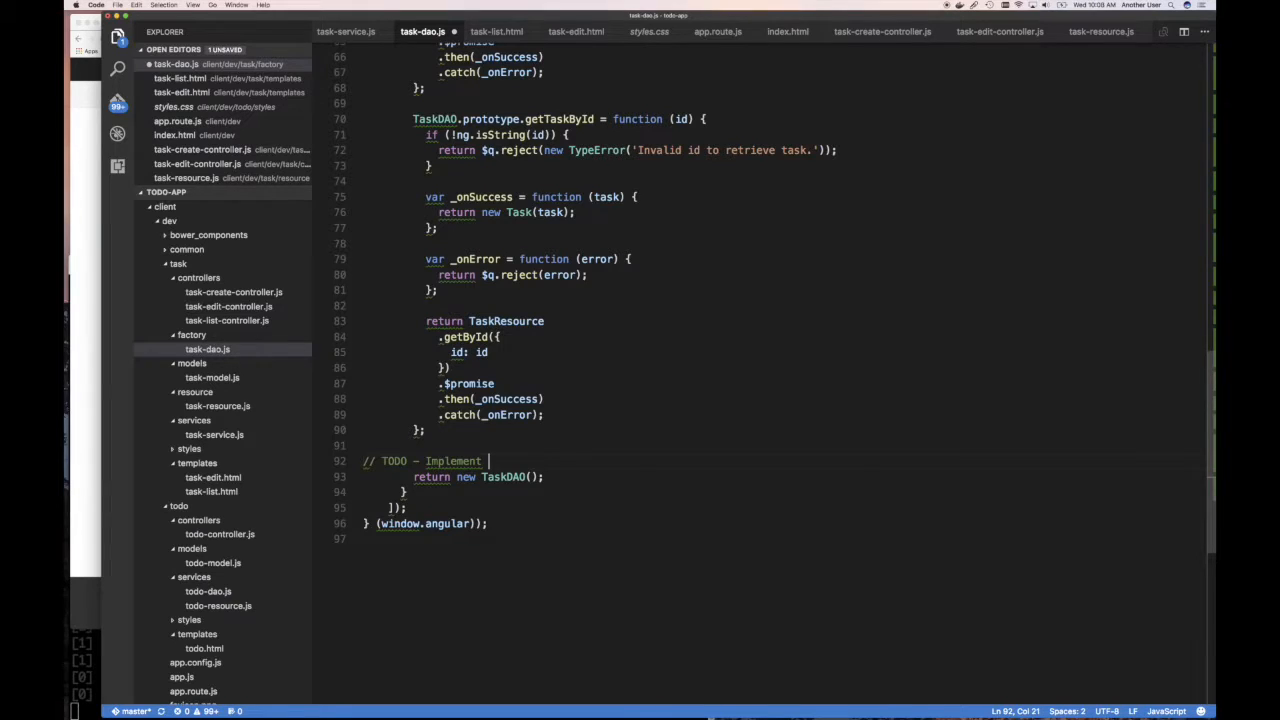
pyautogui.write('up')
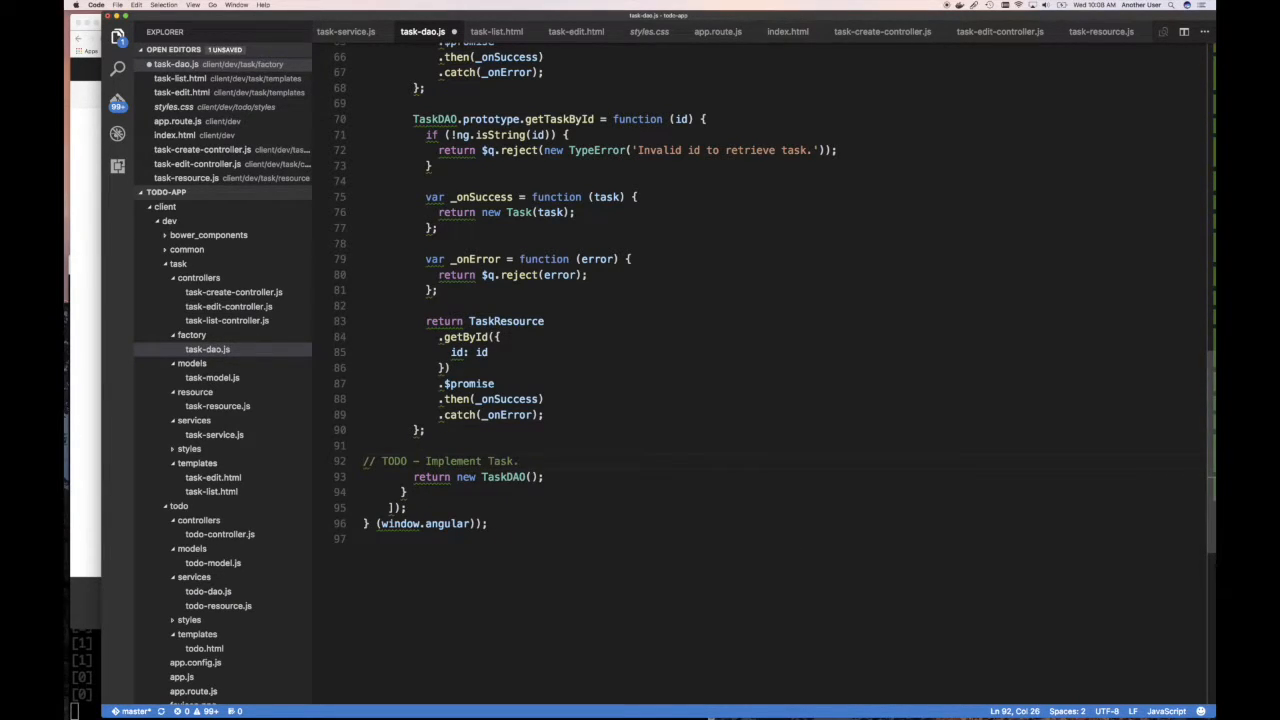
pyautogui.write('TaskDAO1.pro')
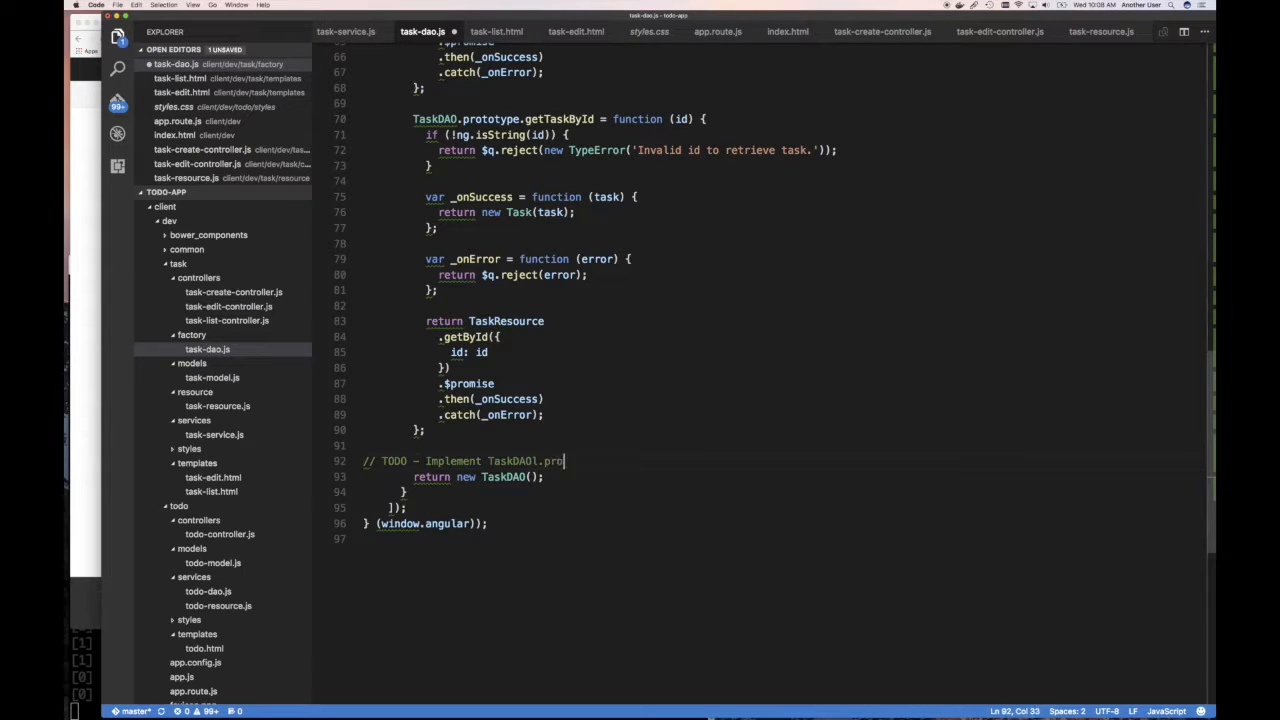
pyautogui.press('backspace')
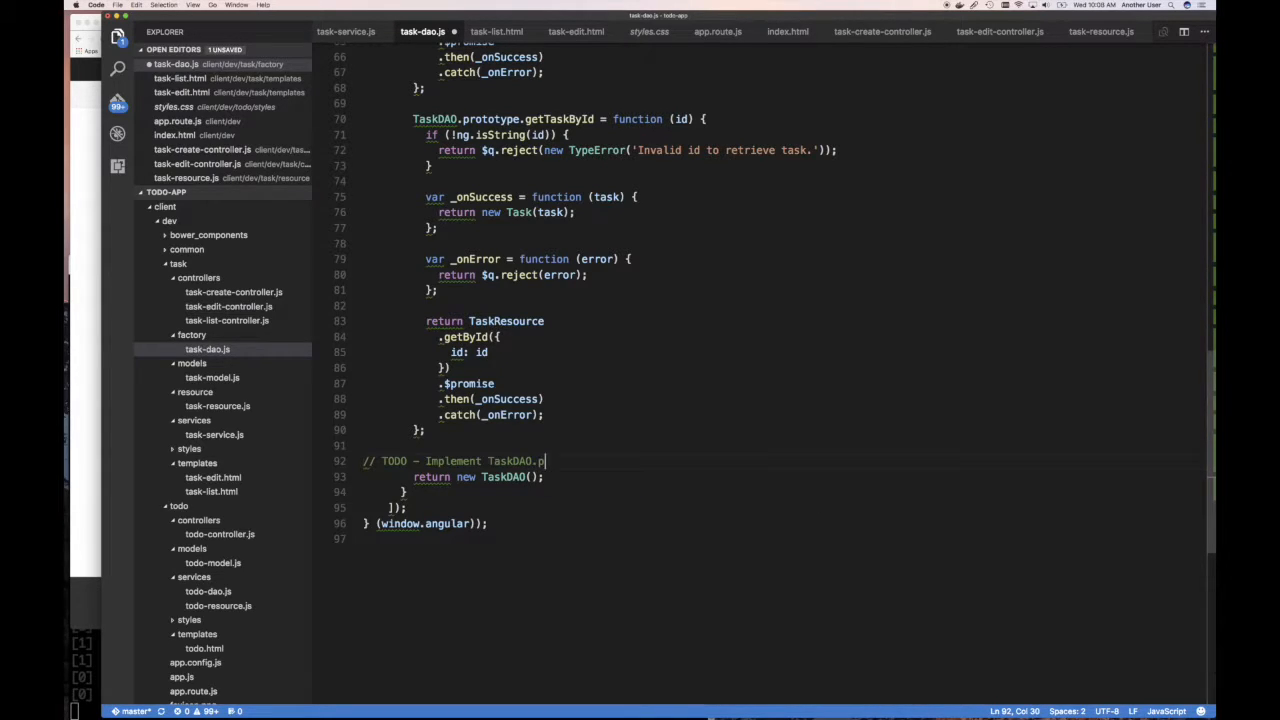
pyautogui.write('rototype.')
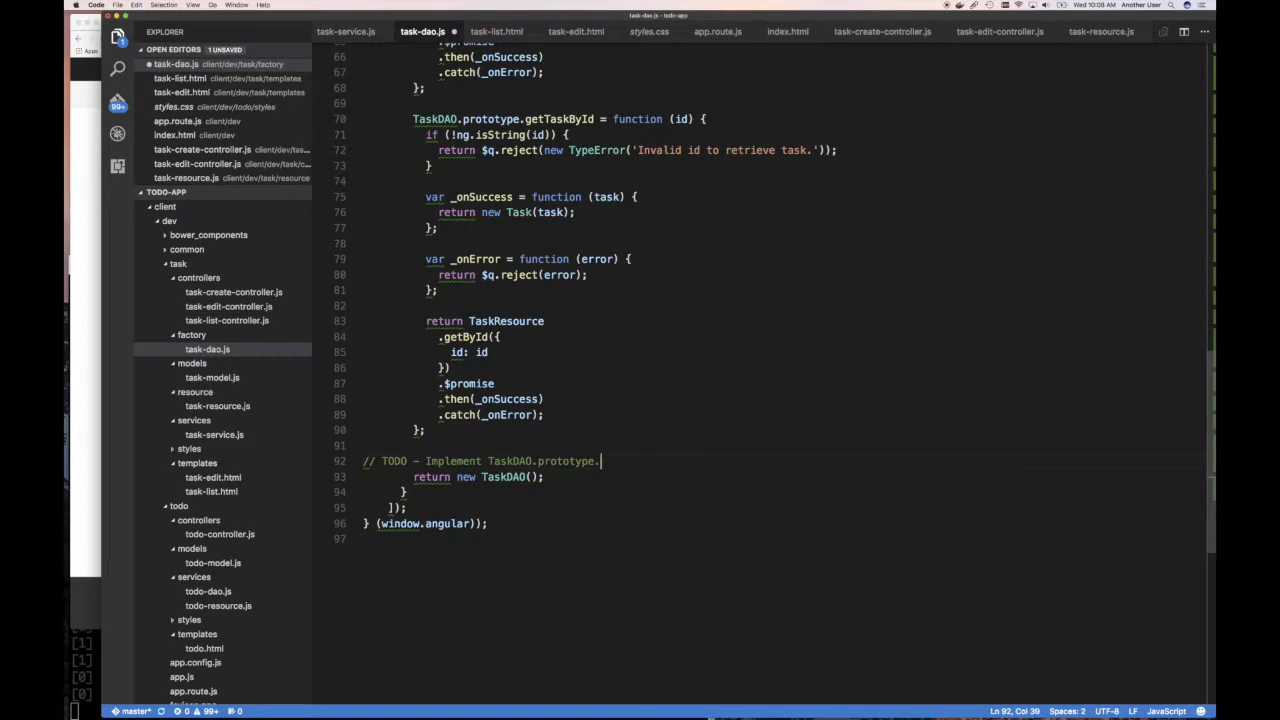
pyautogui.write('updateDate')
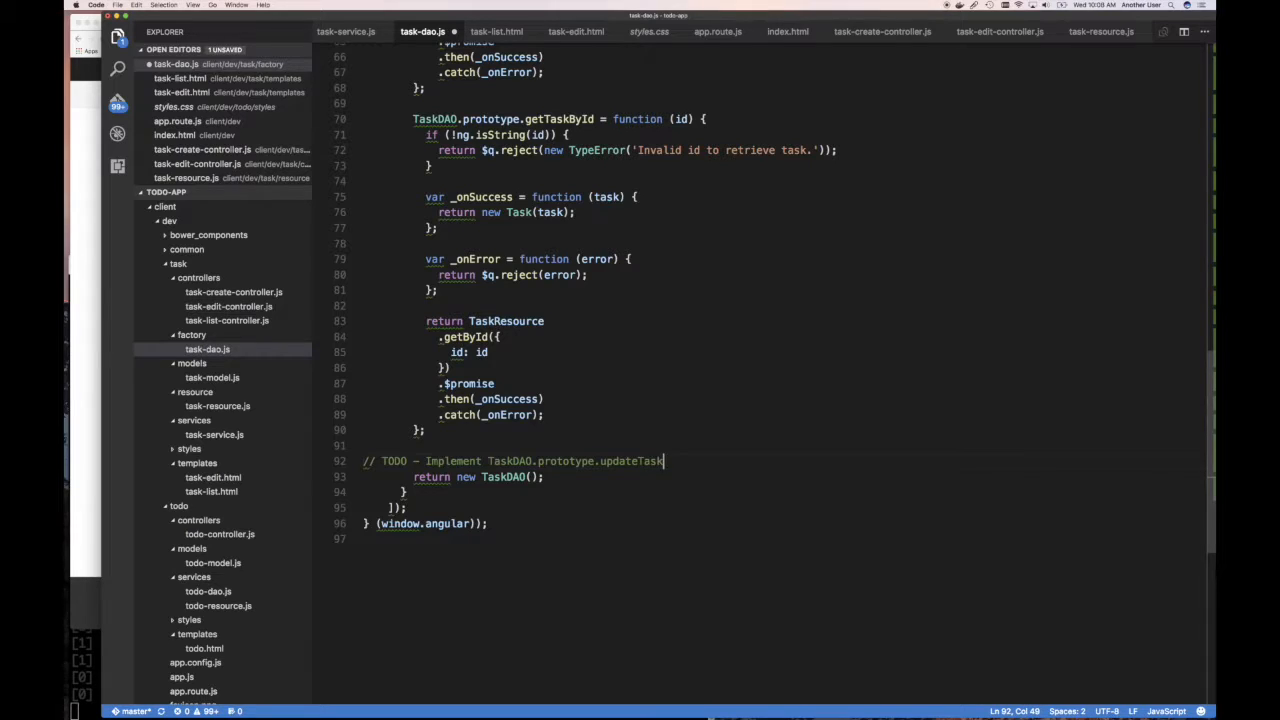
pyautogui.press('Enter')
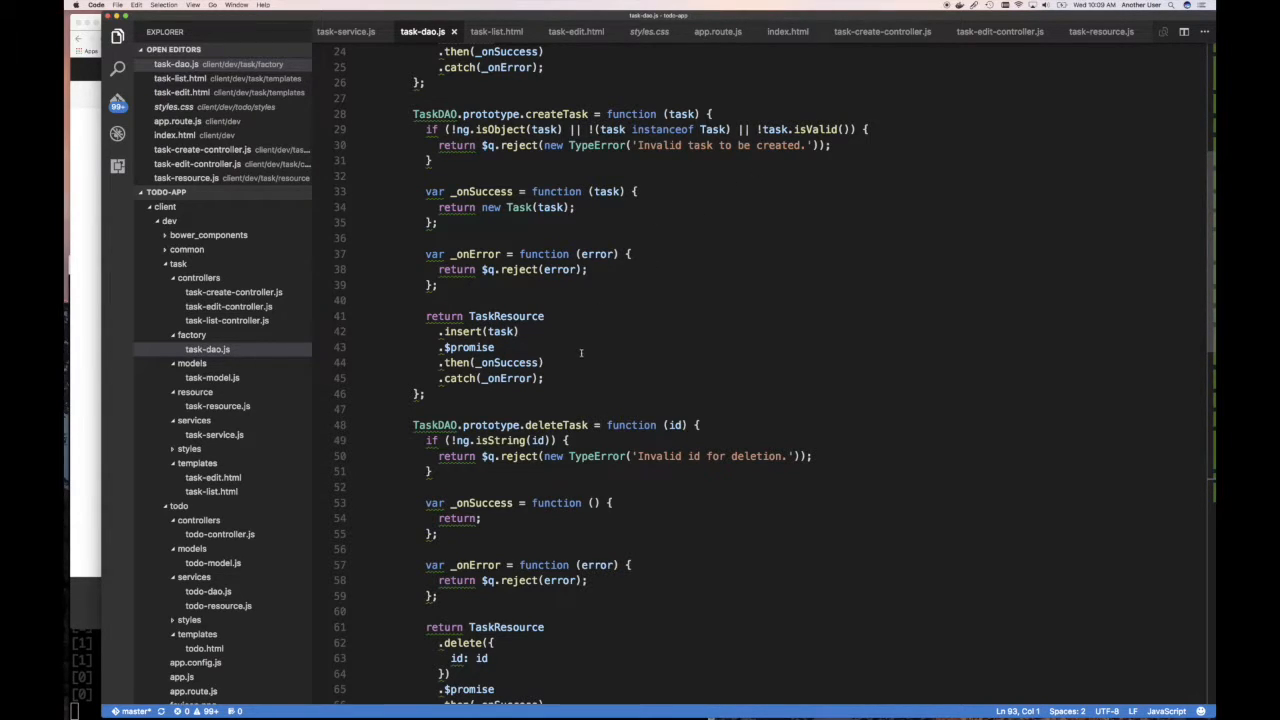
pyautogui.scroll(-3)
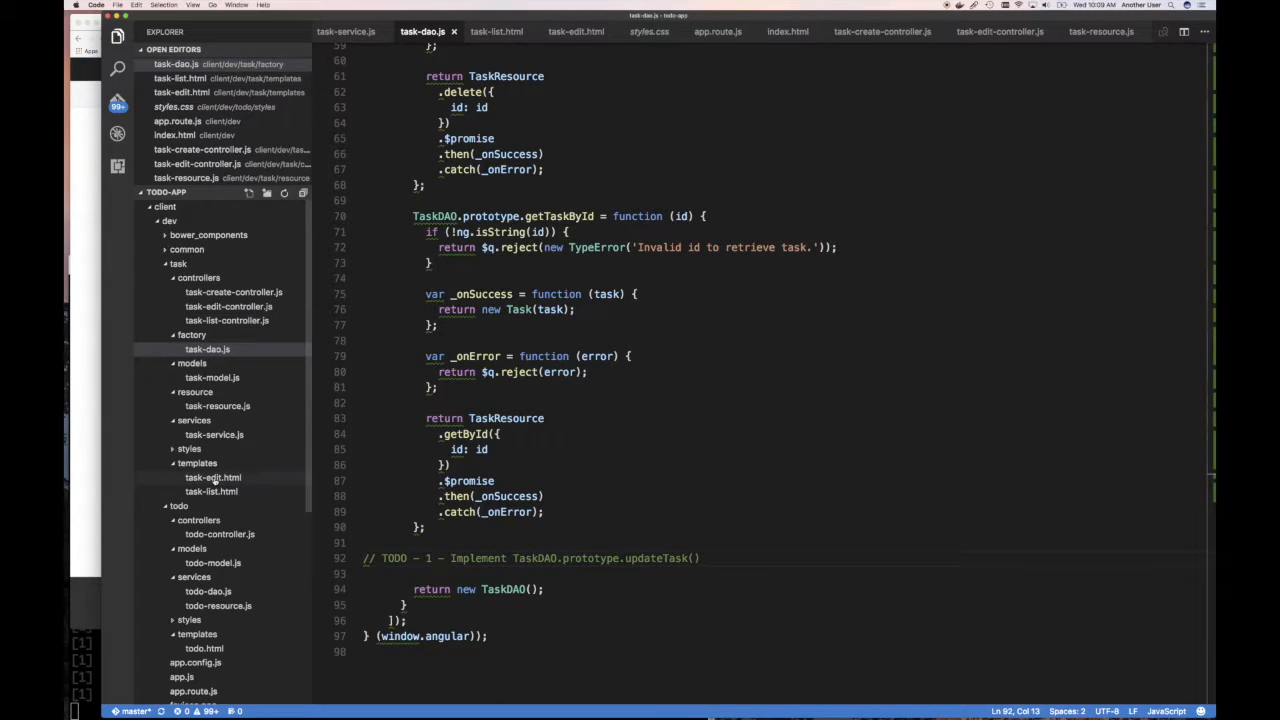
# Open task-edit.html and place the cursor after the footer's submit button line
pyautogui.click(211, 477)
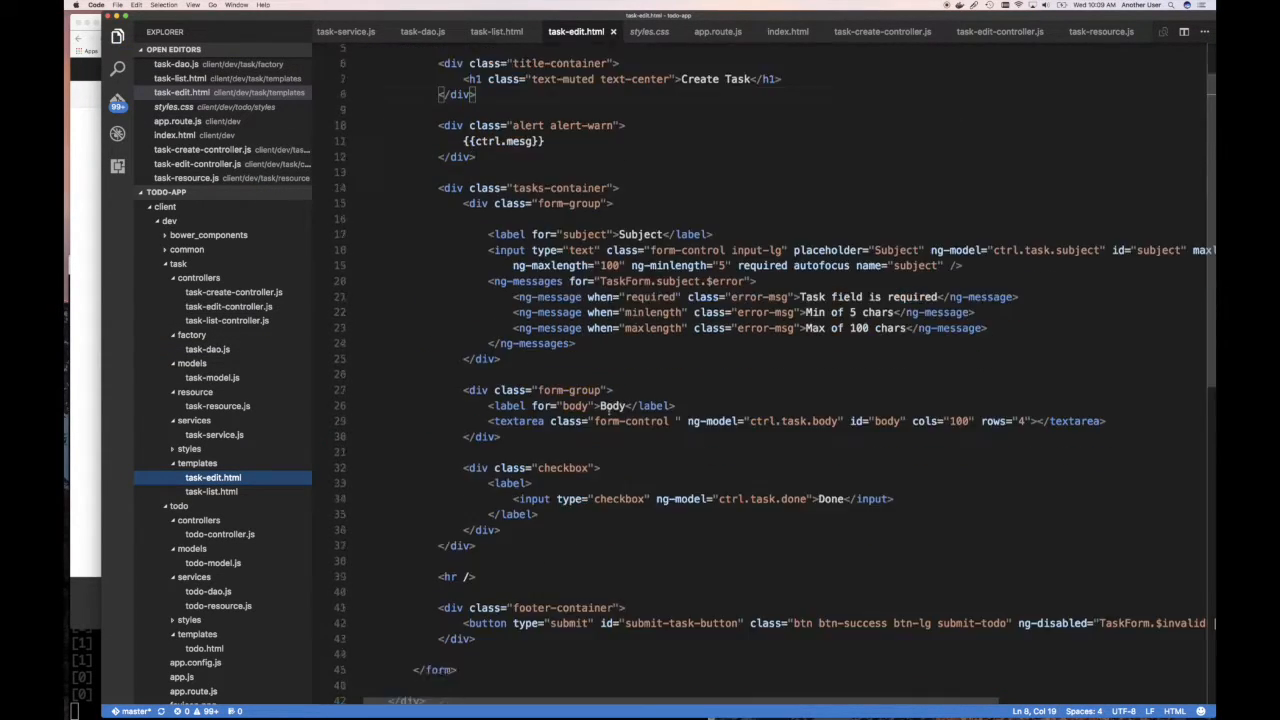
pyautogui.scroll(-3)
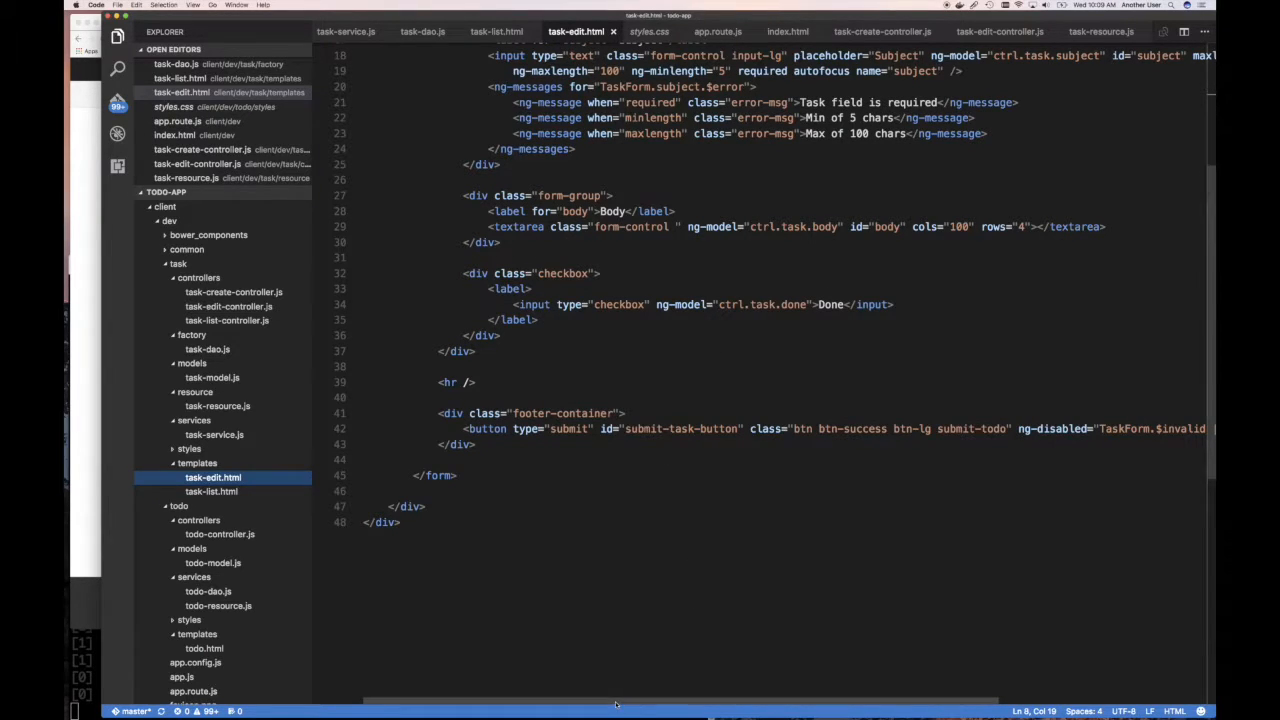
pyautogui.hscroll(3)
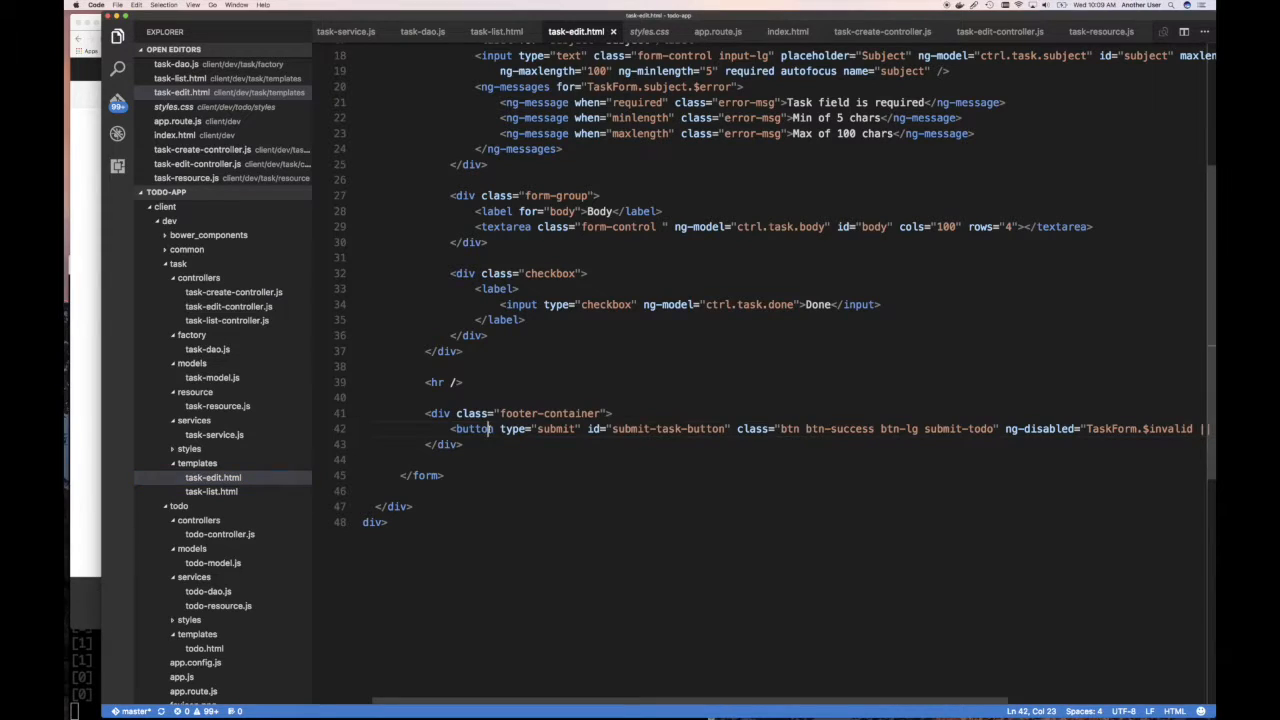
pyautogui.doubleClick(475, 429)
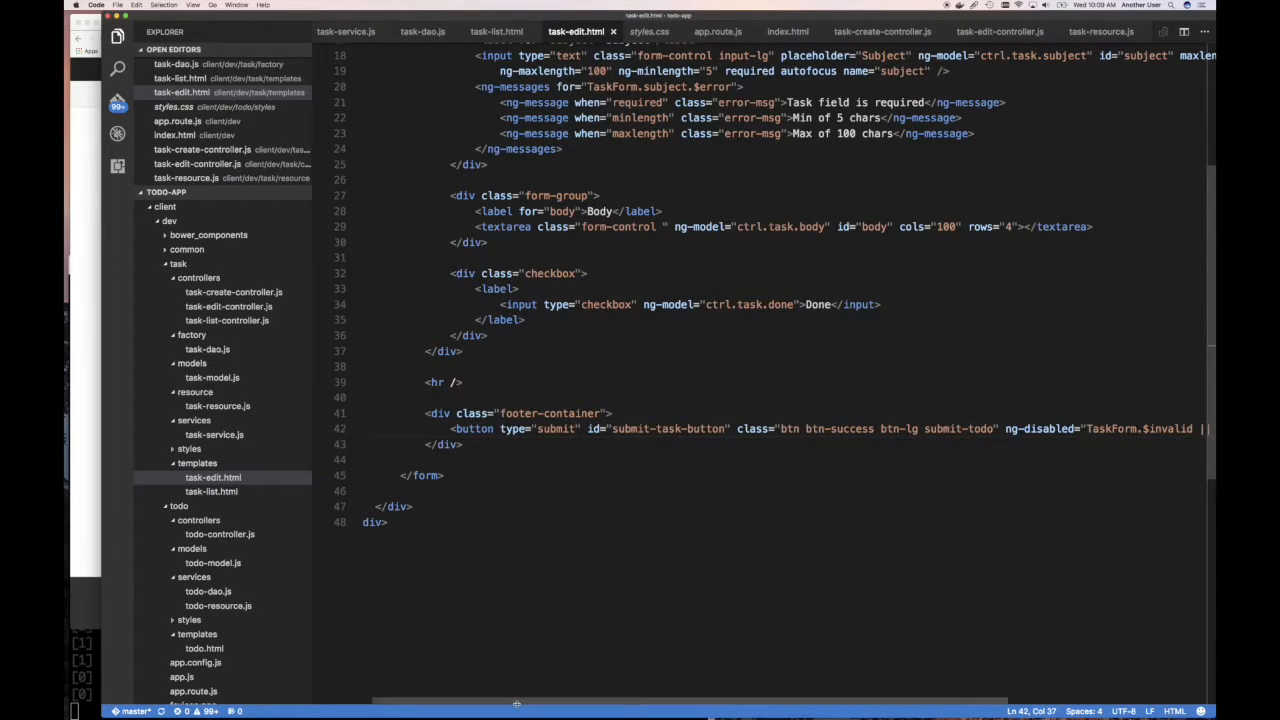
pyautogui.hscroll(3)
pyautogui.write('<!--')
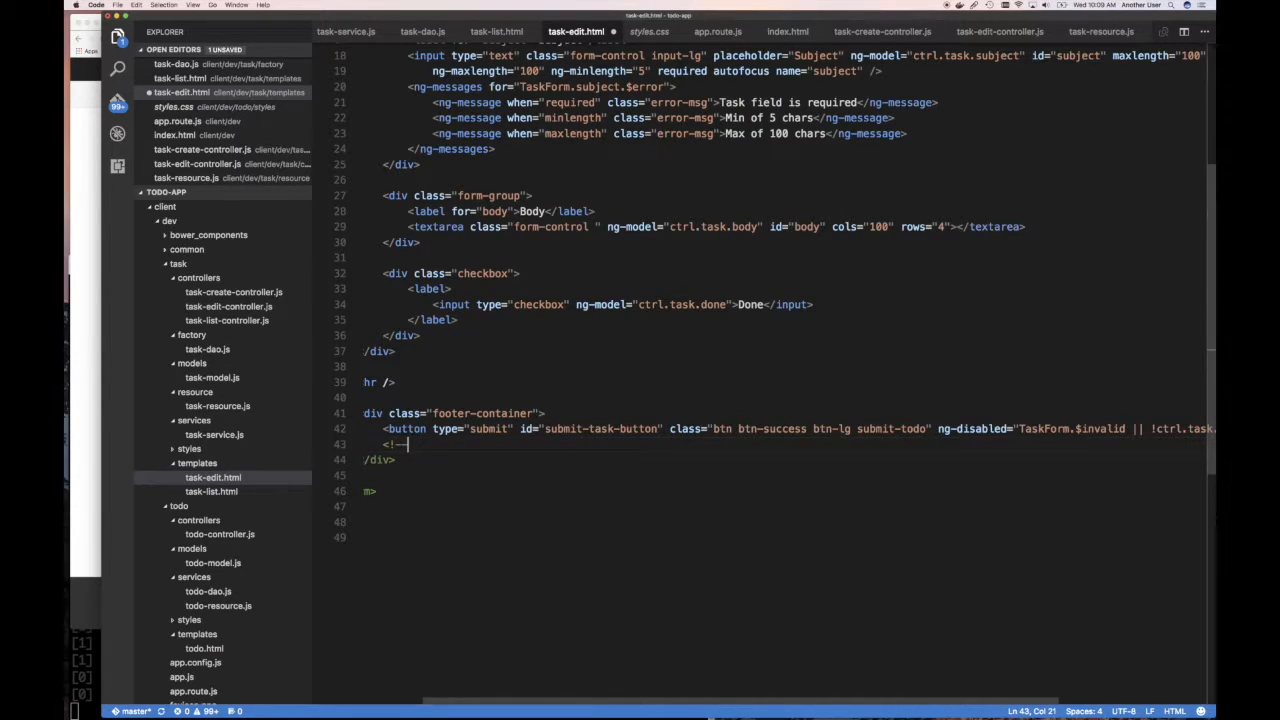
# Write the TODO - 2 comment about an update button calling the controller, and save
pyautogui.write('TODO - 2 - Add a button for upda')
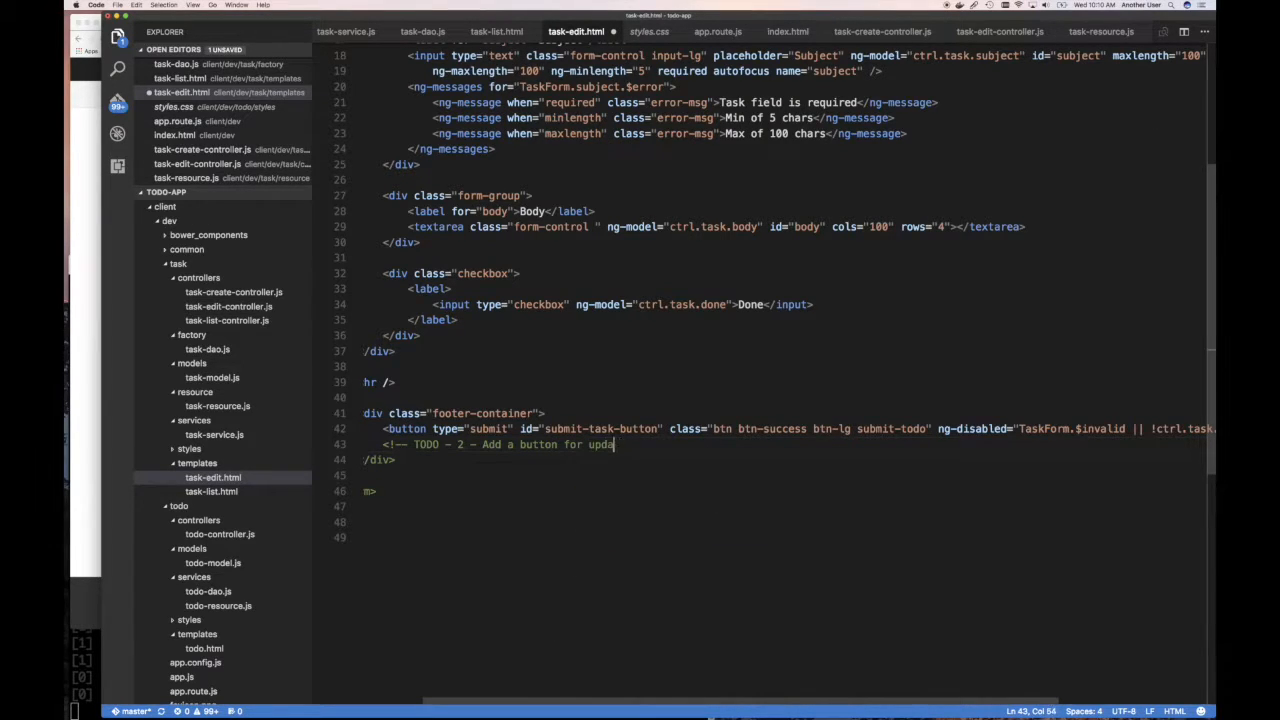
pyautogui.write('tocall')
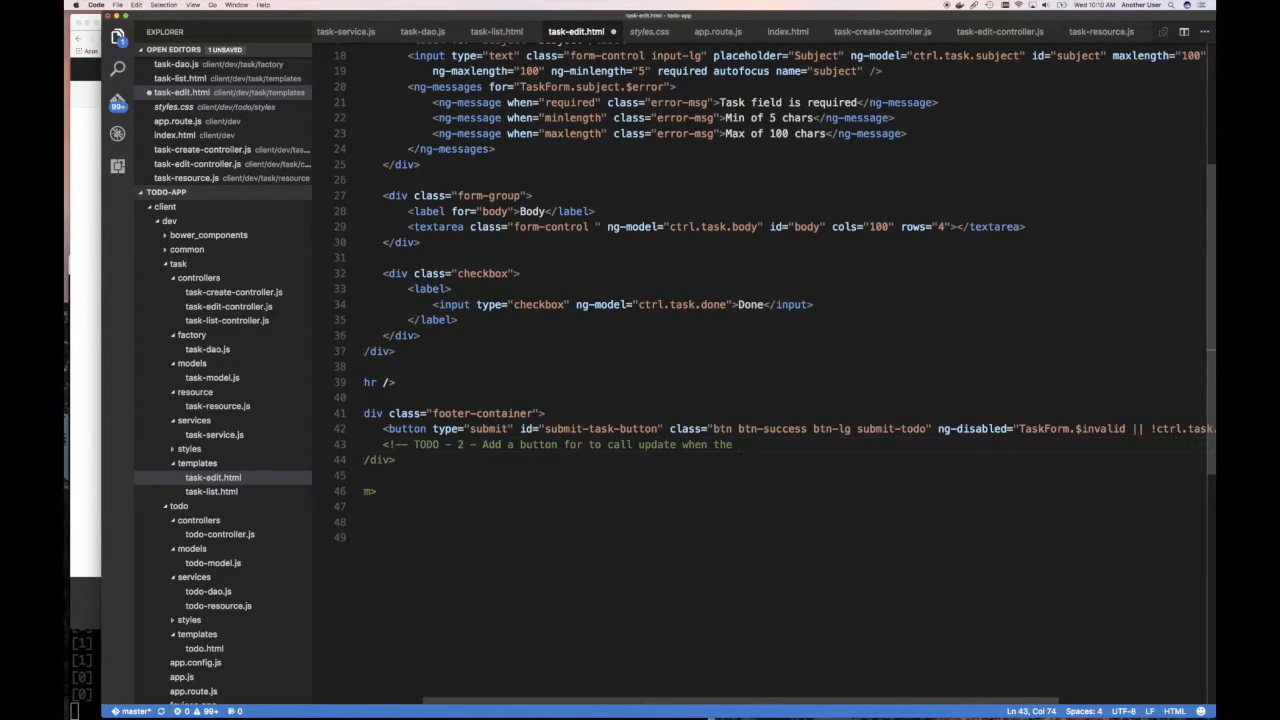
pyautogui.write('co')
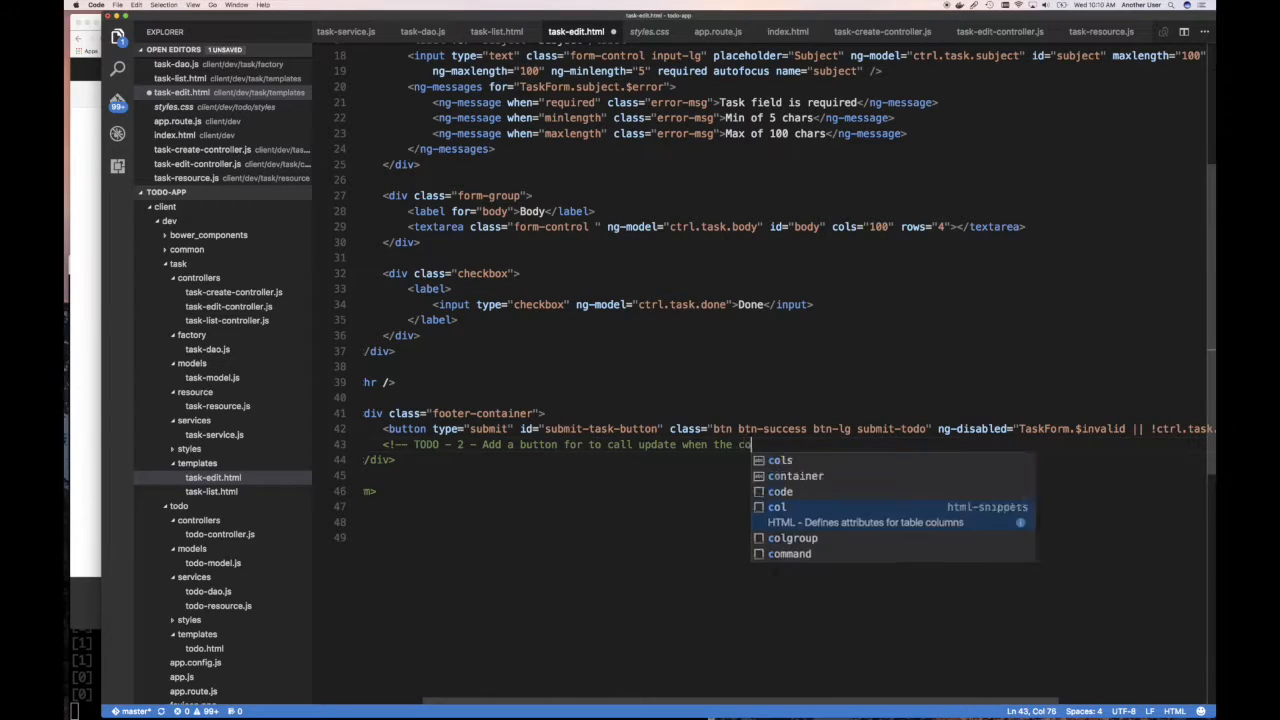
pyautogui.write('ntroller')
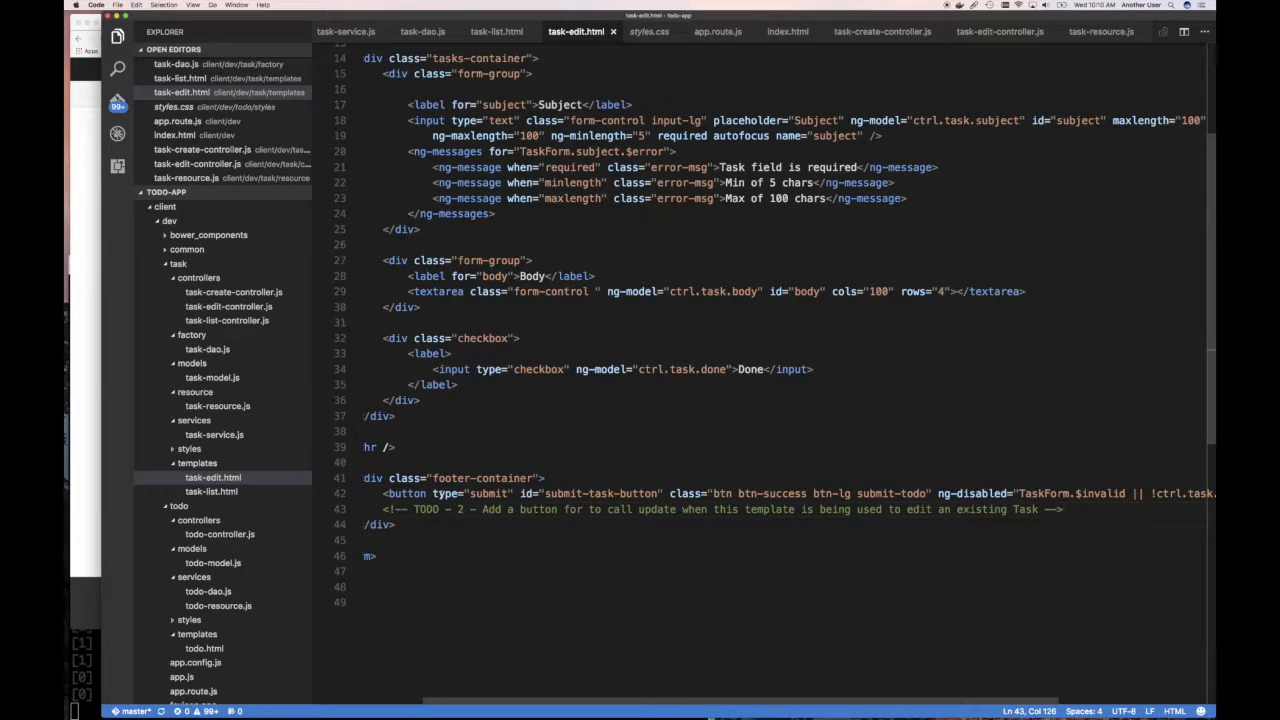
pyautogui.doubleClick(447, 493)
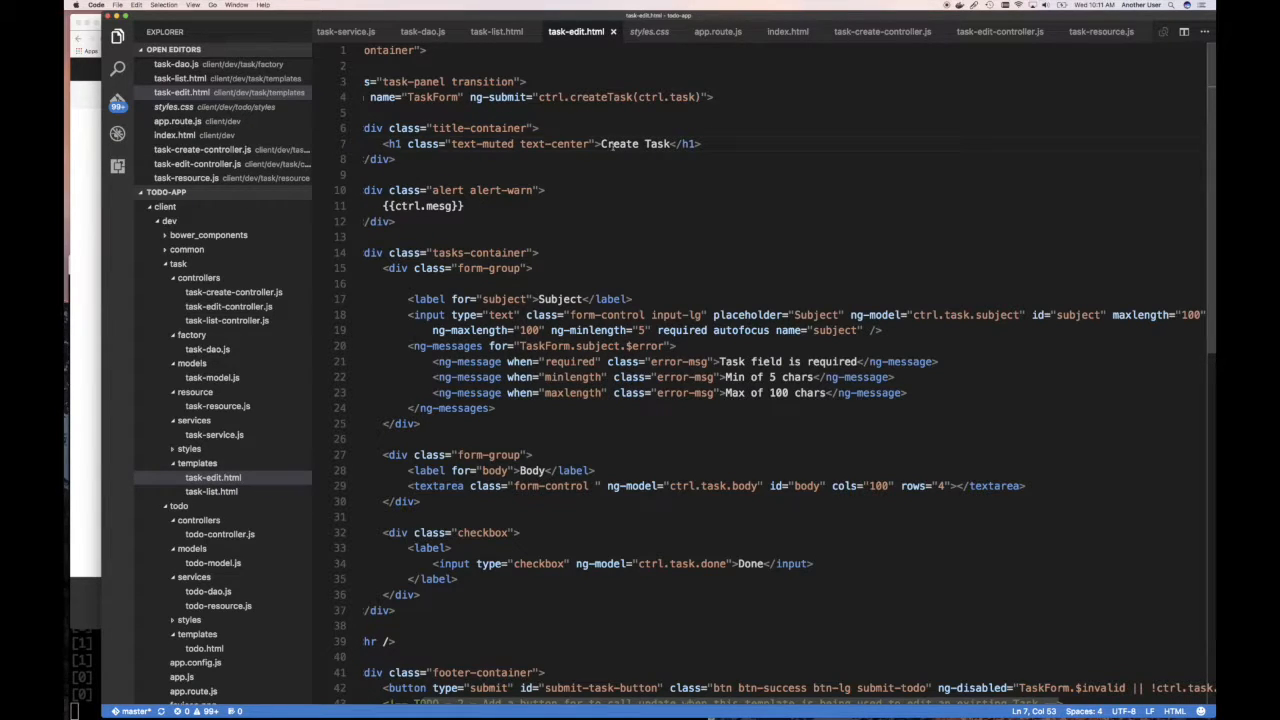
pyautogui.moveTo(508, 200)
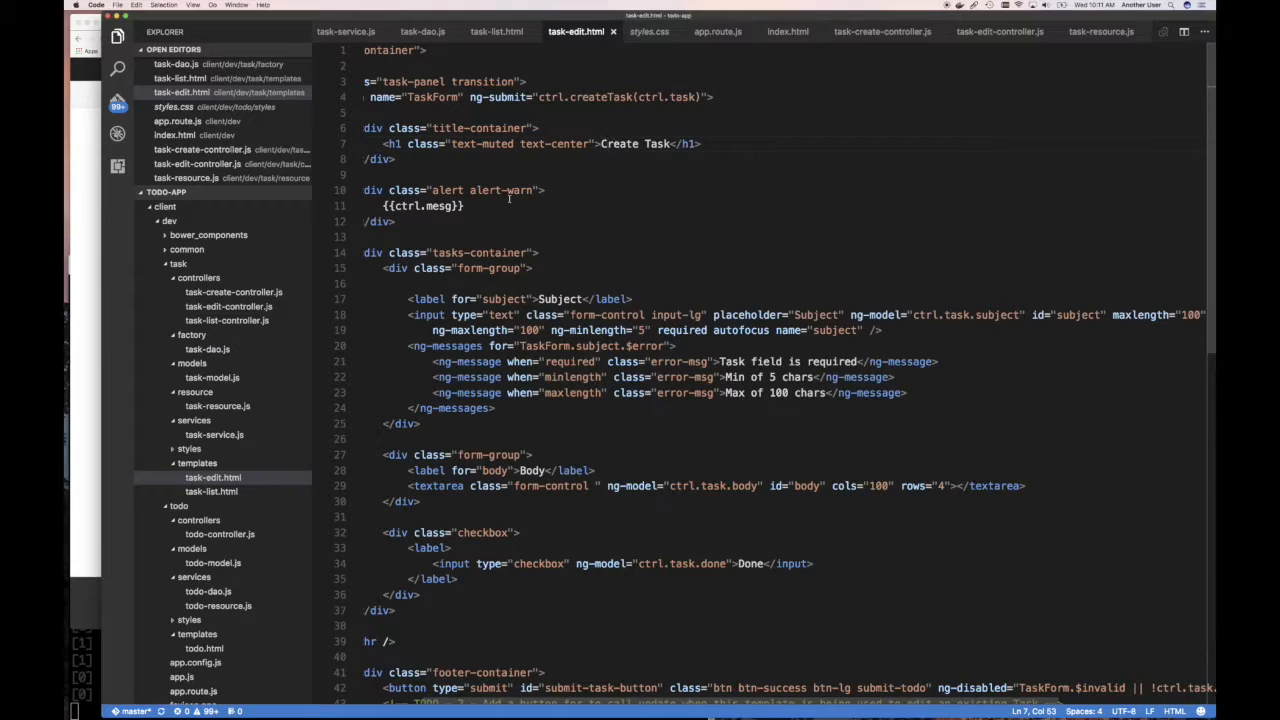
pyautogui.moveTo(956, 71)
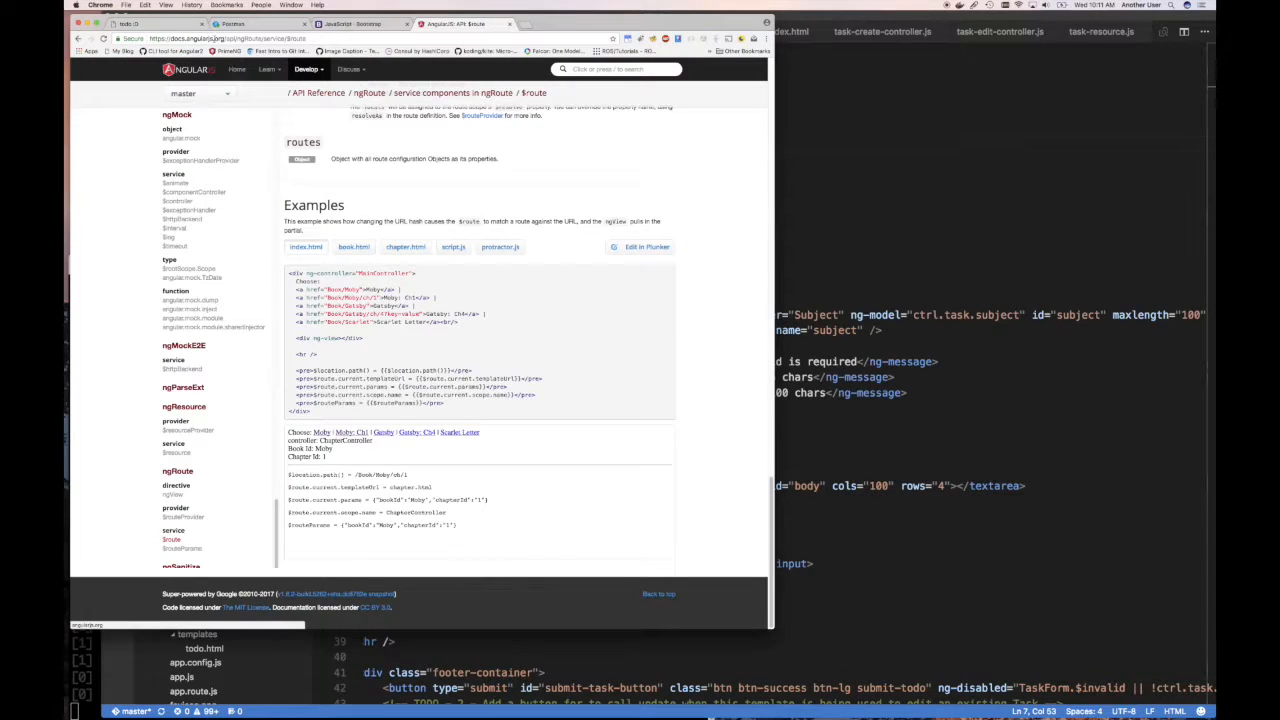
# View the todo app's Task Listing page in Chrome
pyautogui.click(150, 20)
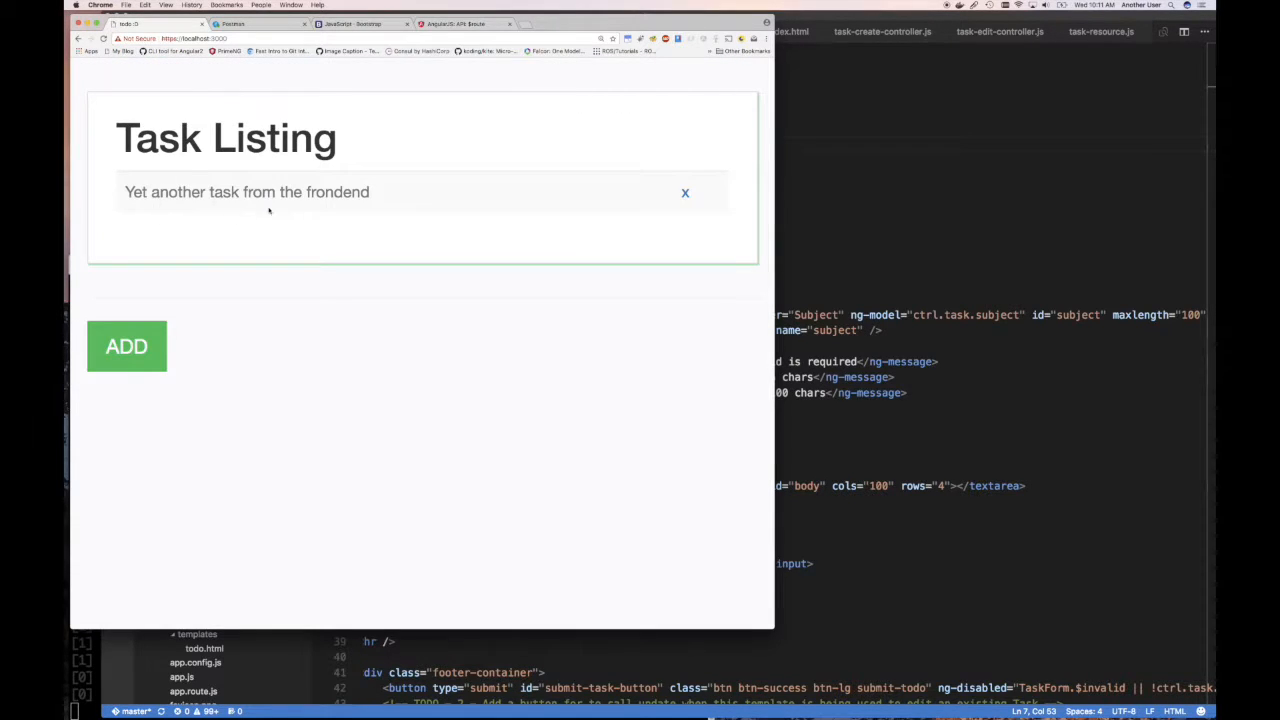
pyautogui.moveTo(431, 217)
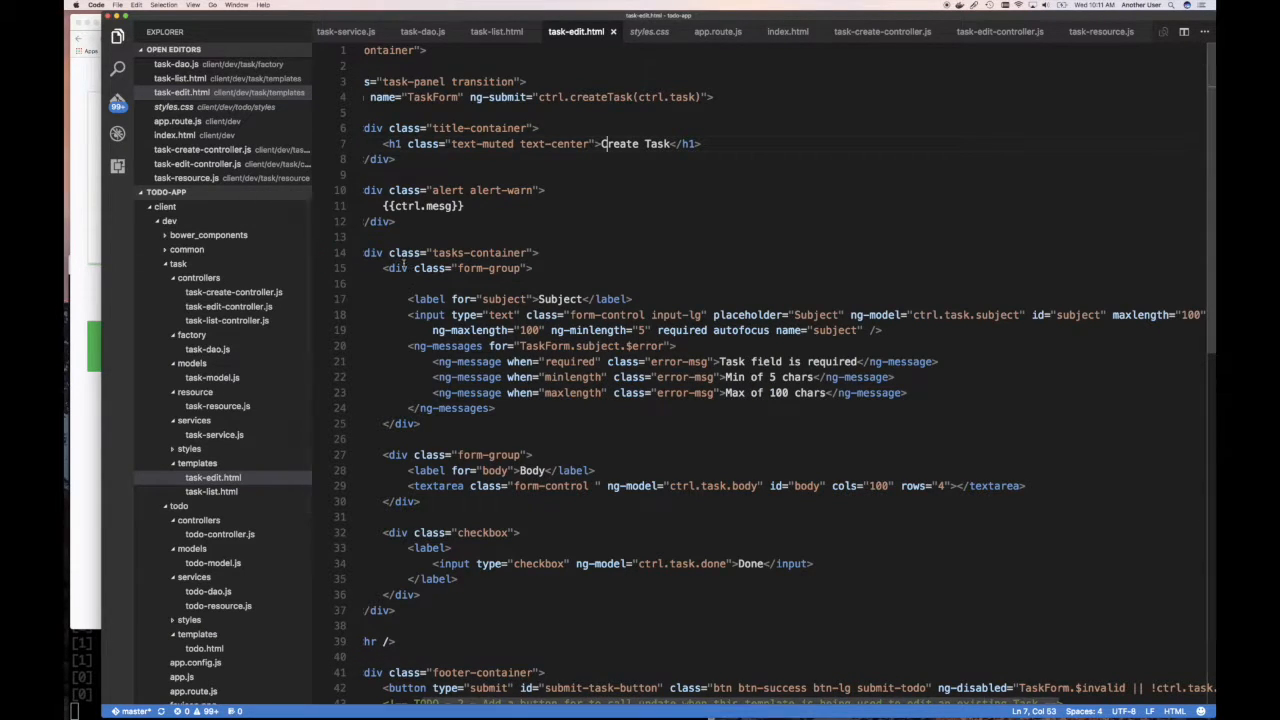
pyautogui.moveTo(375, 190)
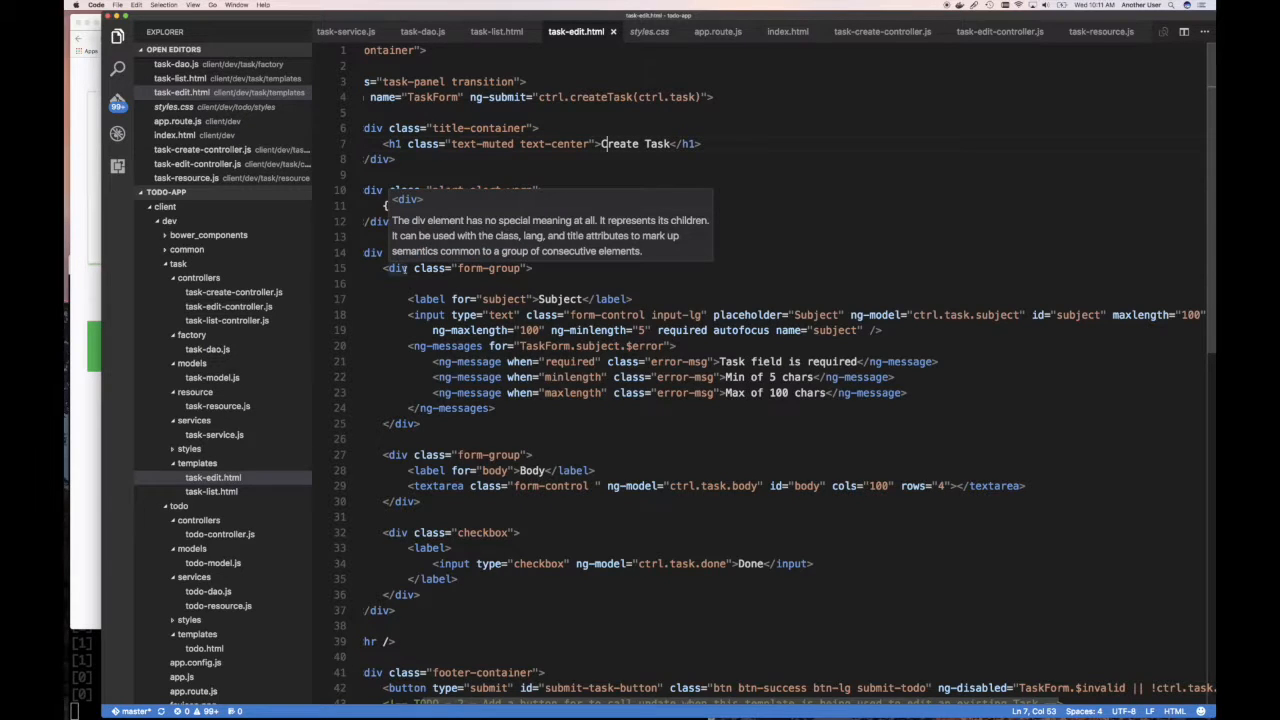